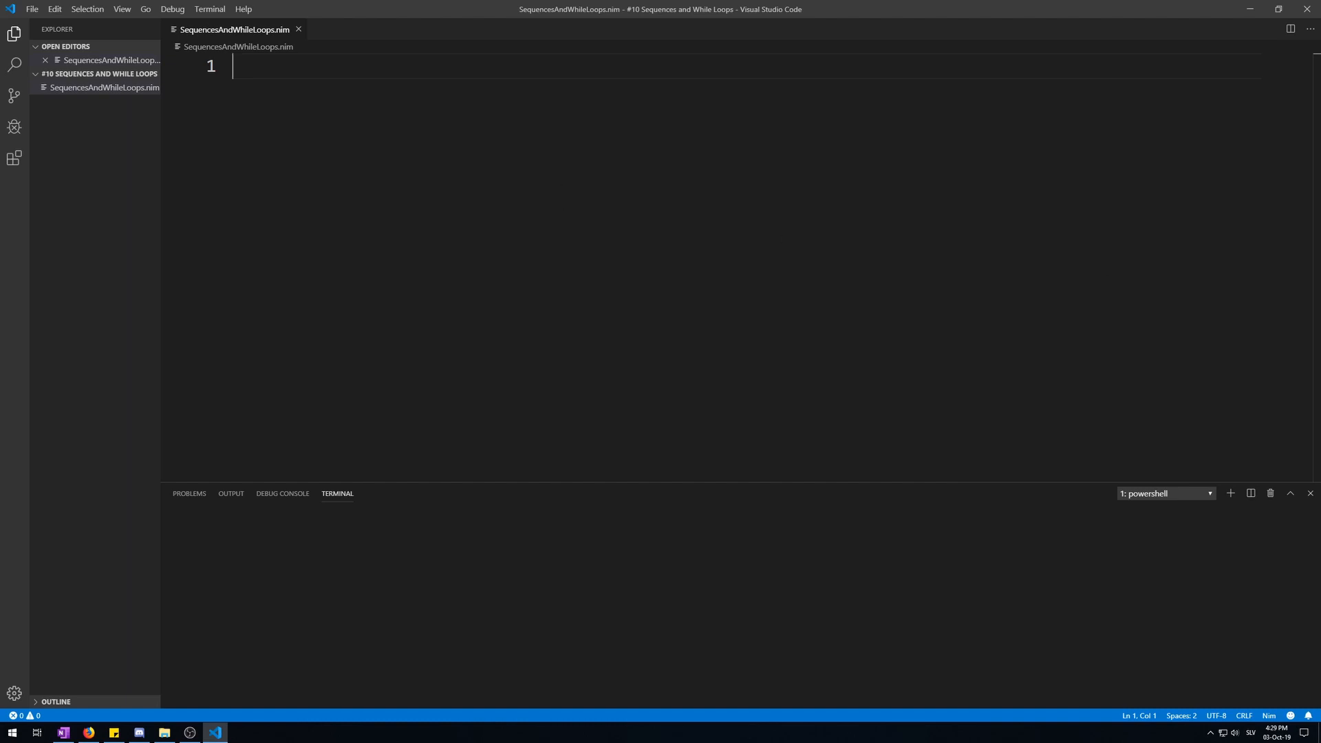
Declare var array1 = [1, 5, 20] on the first line
{"action": "type", "text": "var"}
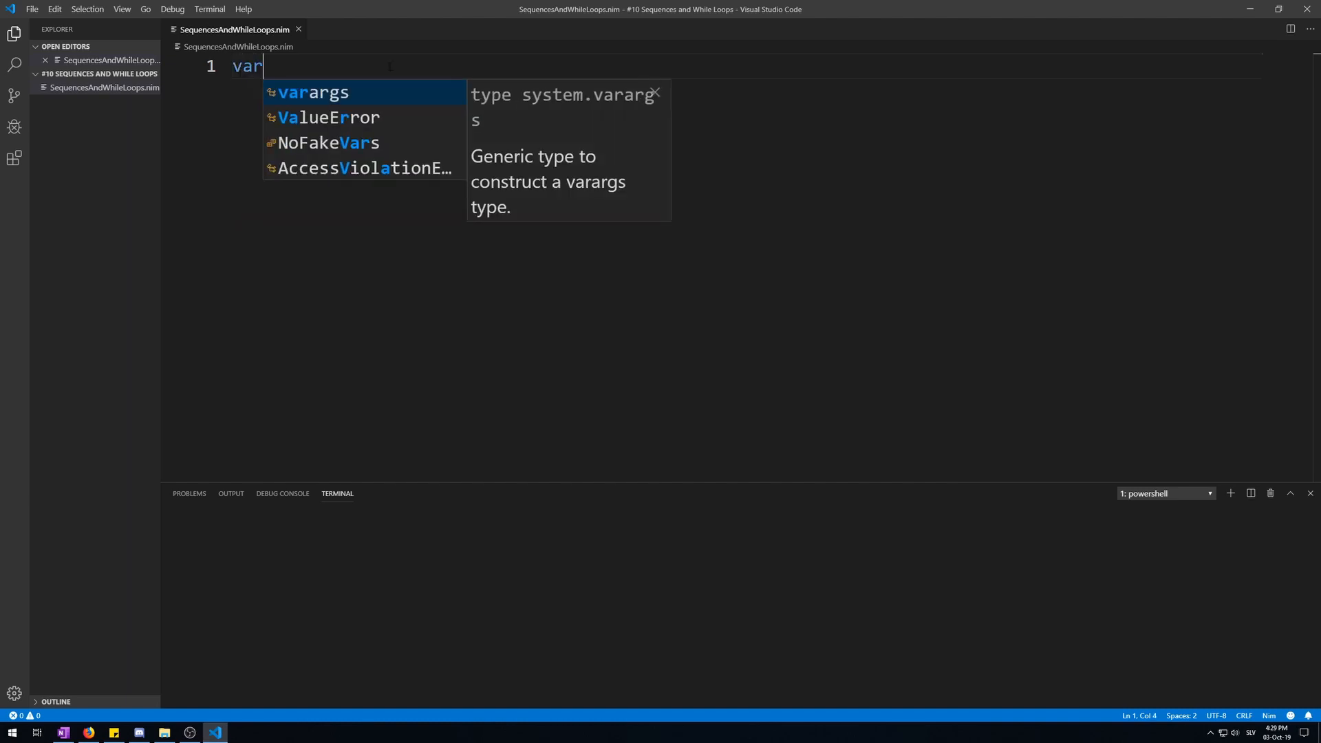
{"action": "type", "text": "array1 = [1,"}
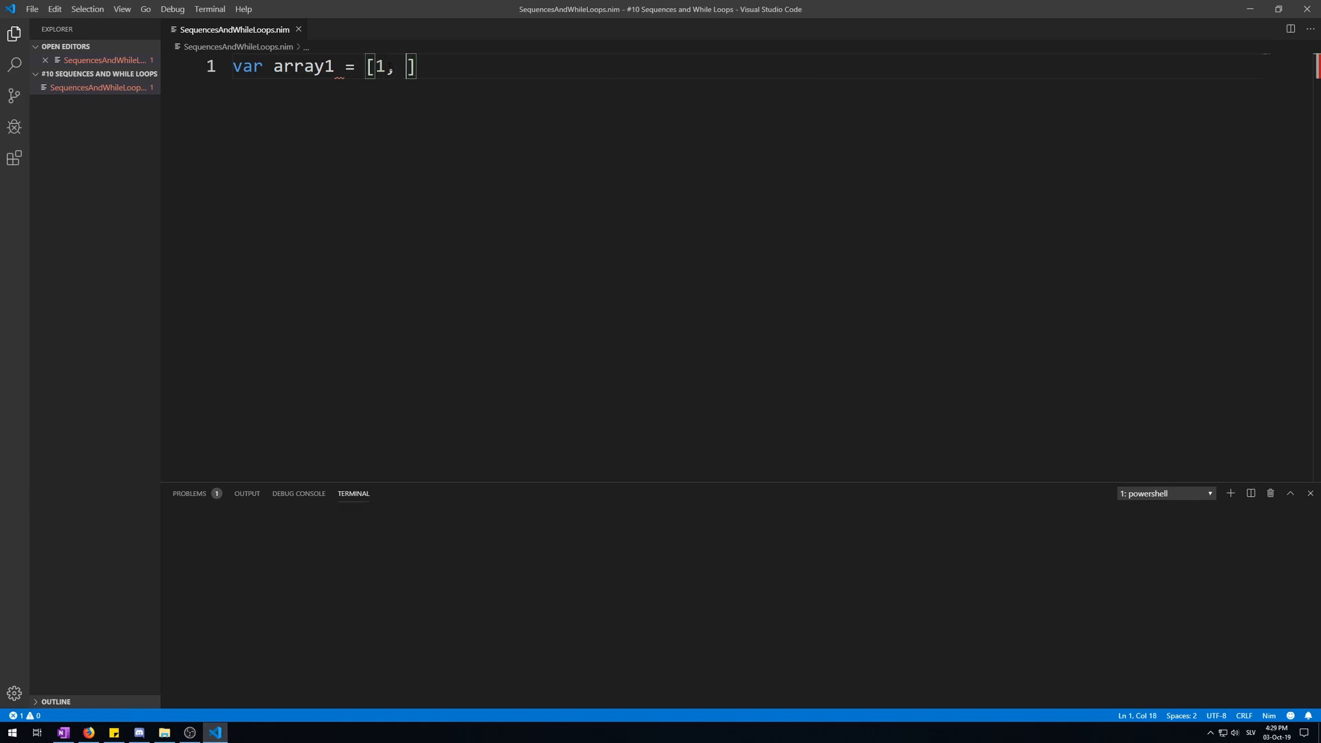
{"action": "type", "text": "5, 20"}
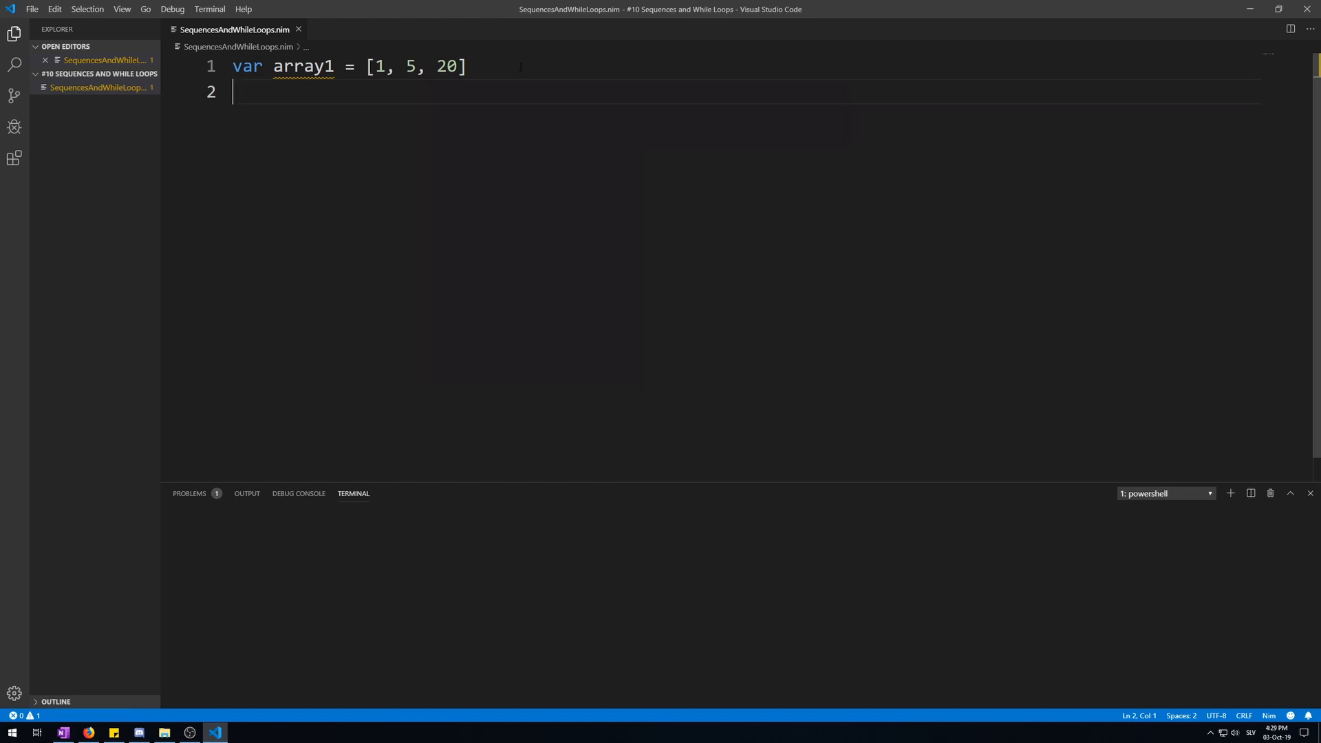
{"action": "double_click", "coordinate": [379, 66]}
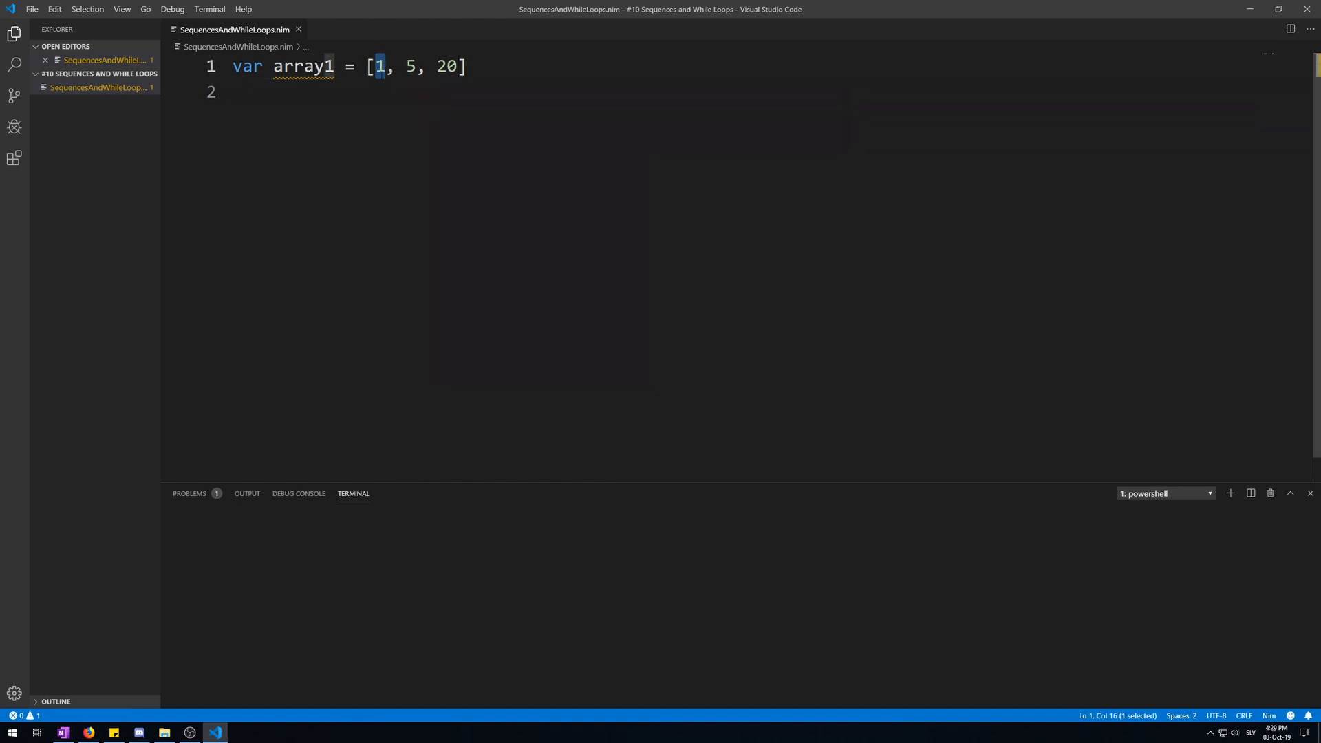
Start an indexed access array1[] on line 2, cursor inside the brackets
{"action": "type", "text": "array1"}
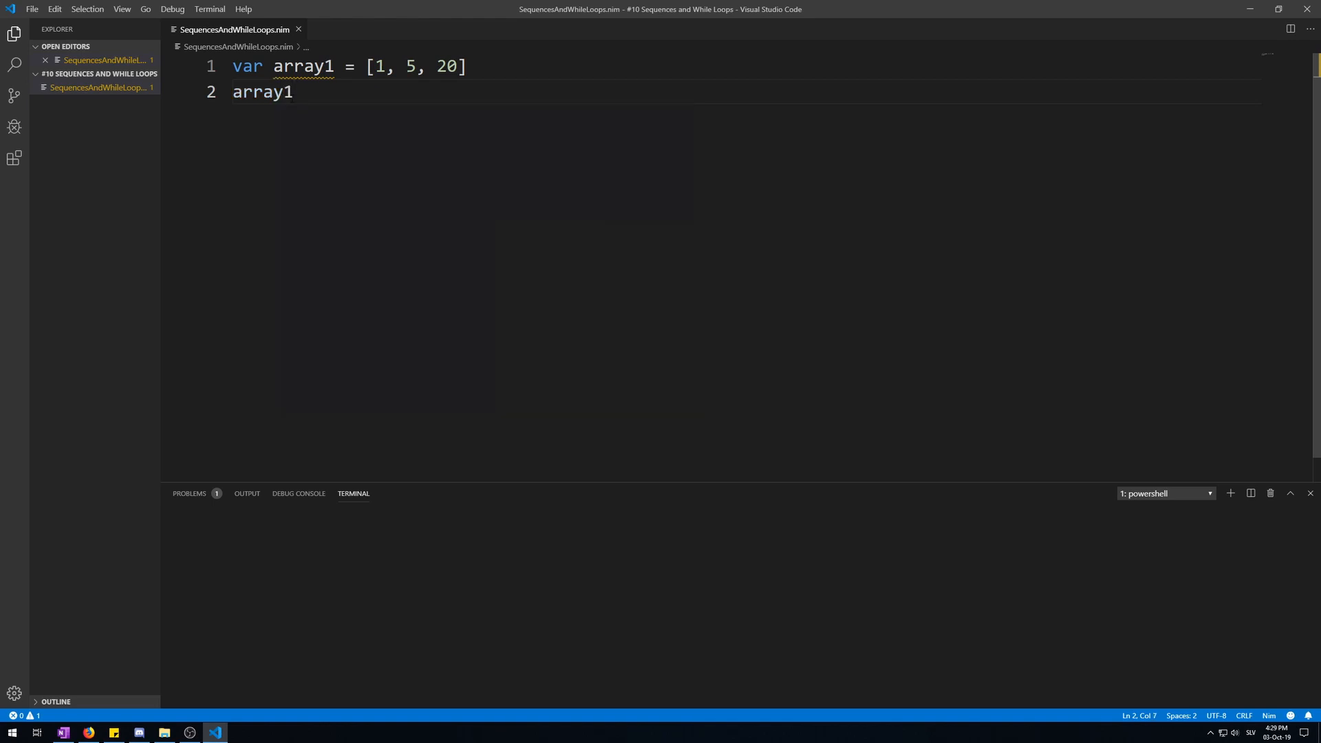
{"action": "type", "text": "[]"}
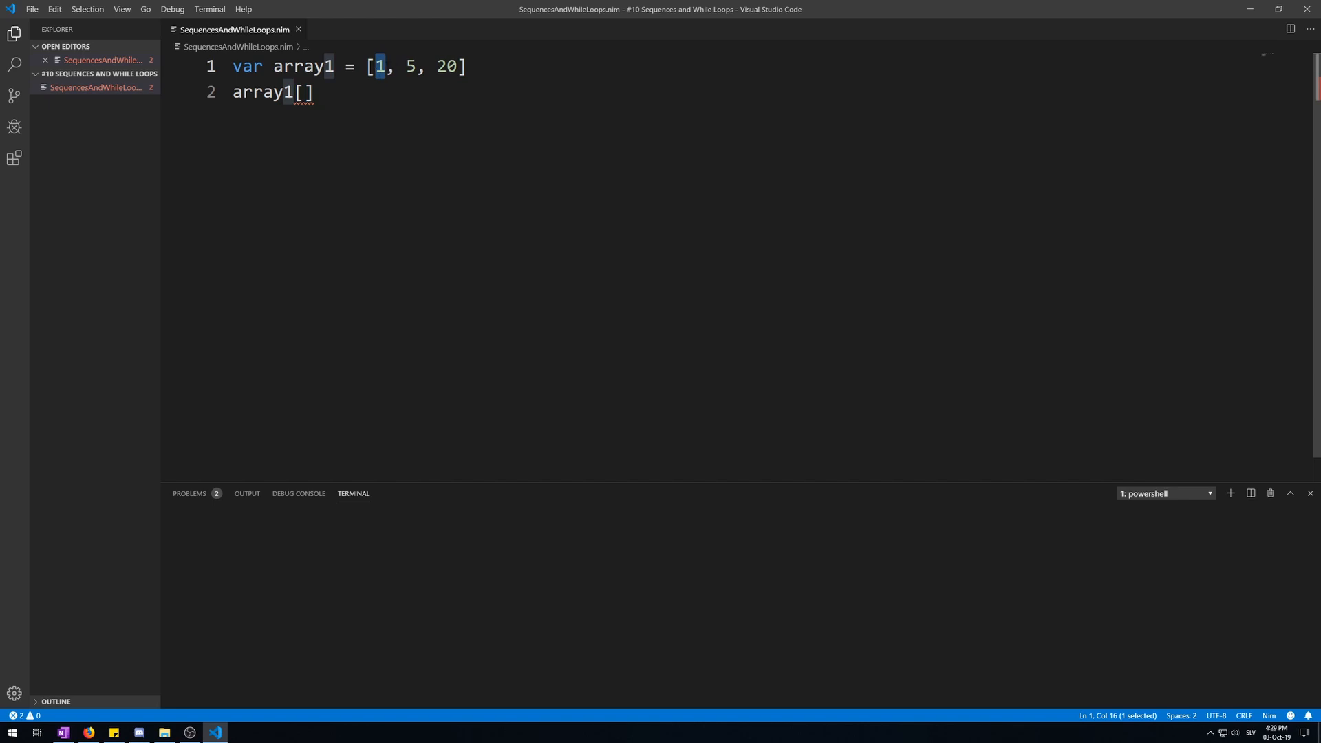
{"action": "left_click", "coordinate": [307, 92]}
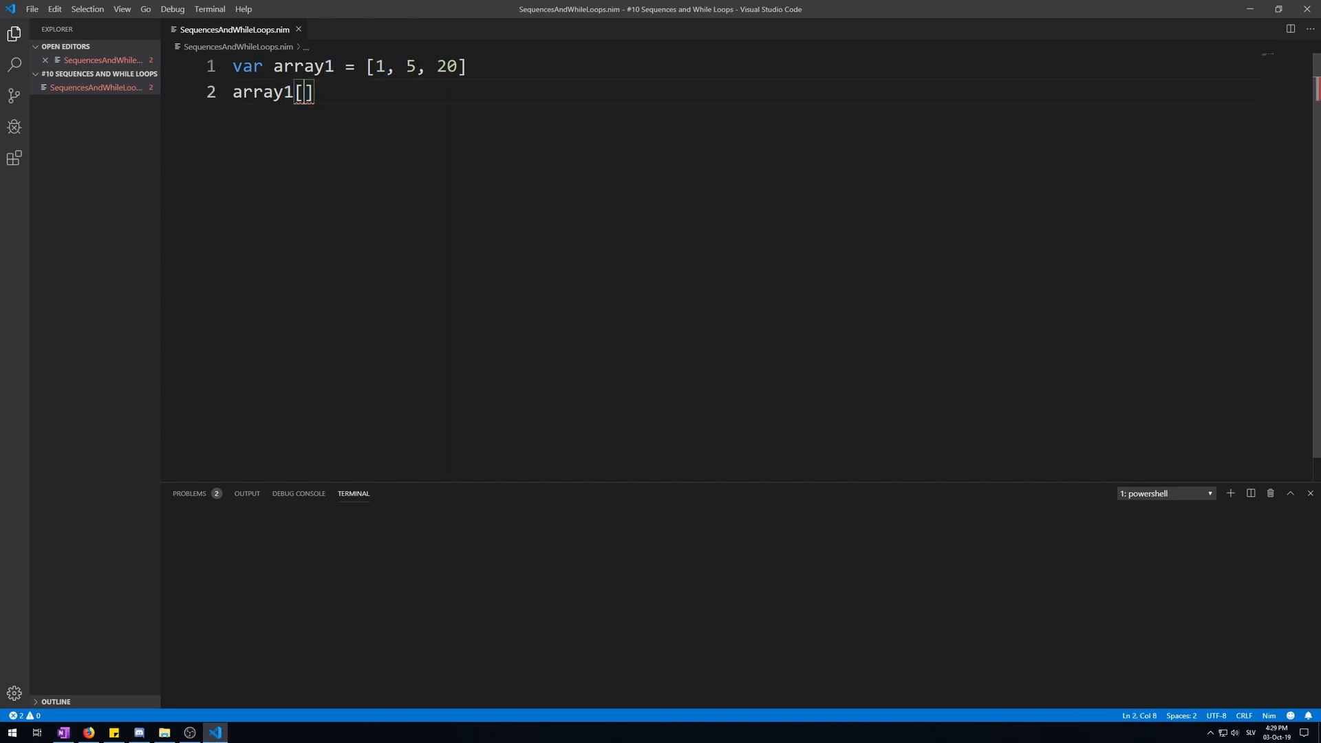
{"action": "left_click", "coordinate": [467, 66]}
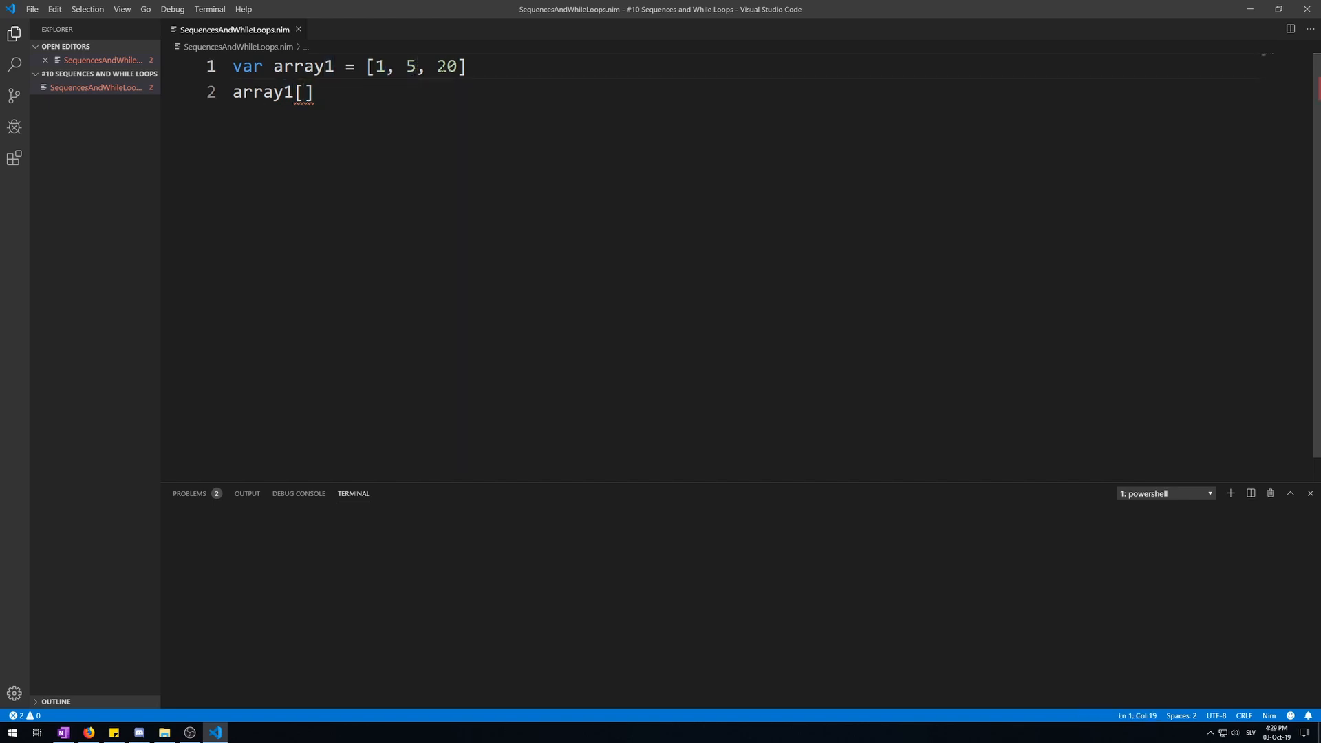
{"action": "left_click", "coordinate": [304, 92]}
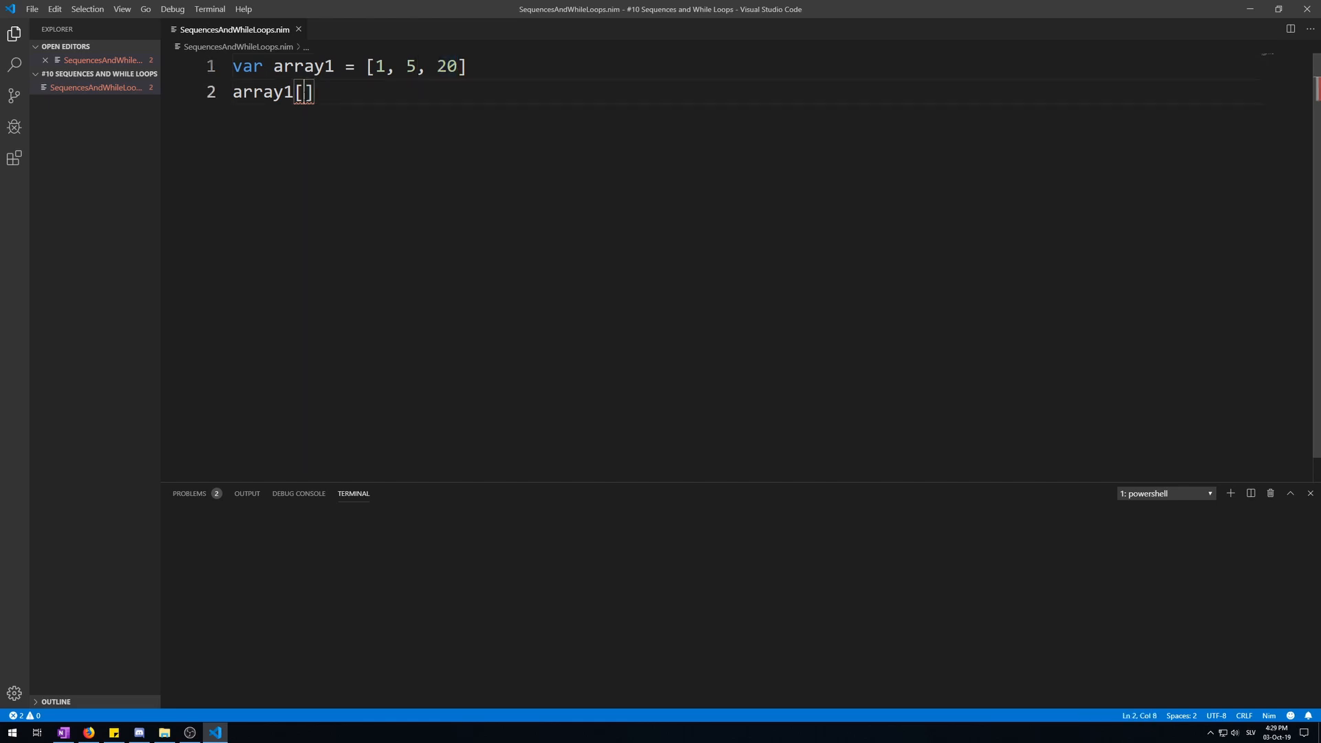
Assign array1[0] = 100, echo array1 and run so [100, 5, 20] prints
{"action": "type", "text": "0"}
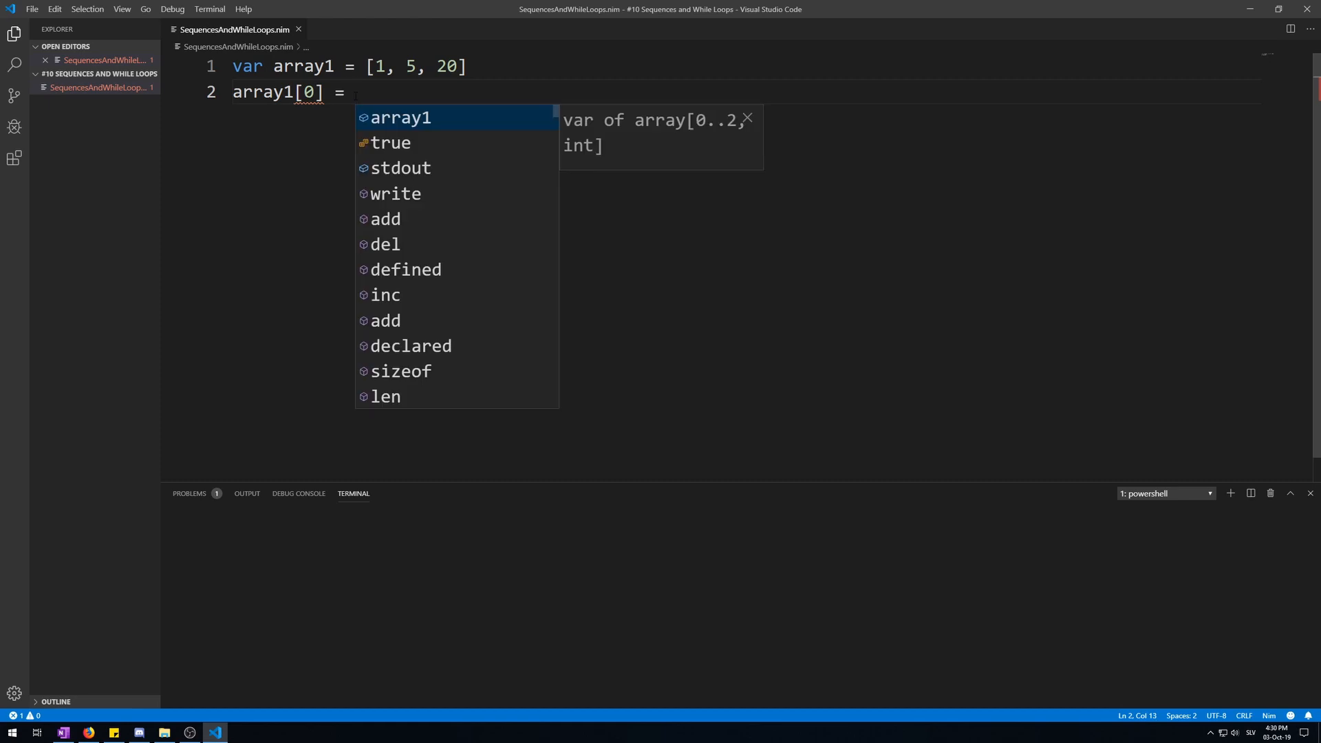
{"action": "type", "text": "1"}
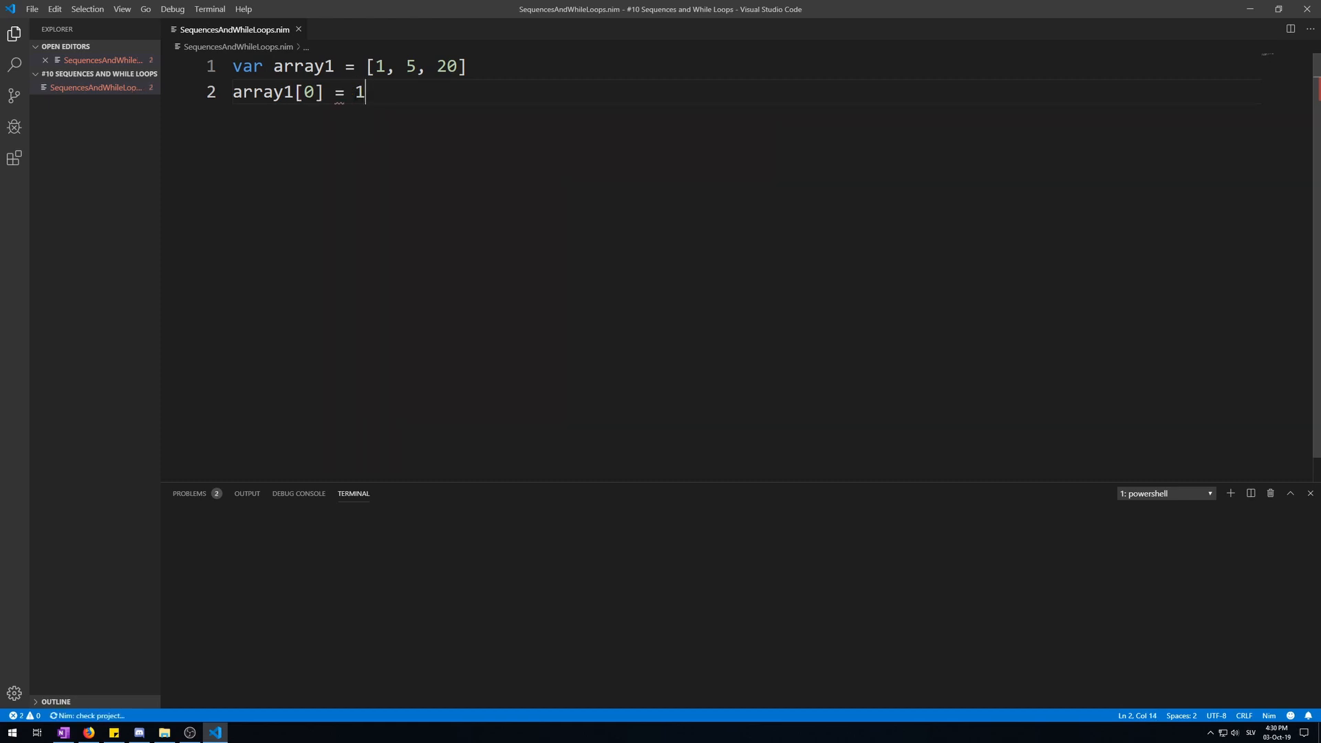
{"action": "type", "text": "00"}
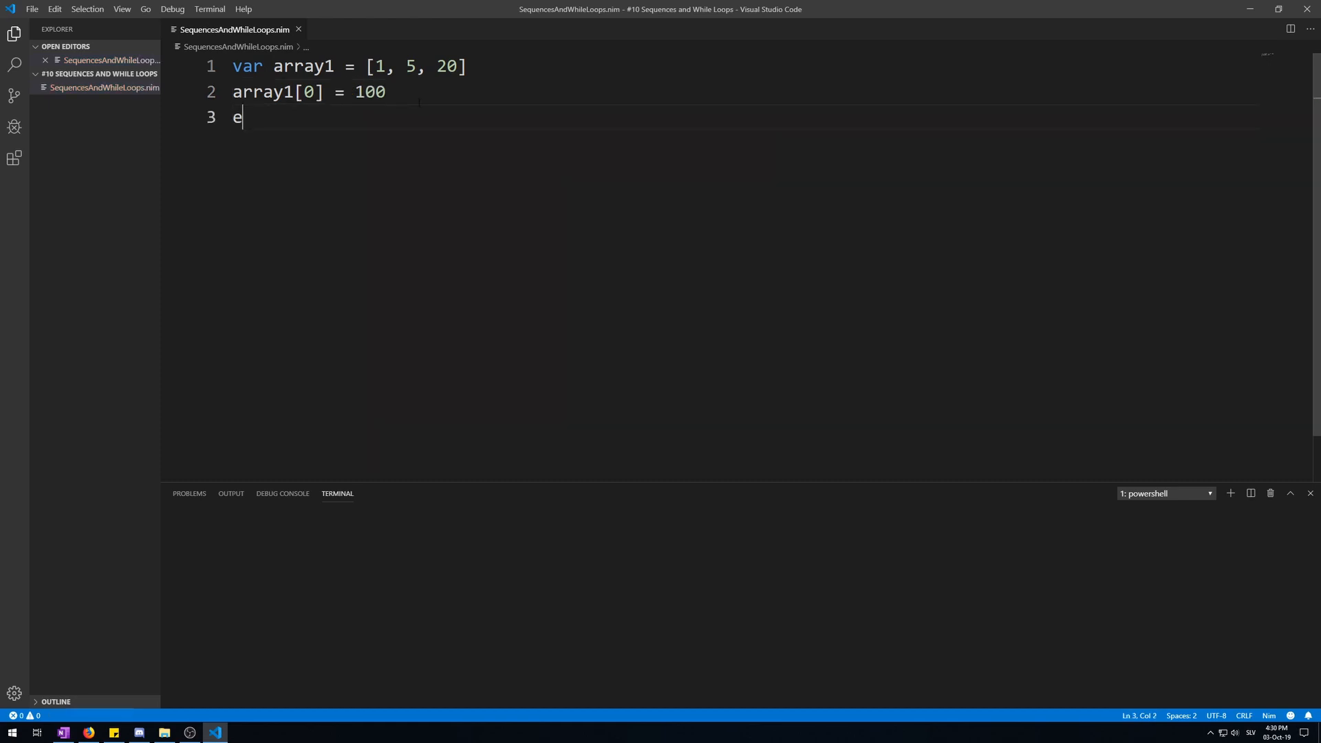
{"action": "type", "text": "cho"}
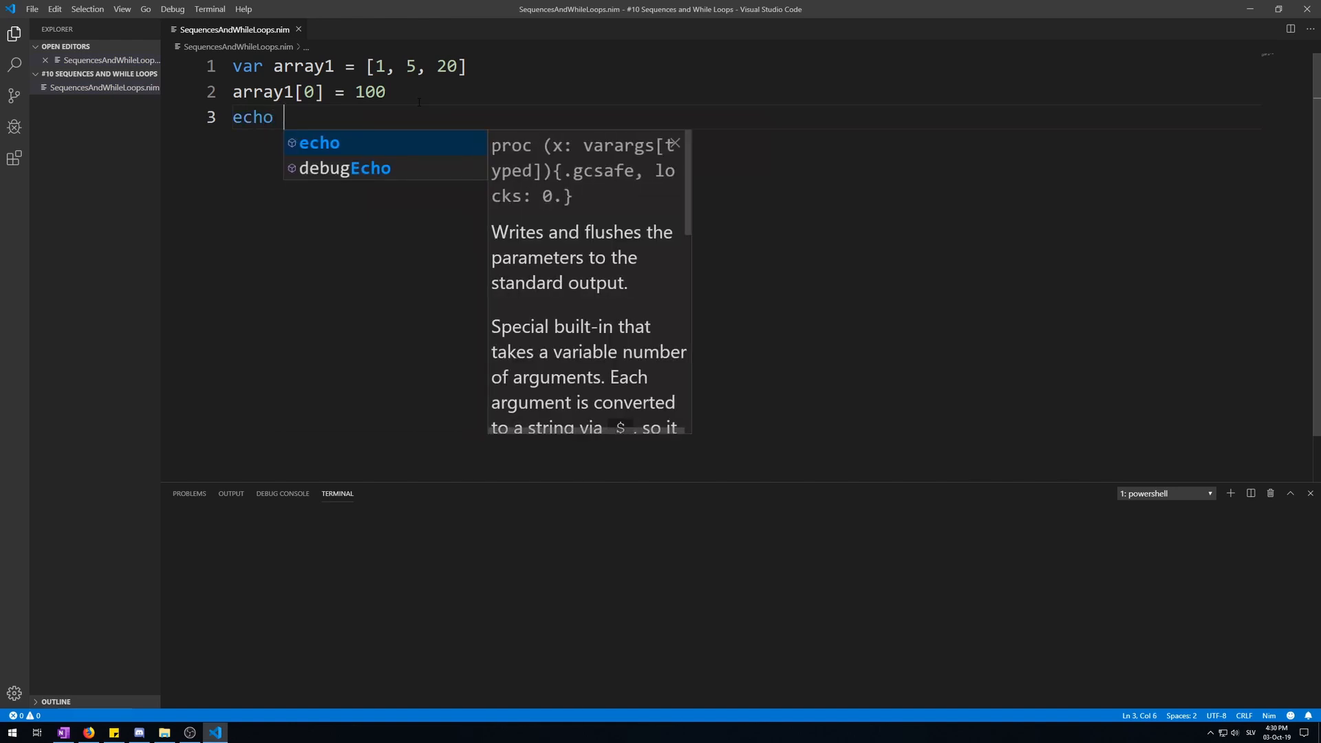
{"action": "type", "text": "array1"}
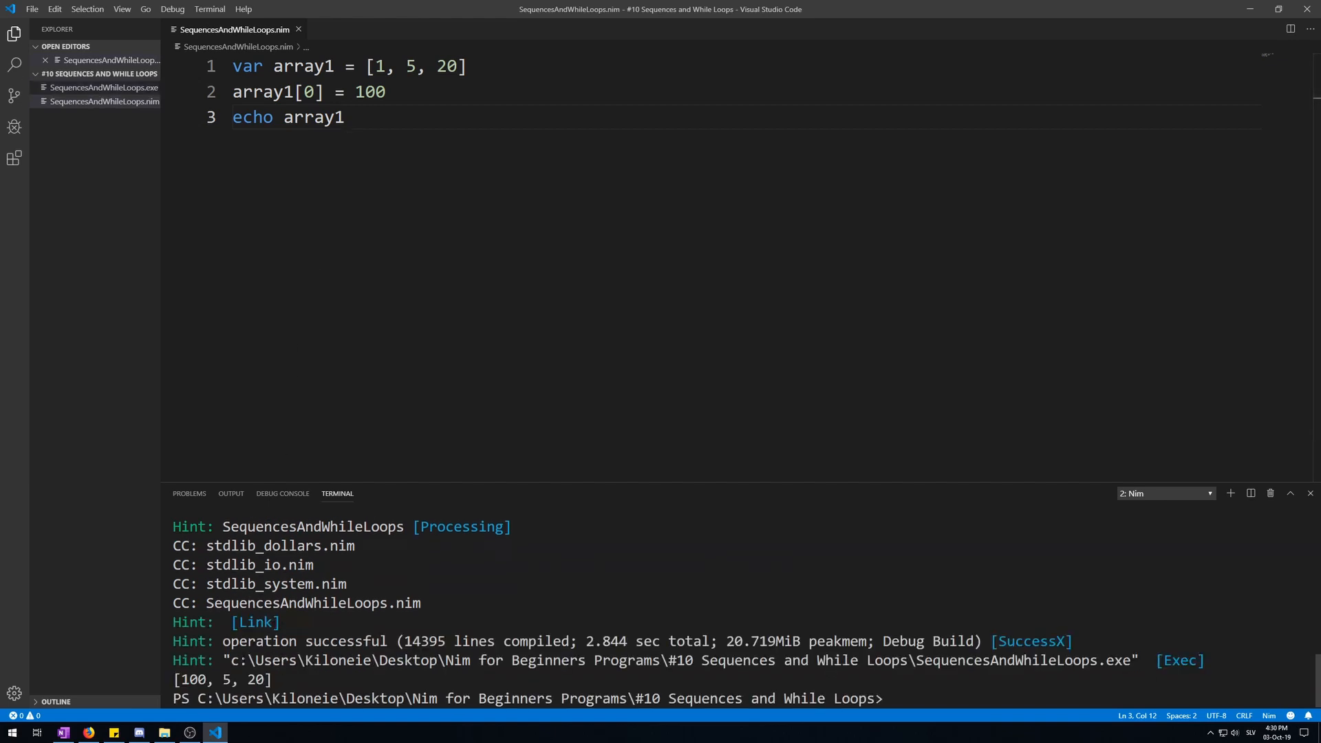
{"action": "left_click", "coordinate": [344, 117]}
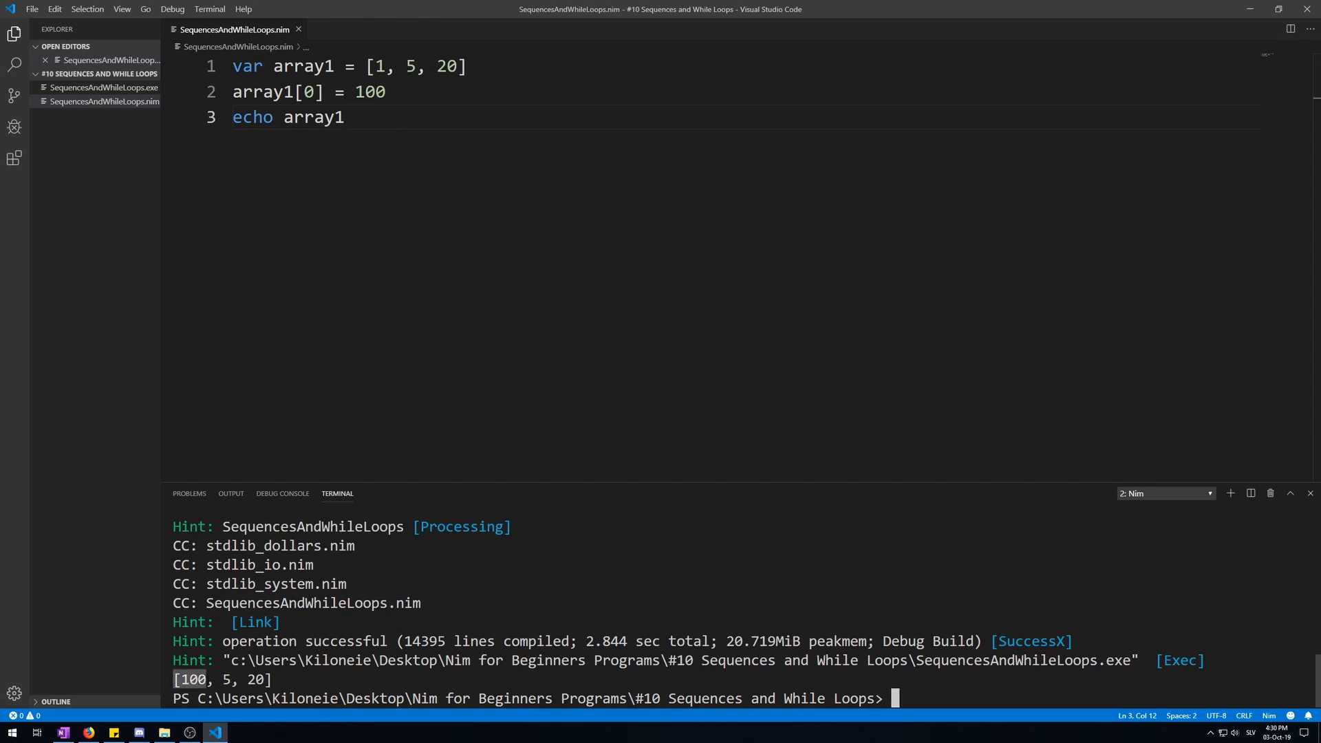
Add array1[3] = 10 and run, getting the 'index 3 not in 0 .. 2' error
{"action": "left_click", "coordinate": [342, 117]}
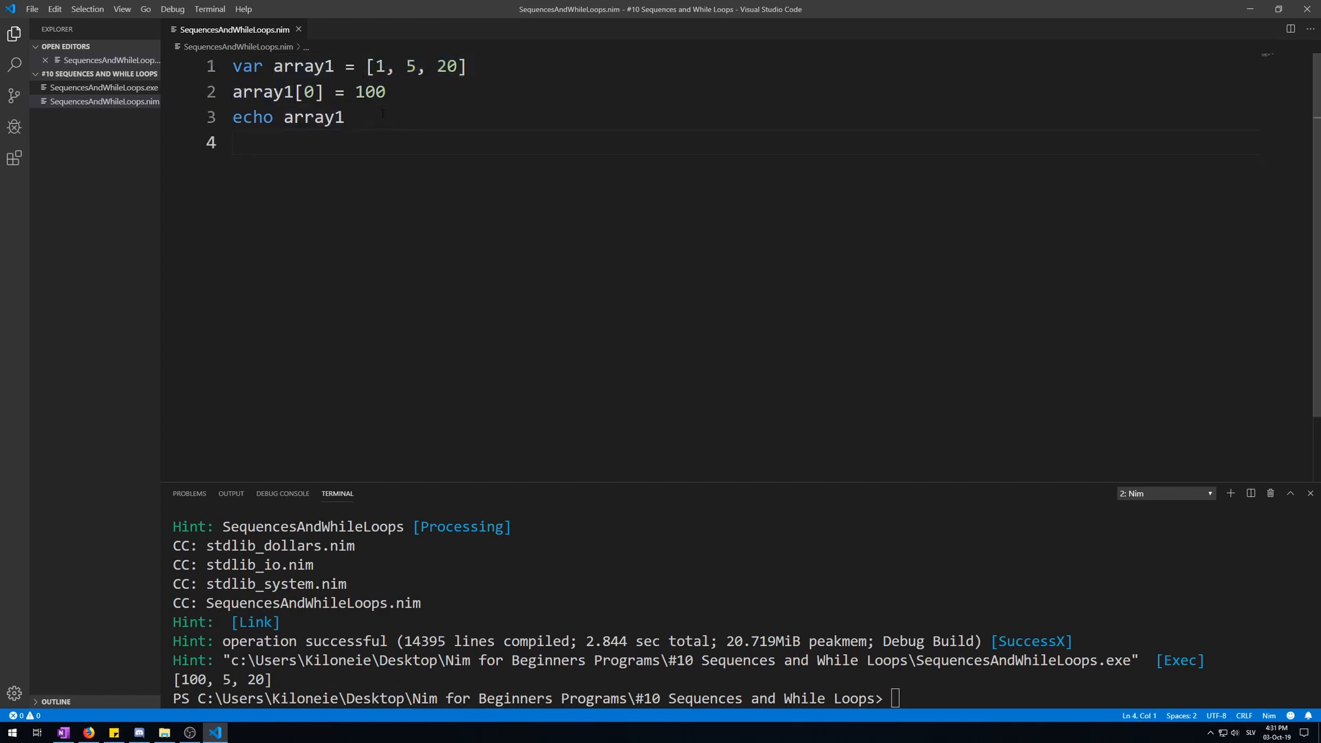
{"action": "type", "text": "array"}
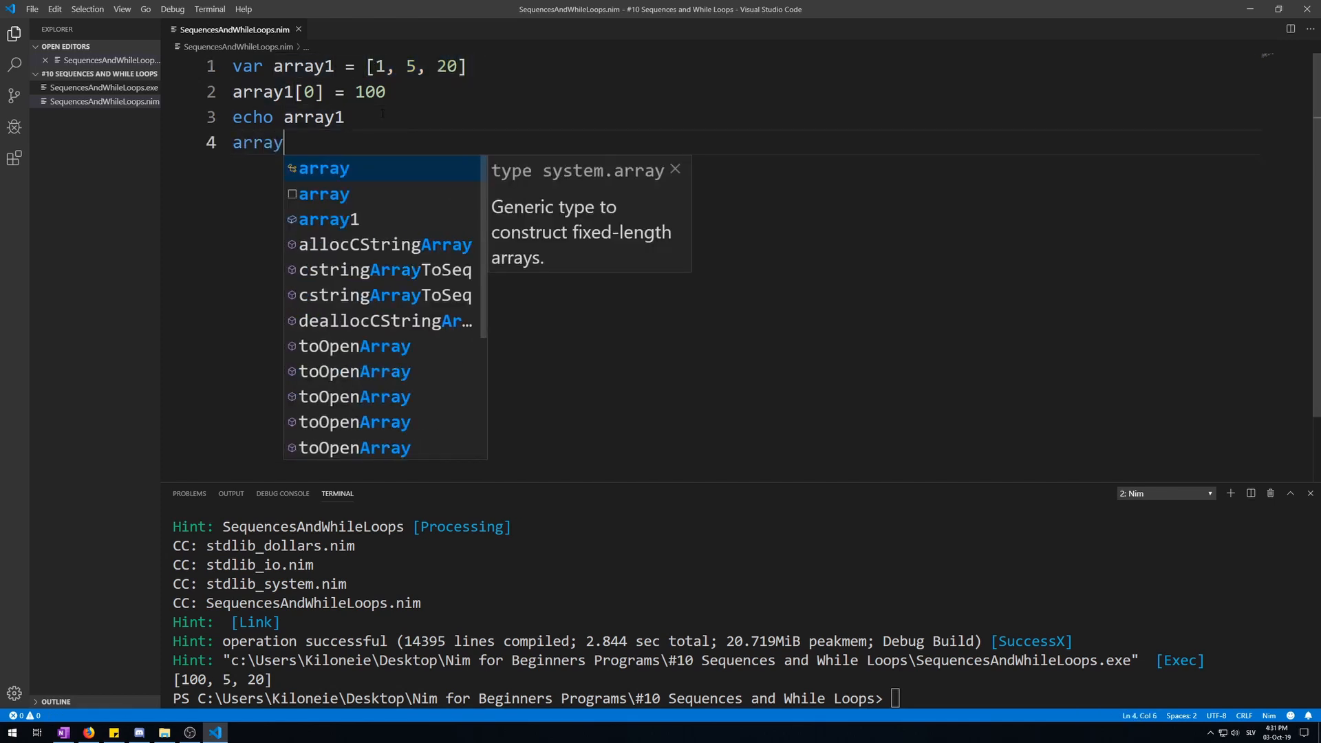
{"action": "type", "text": "1[]"}
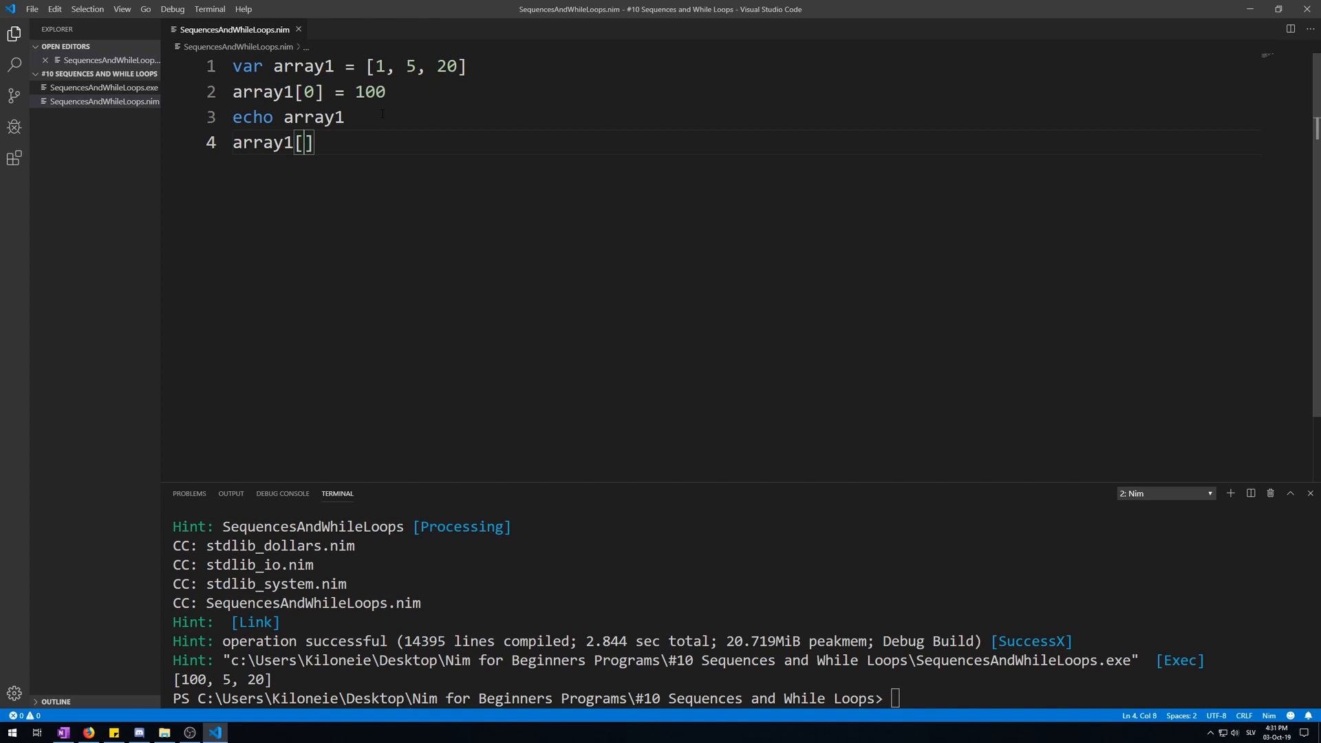
{"action": "type", "text": "3"}
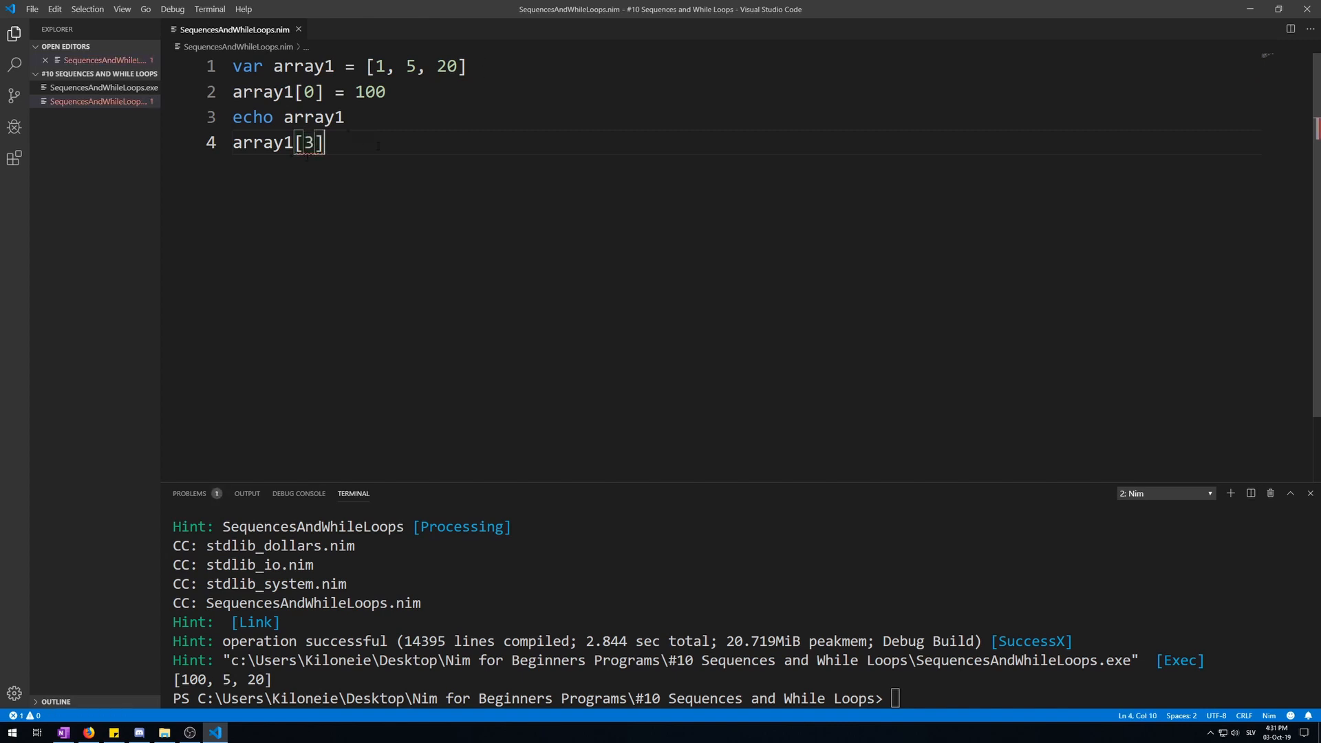
{"action": "type", "text": "= 10"}
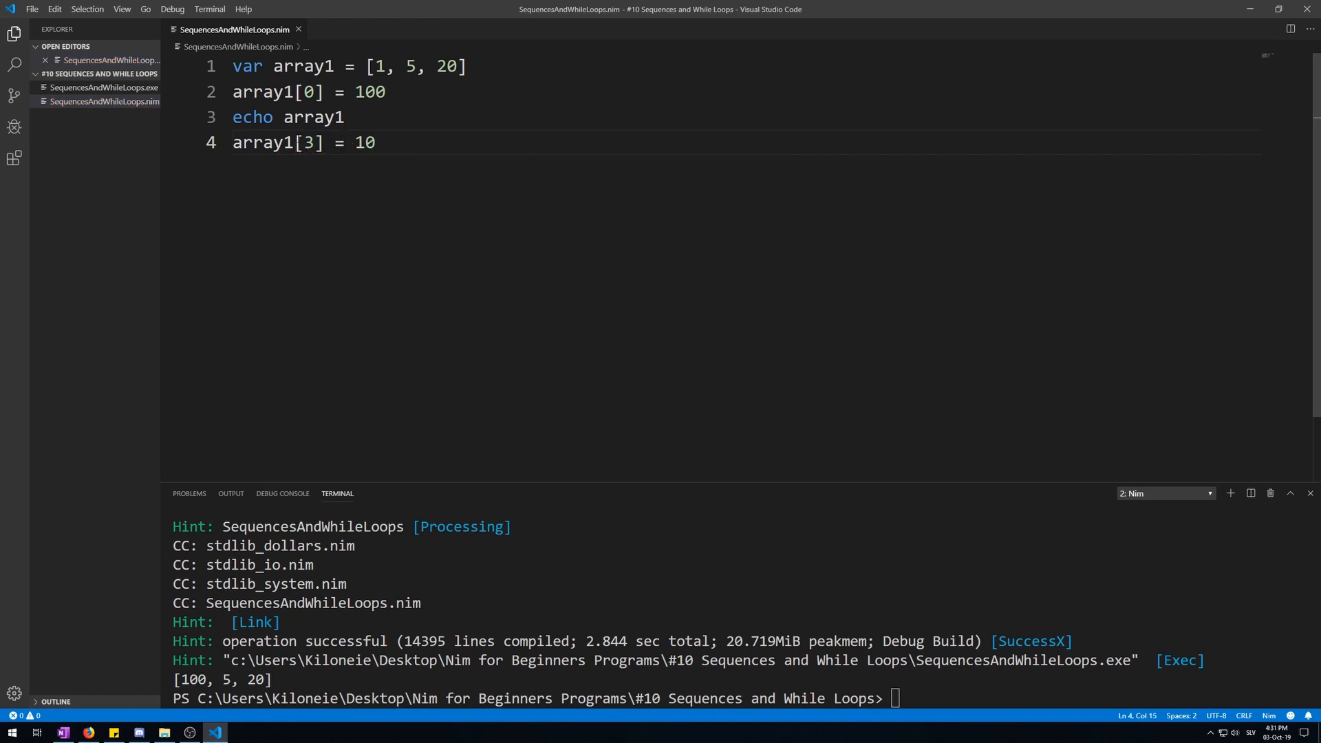
{"action": "double_click", "coordinate": [308, 142]}
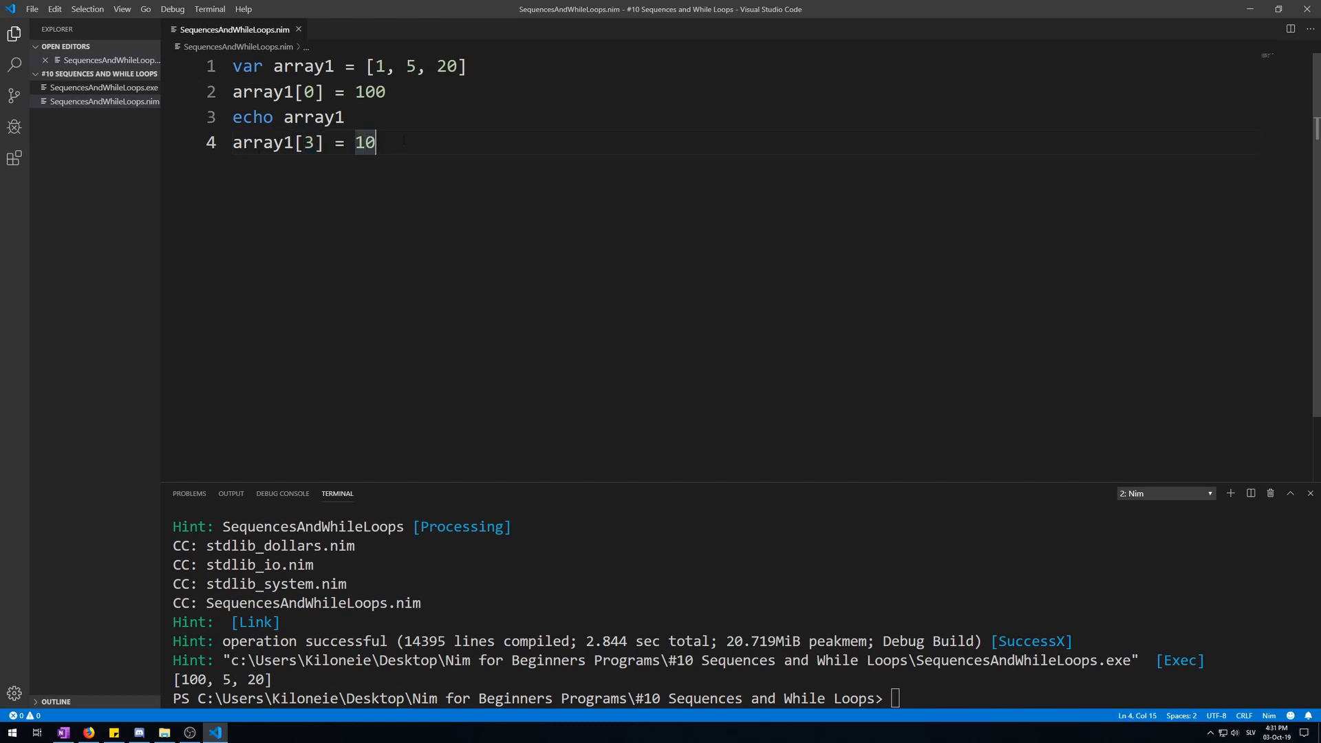
{"action": "key", "text": "Return"}
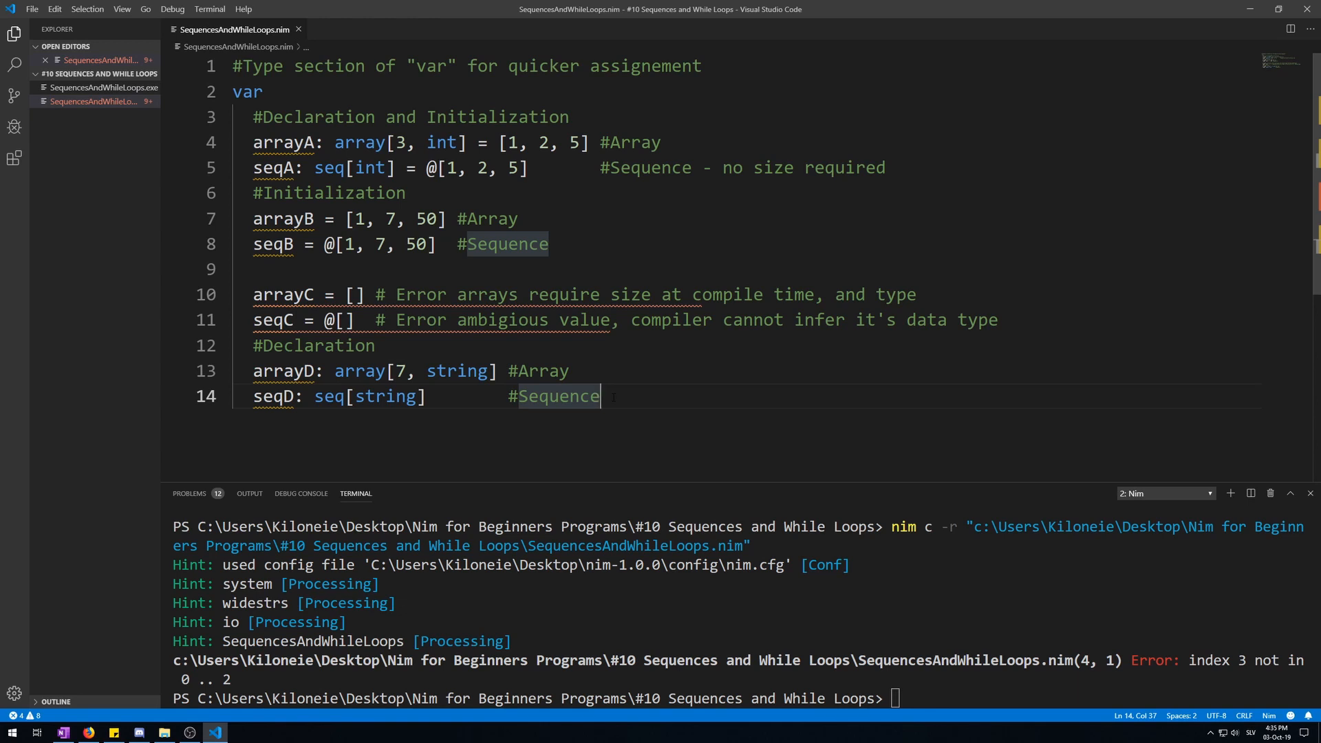
{"action": "key", "text": "Enter"}
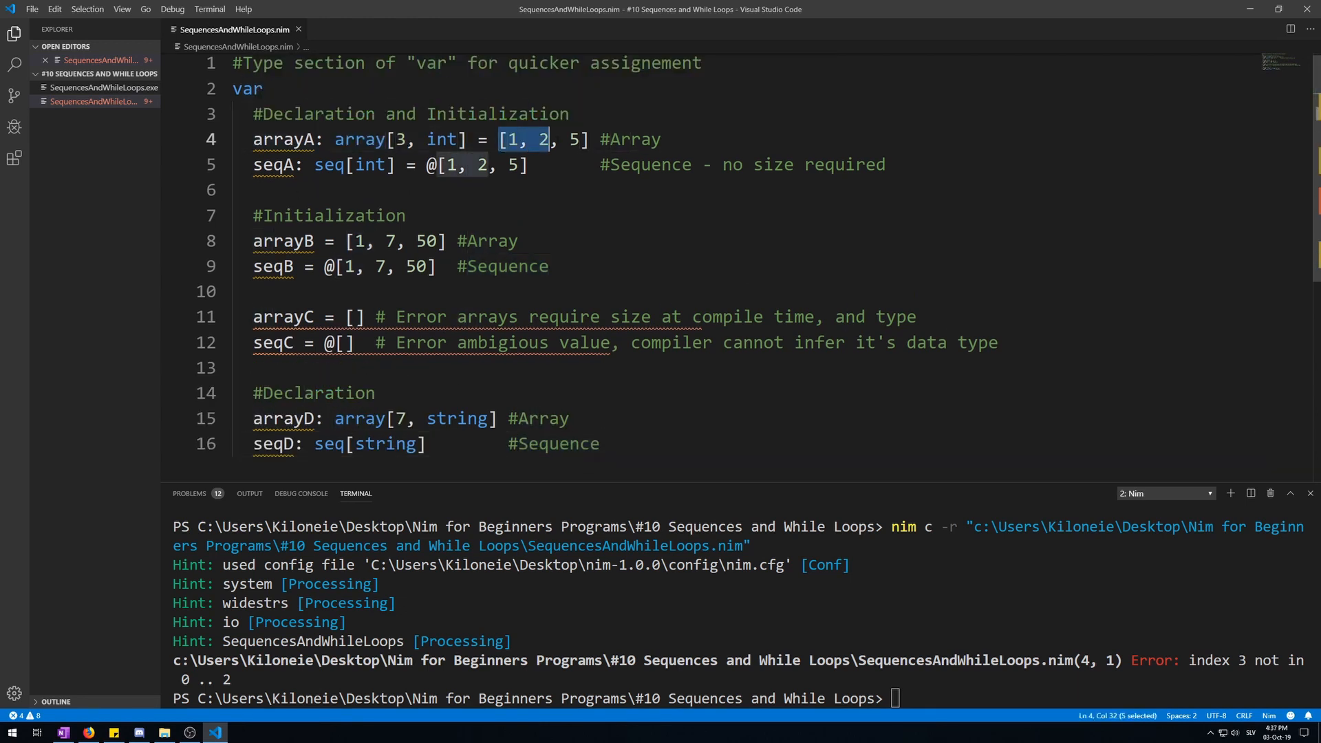
{"action": "left_click", "coordinate": [447, 240]}
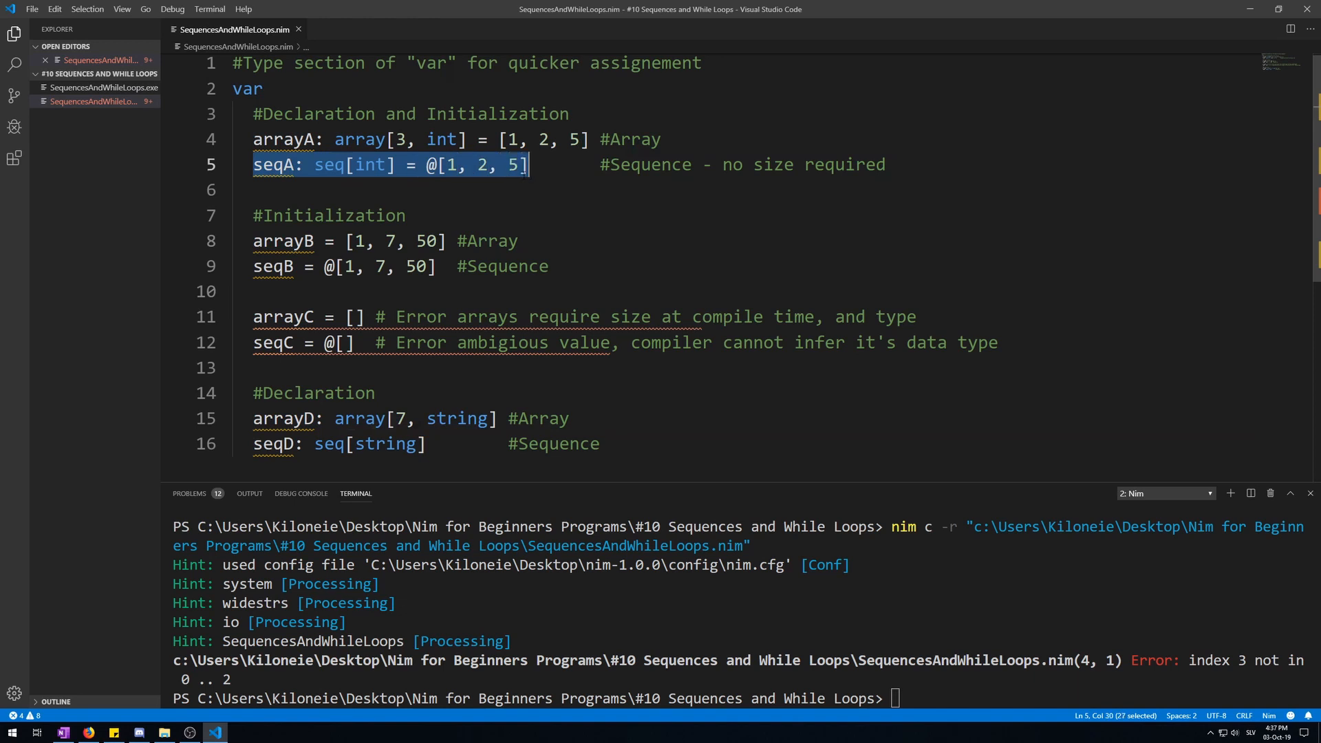
{"action": "double_click", "coordinate": [273, 165]}
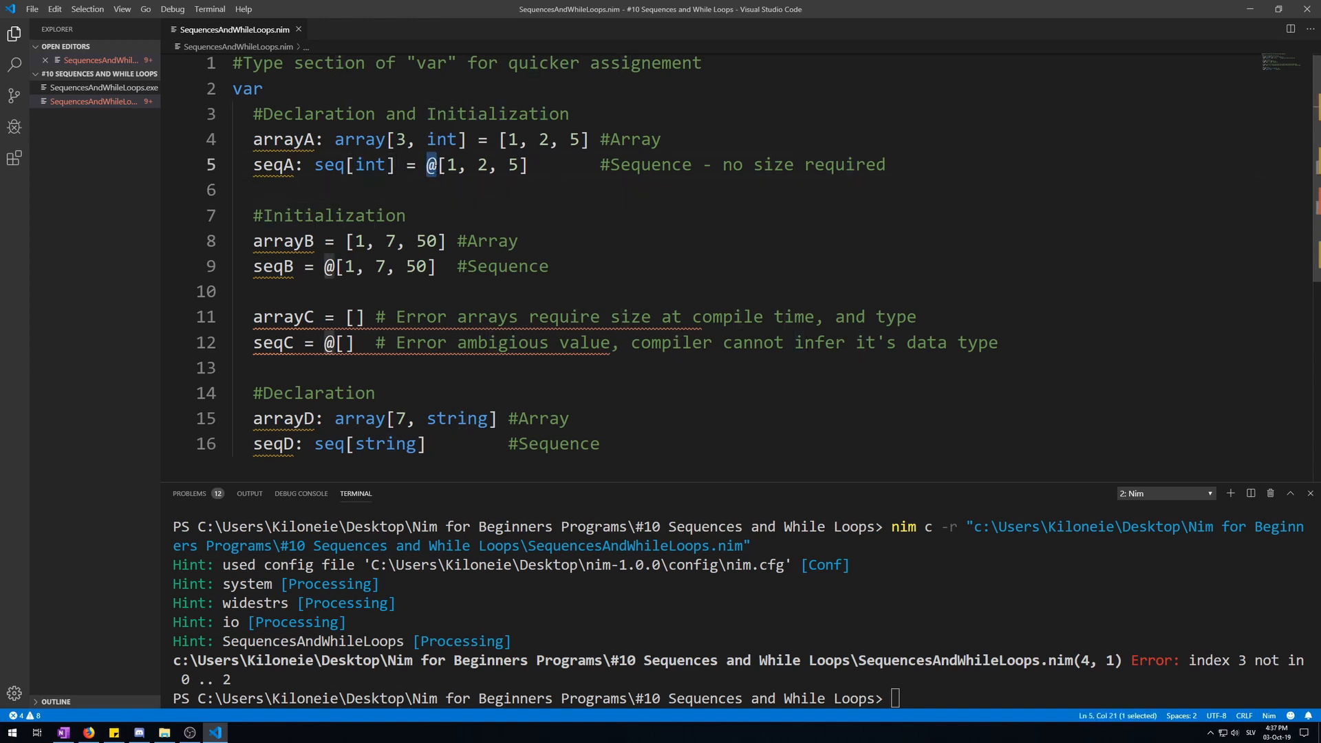
{"action": "left_click_drag", "start_coordinate": [427, 164], "coordinate": [528, 163]}
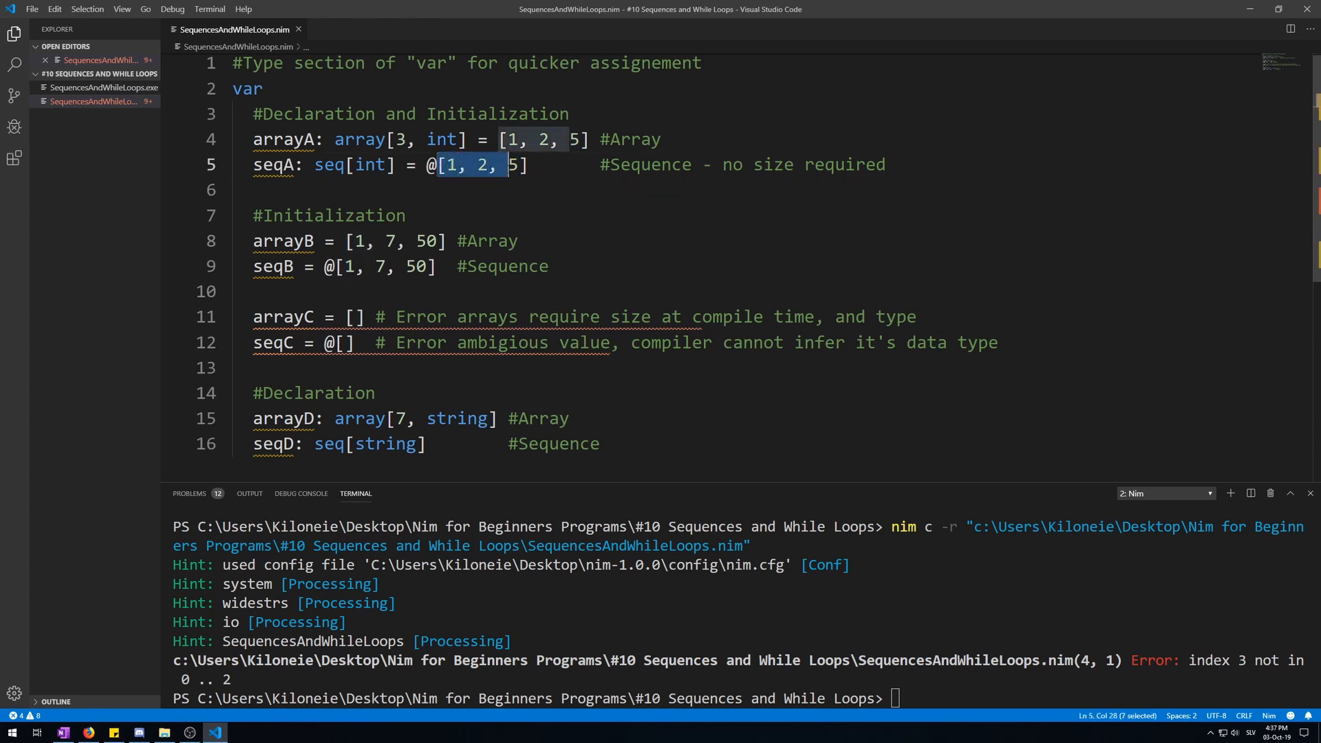
{"action": "left_click", "coordinate": [498, 164]}
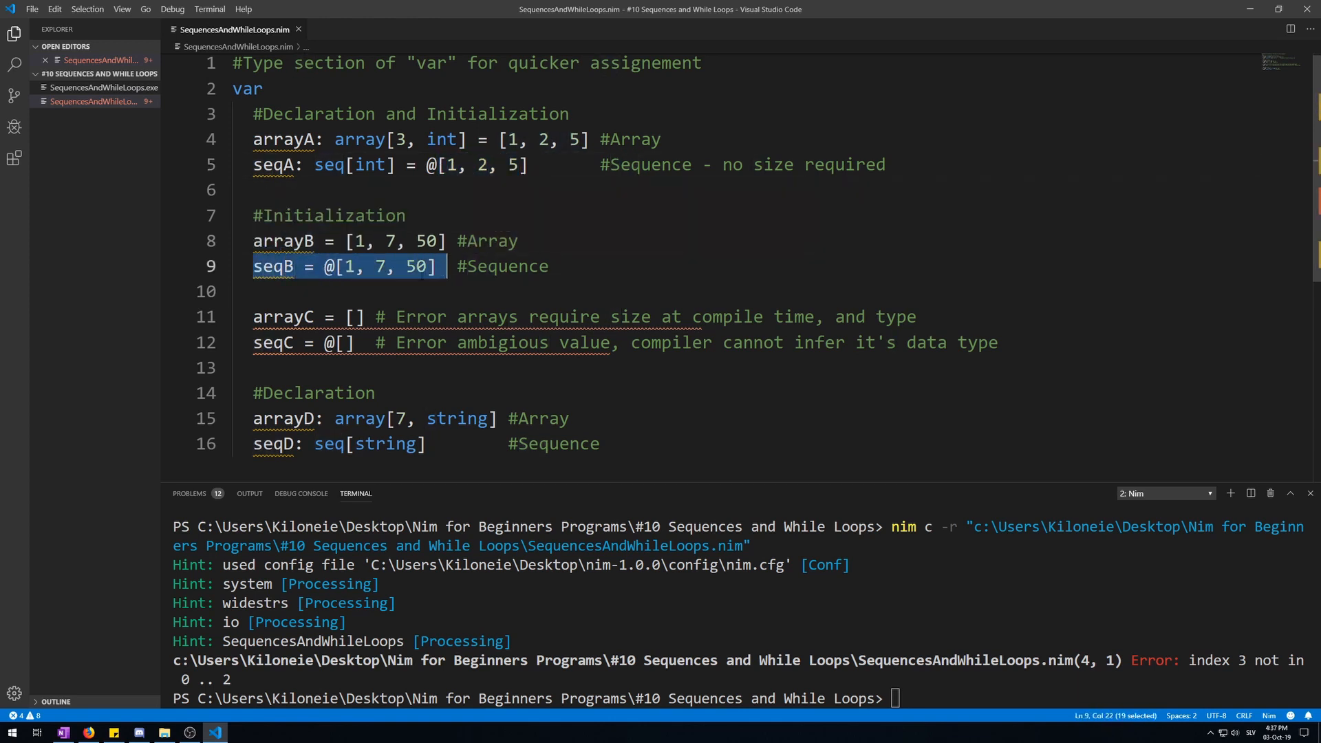
{"action": "left_click", "coordinate": [424, 265]}
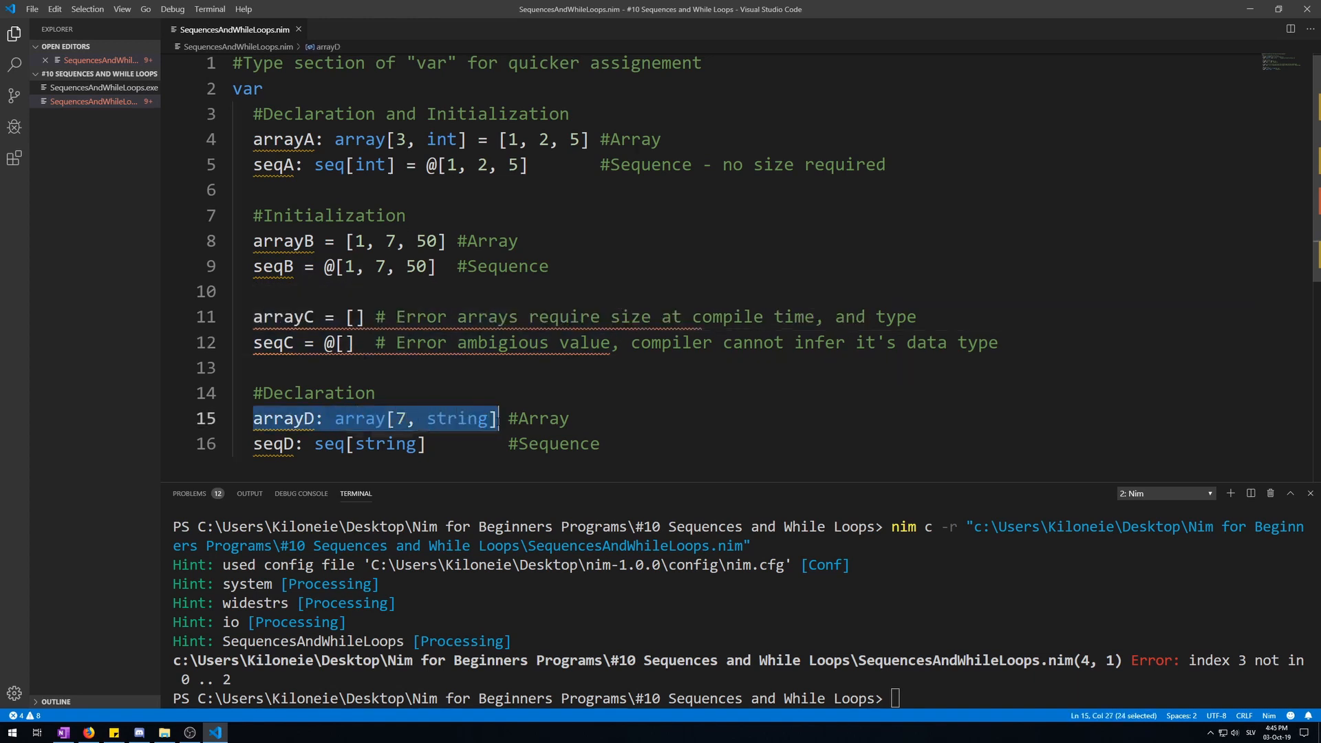
{"action": "left_click", "coordinate": [401, 418]}
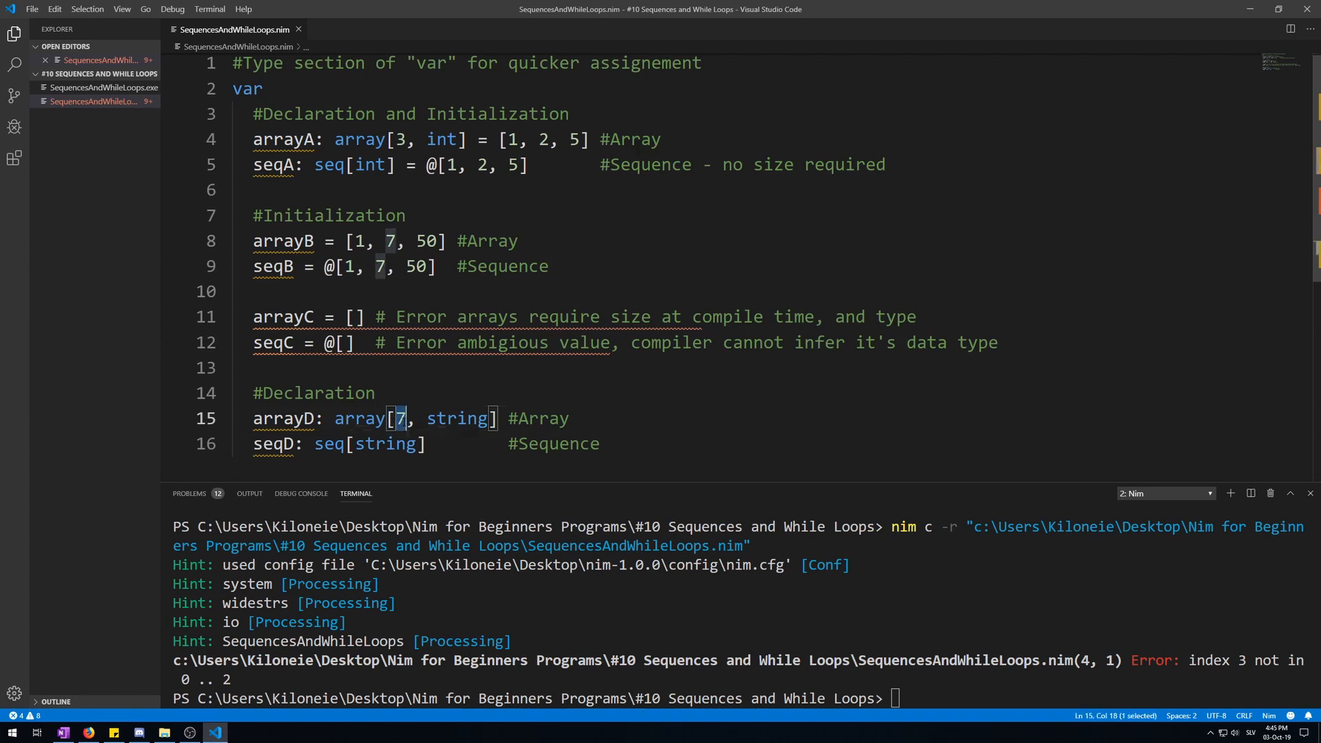
{"action": "double_click", "coordinate": [460, 419]}
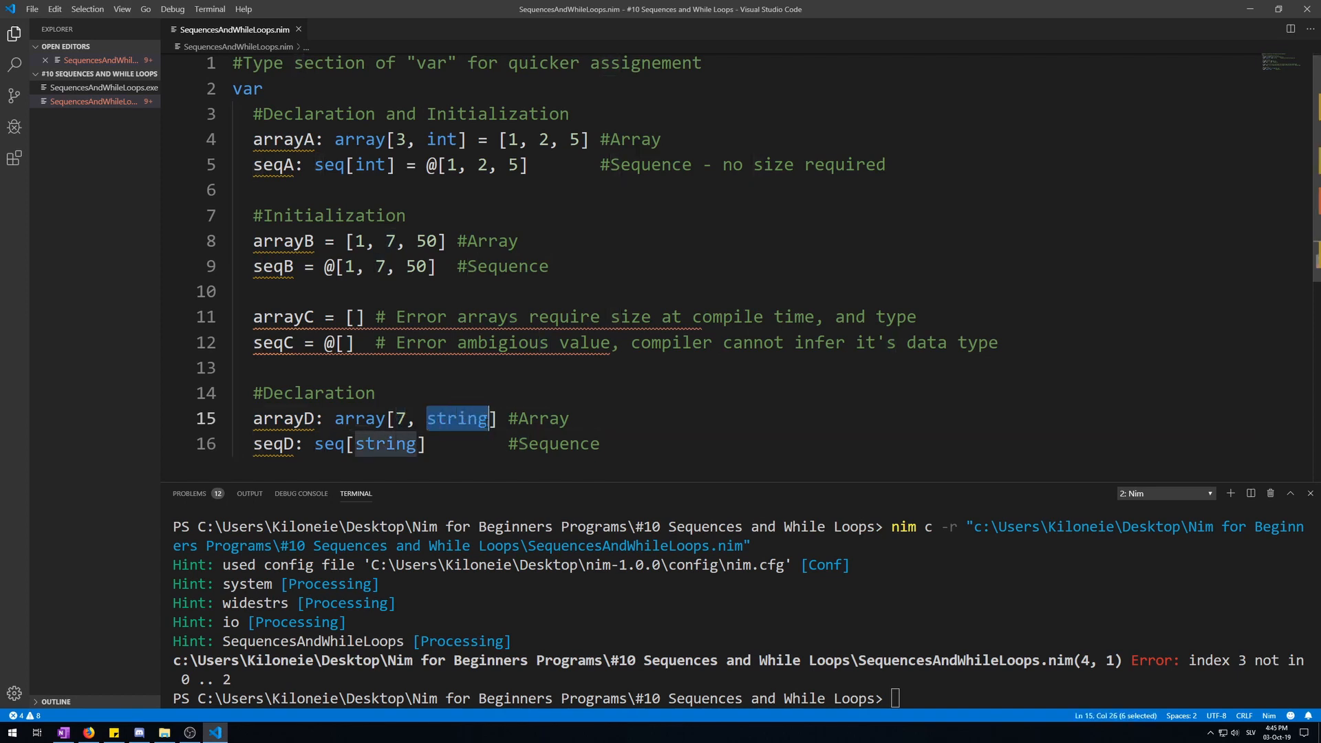
{"action": "left_click", "coordinate": [400, 419]}
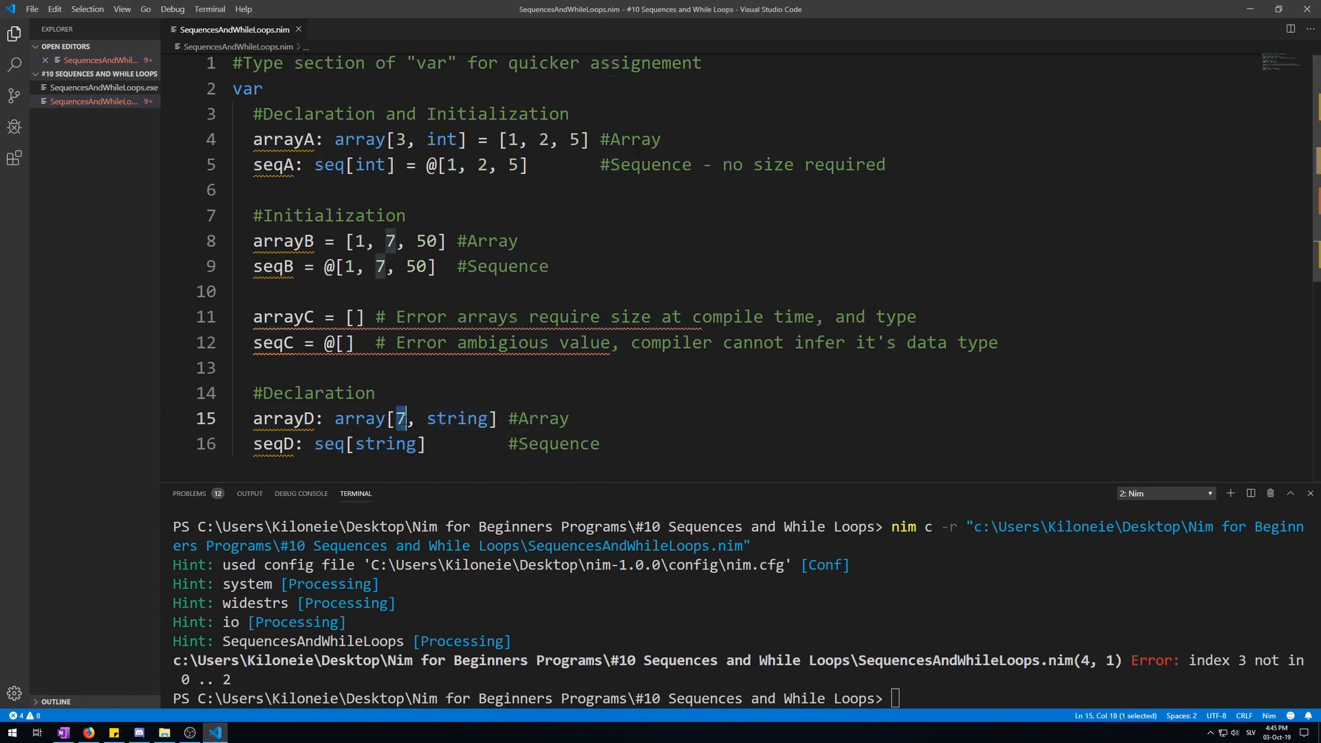
{"action": "left_click", "coordinate": [349, 444]}
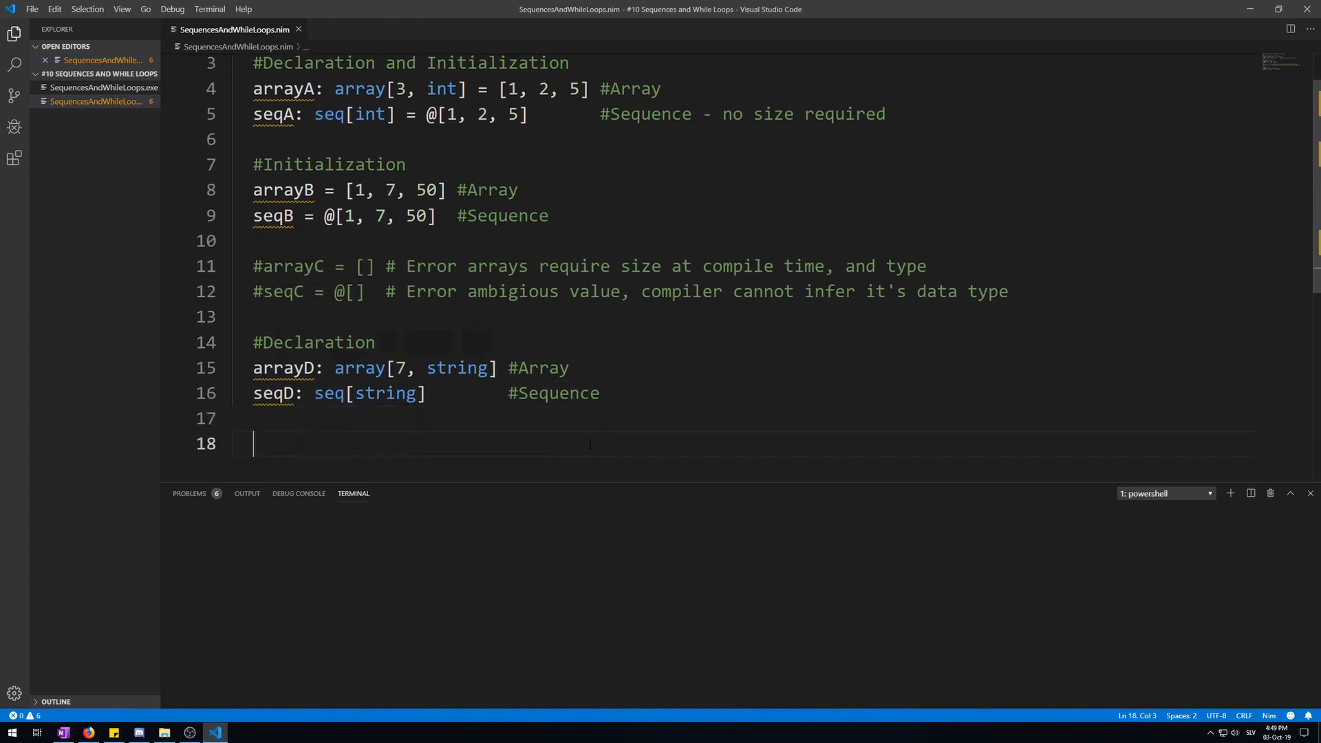
Add echo seqA, echo seqB, echo seqD and run, printing [1, 2, 5], [1, 7, 50] and @[]
{"action": "type", "text": "echo seqA"}
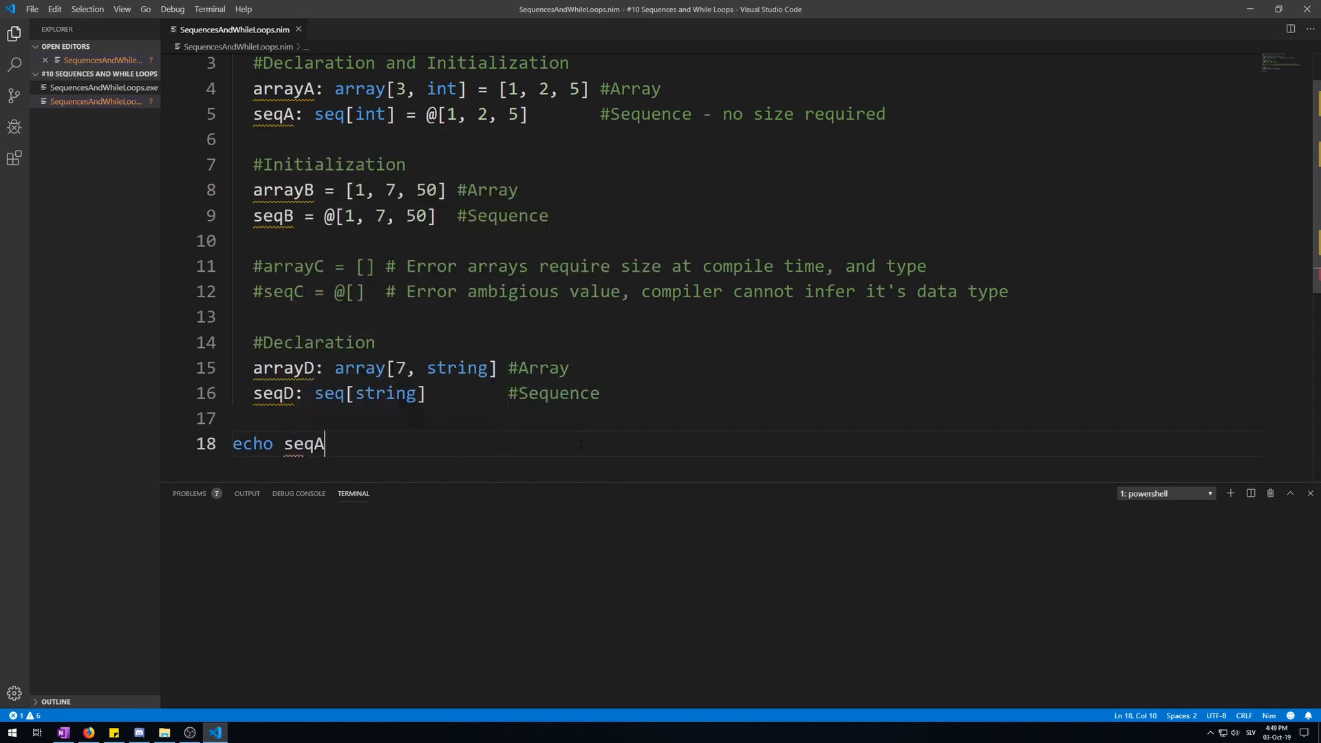
{"action": "key", "text": "enter"}
{"action": "type", "text": "echo seqB"}
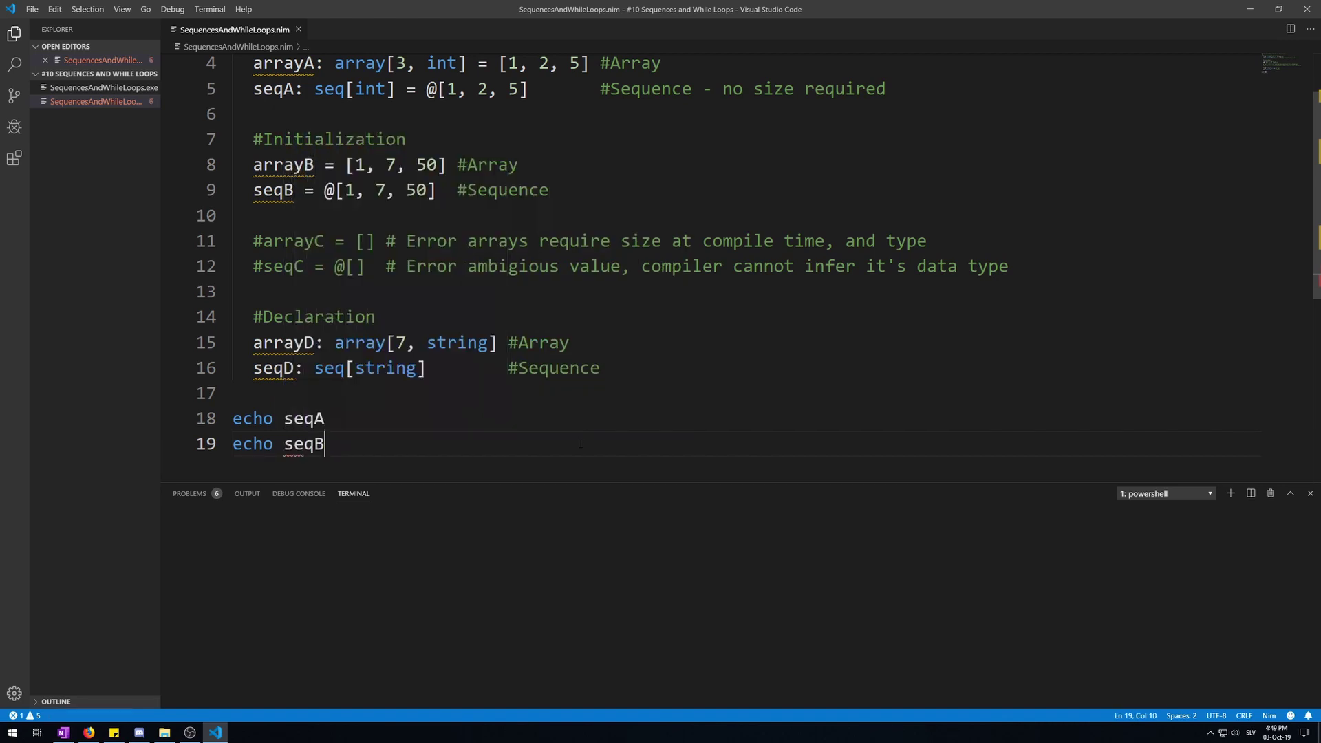
{"action": "key", "text": "Return"}
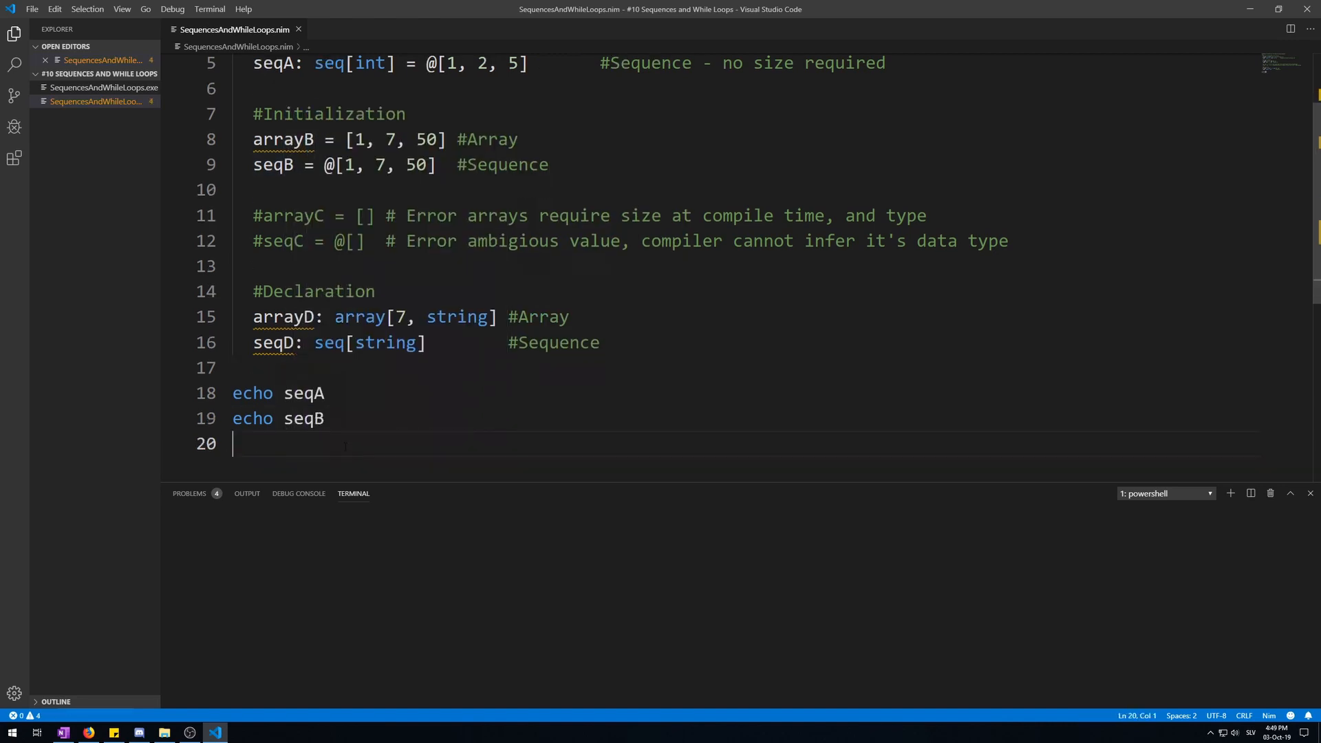
{"action": "type", "text": "echo seqD"}
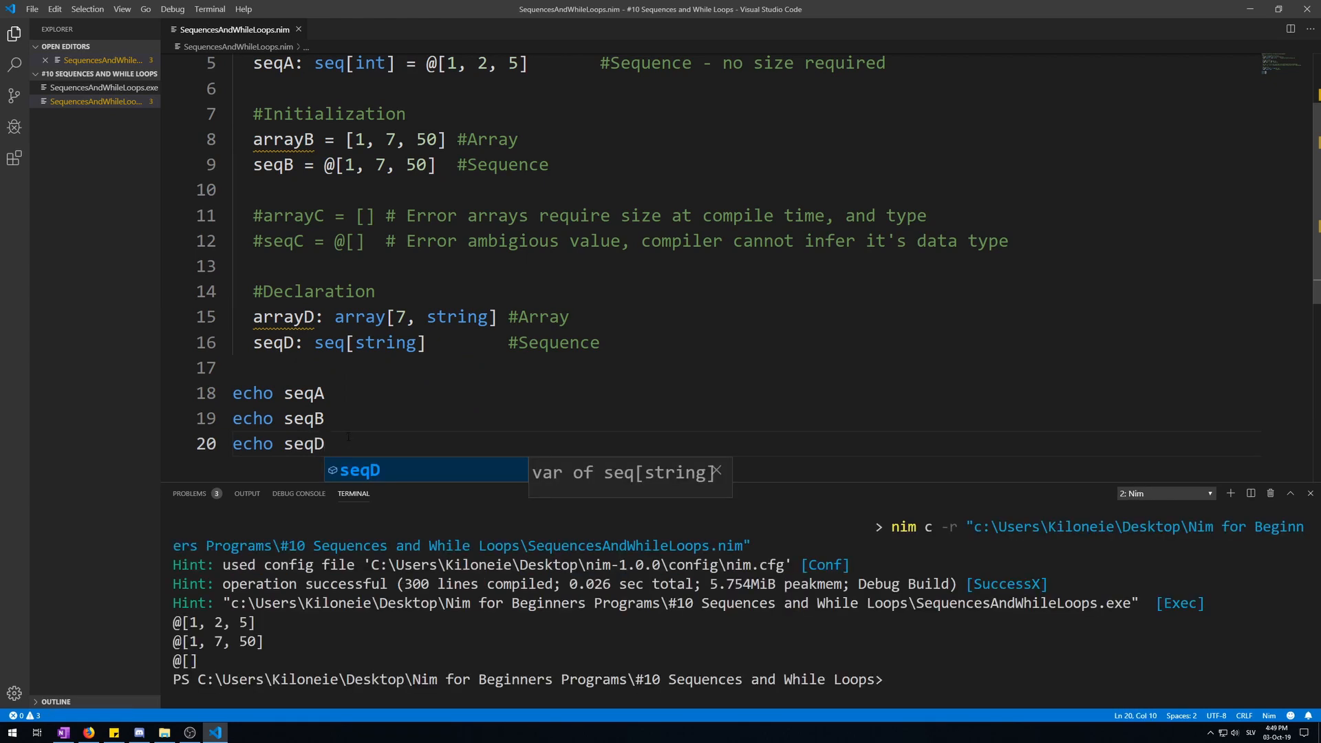
{"action": "scroll", "scroll_direction": "up", "scroll_amount": 3}
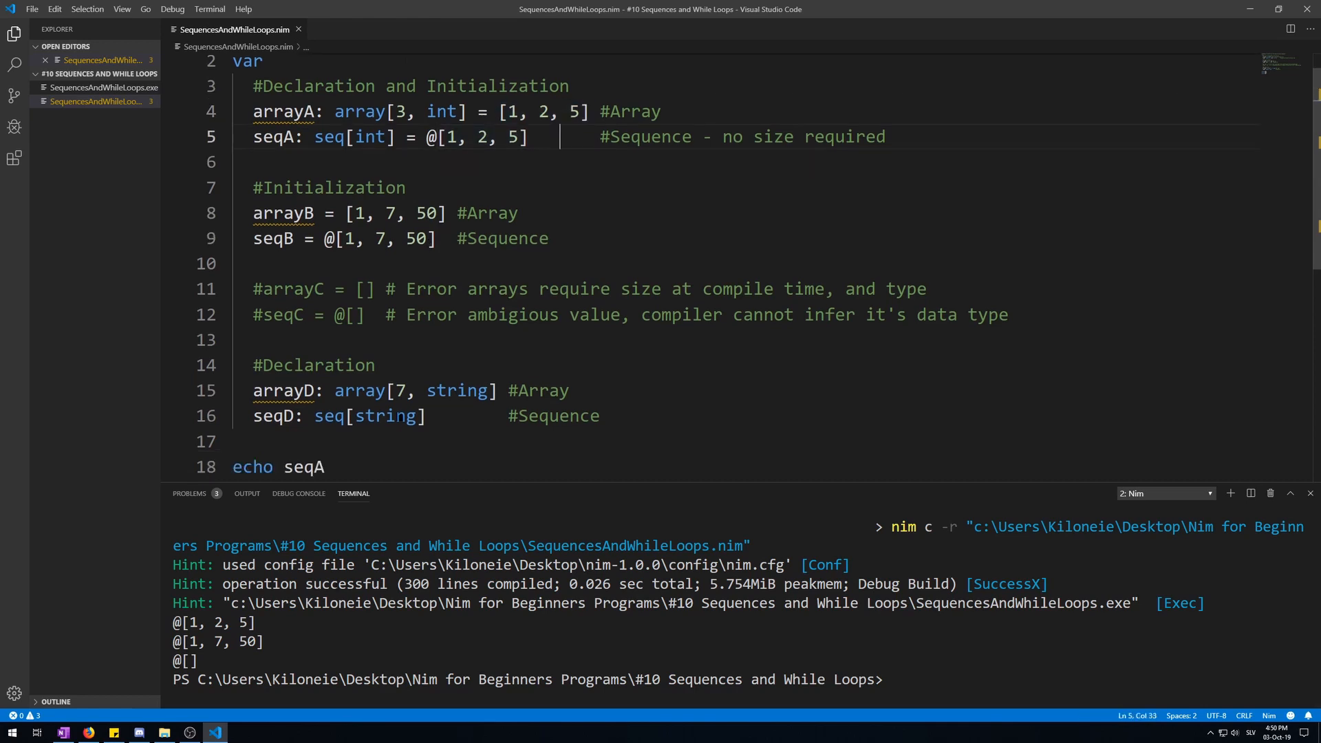
{"action": "left_click_drag", "start_coordinate": [353, 212], "coordinate": [446, 212]}
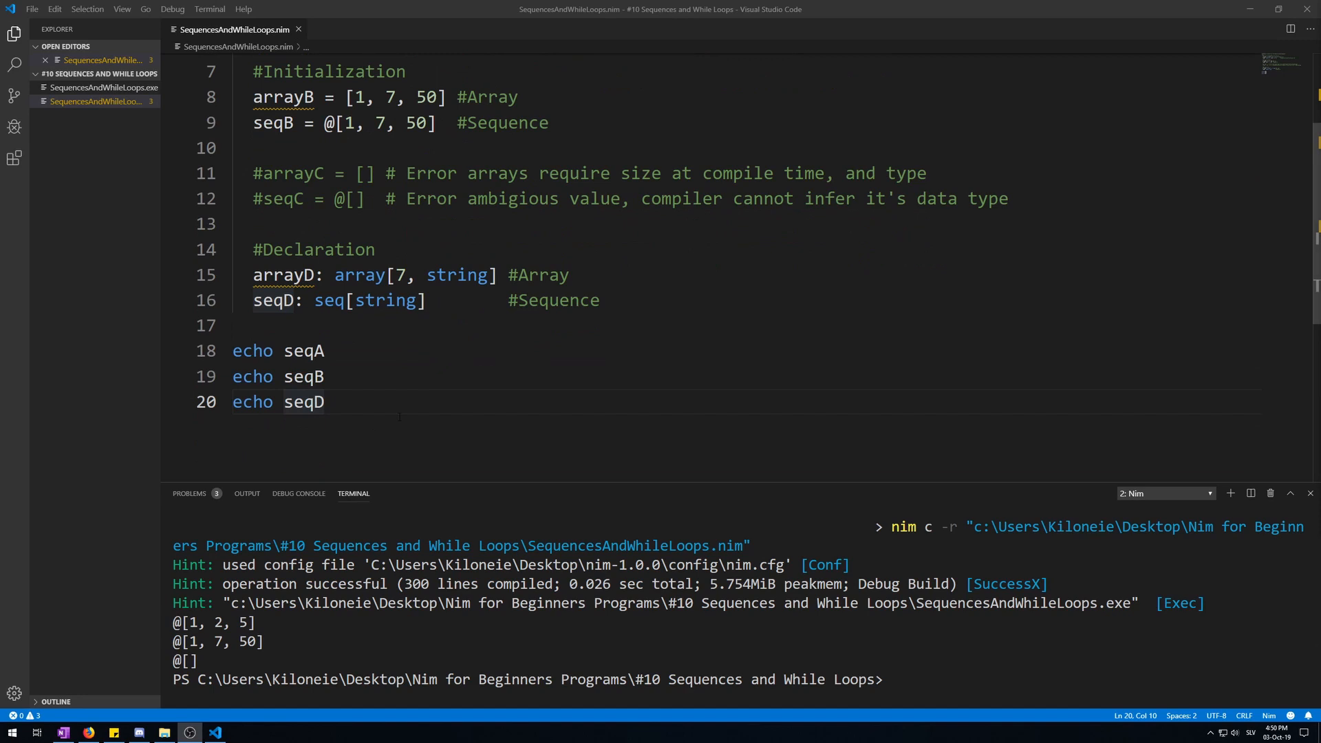
Write for e in seqA: with stdout.write e as the loop body
{"action": "type", "text": "f"}
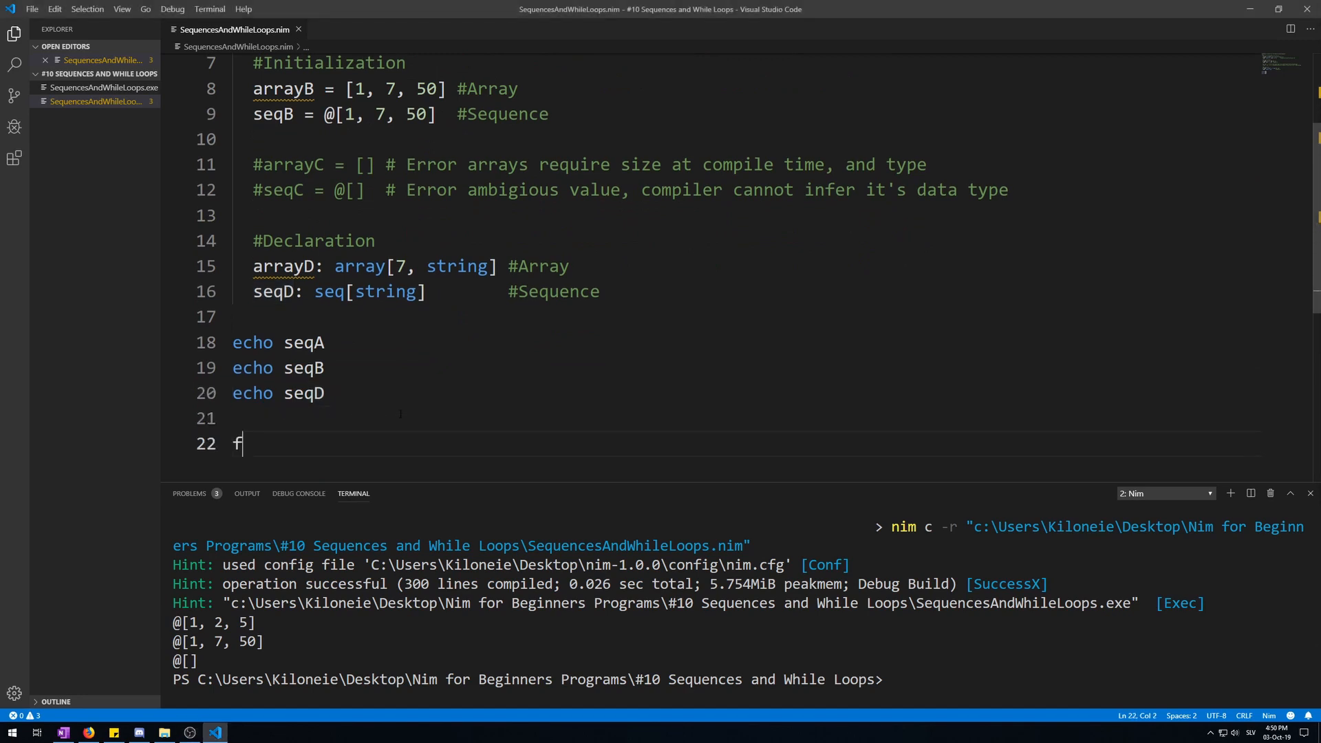
{"action": "type", "text": "or"}
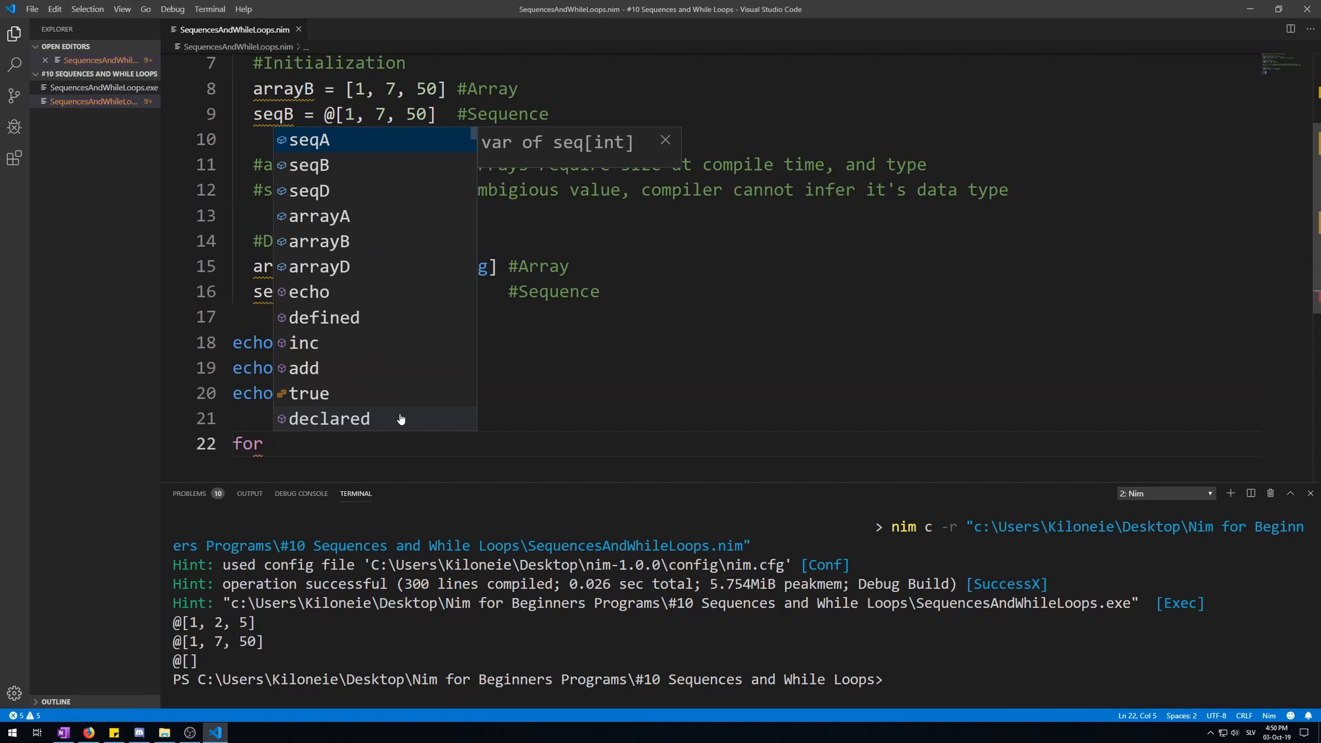
{"action": "type", "text": "e in seqA"}
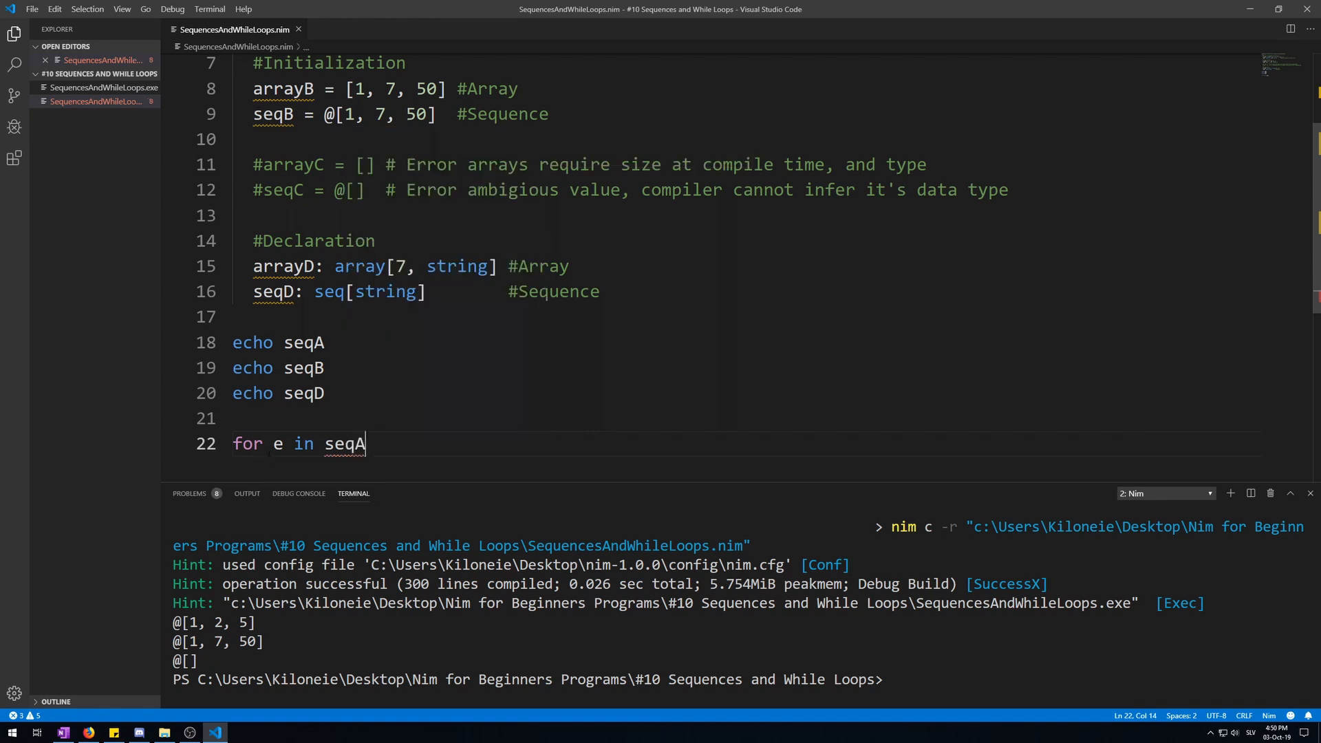
{"action": "double_click", "coordinate": [276, 445]}
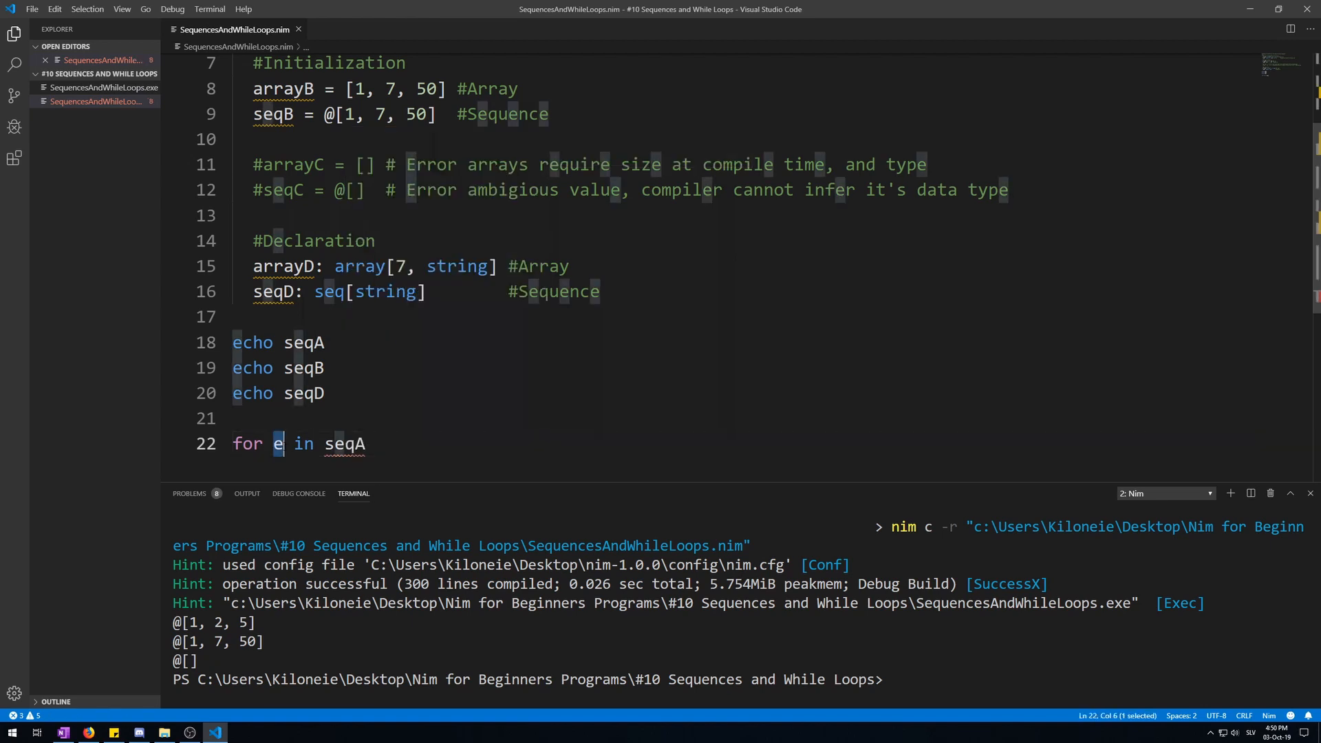
{"action": "left_click", "coordinate": [366, 445]}
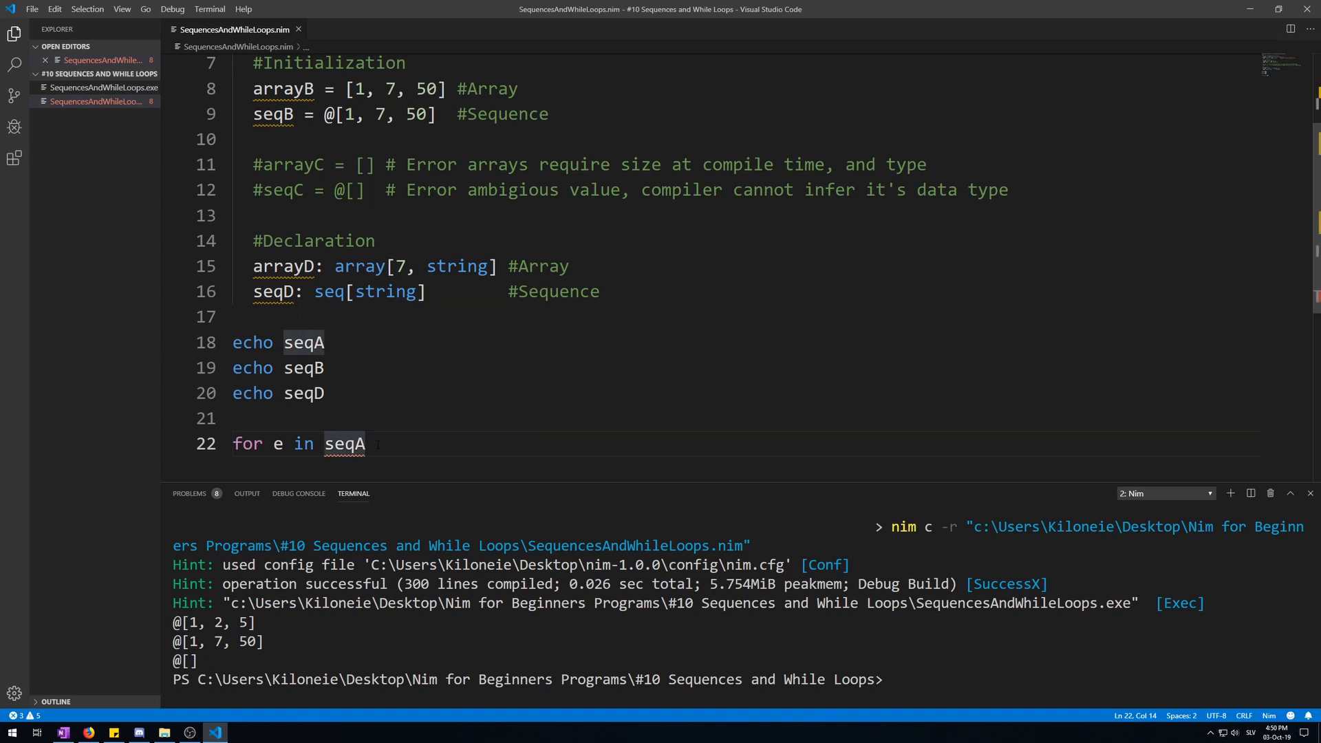
{"action": "key", "text": "Enter"}
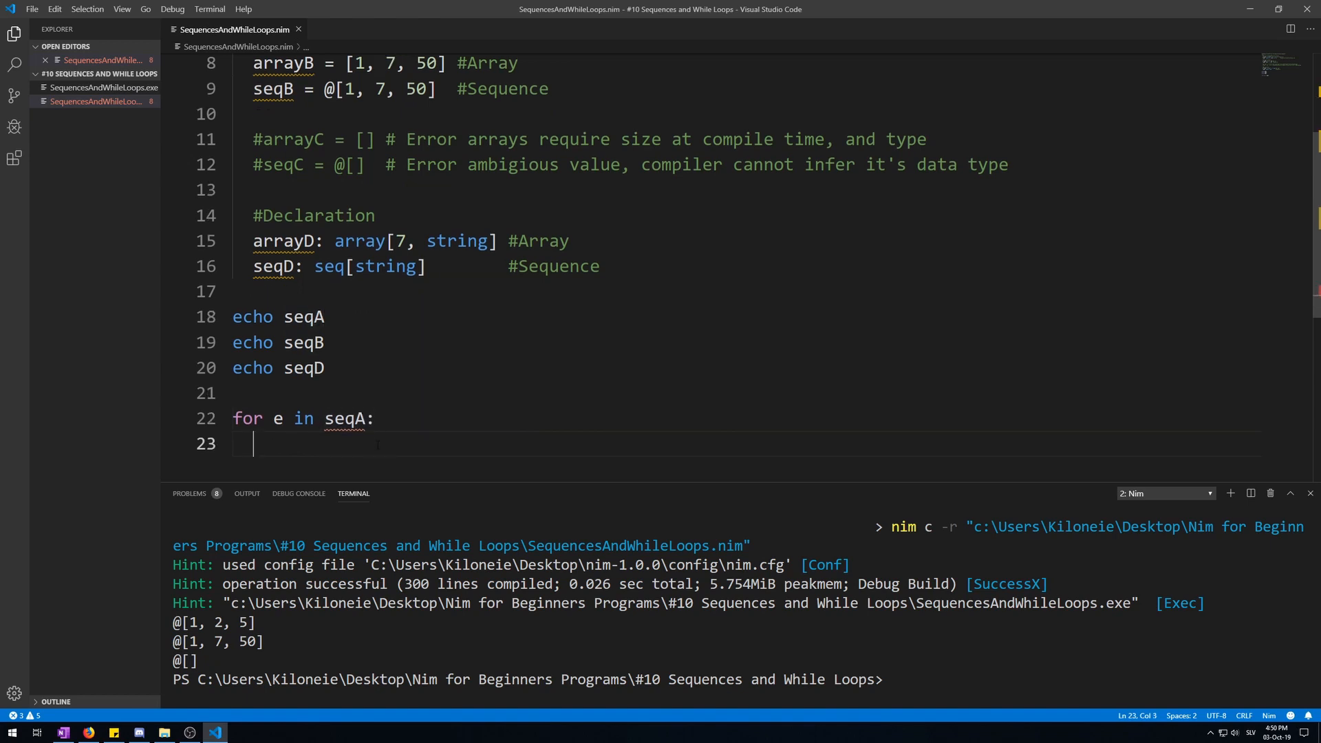
{"action": "type", "text": "stdout"}
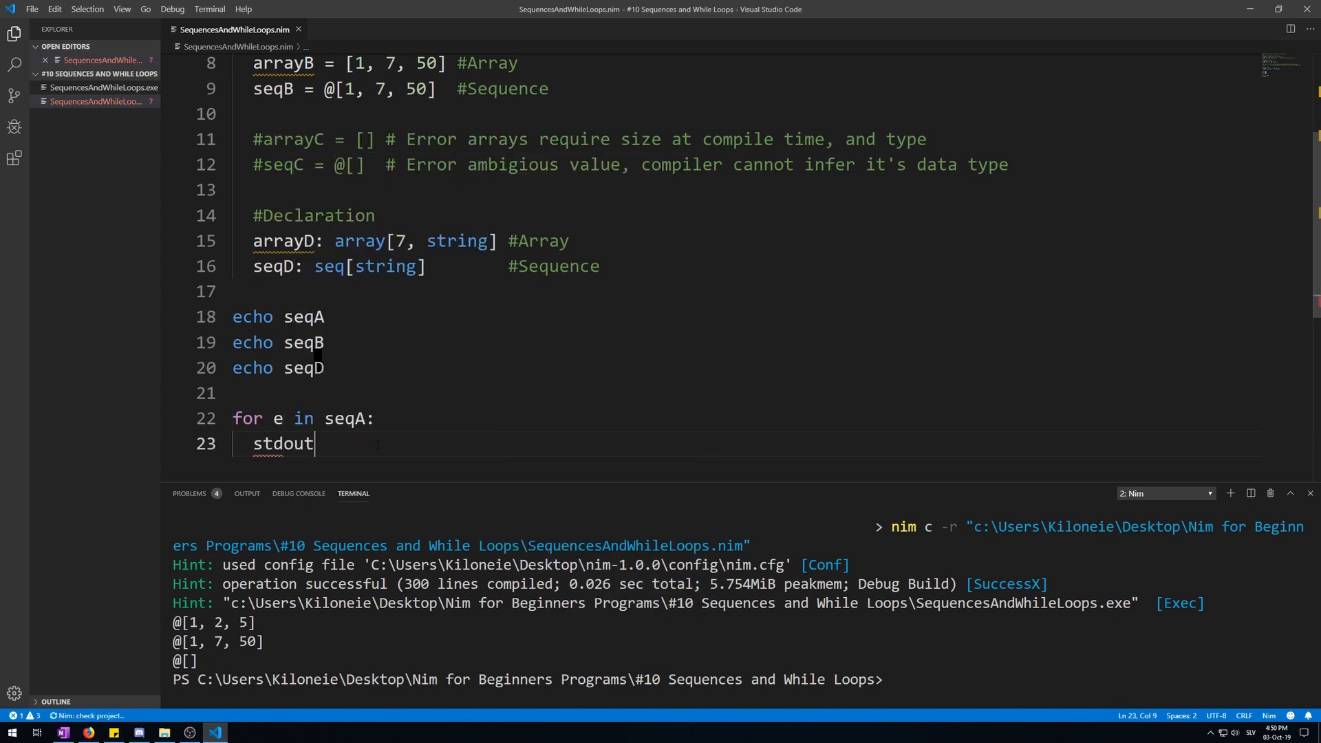
{"action": "type", "text": ".w"}
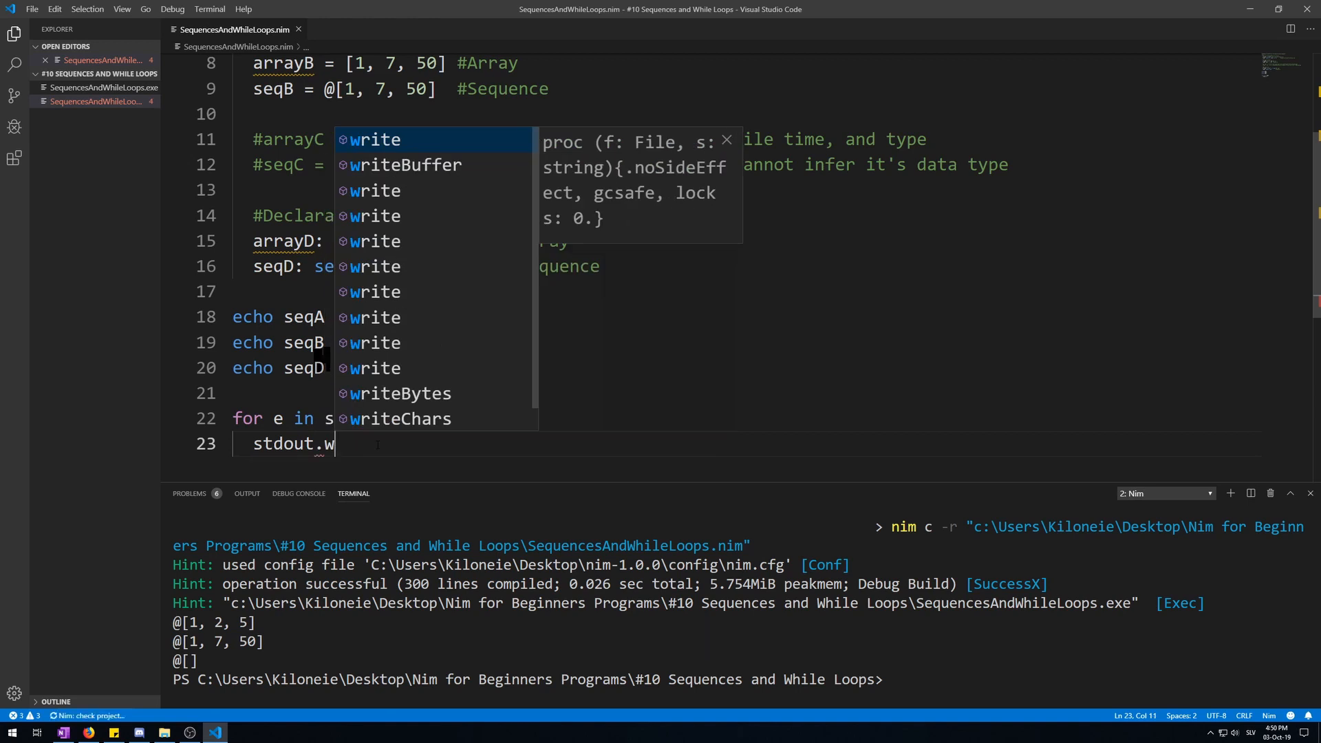
{"action": "type", "text": "rite e"}
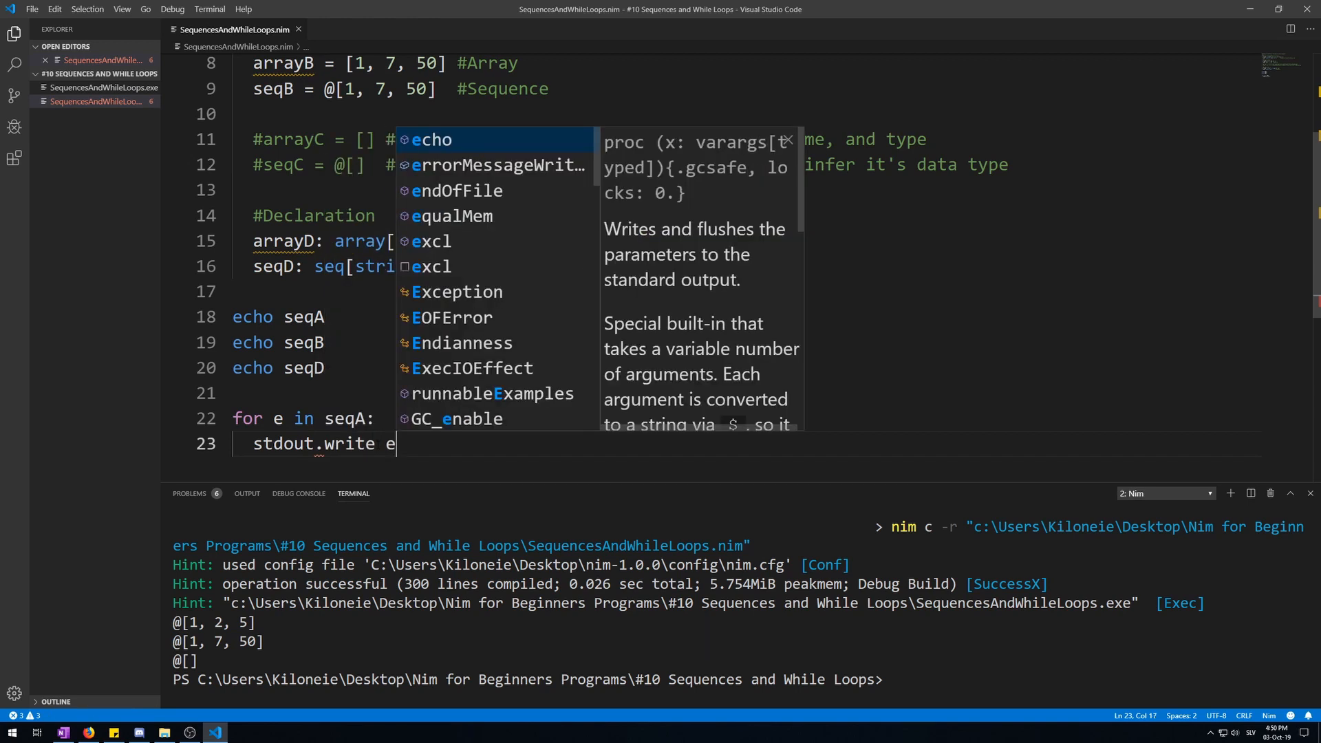
{"action": "key", "text": "Escape"}
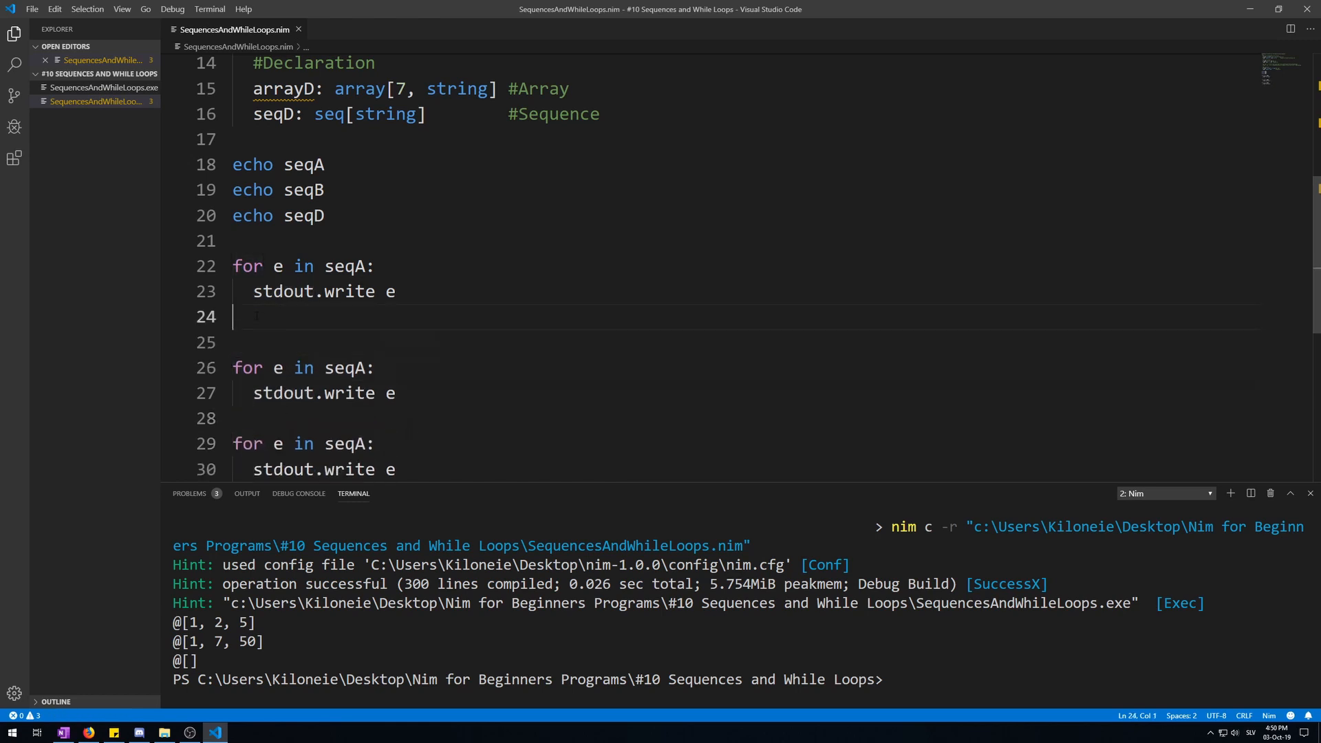
Follow each loop with echo "" and duplicate the block for seqB
{"action": "type", "text": "echo \""}
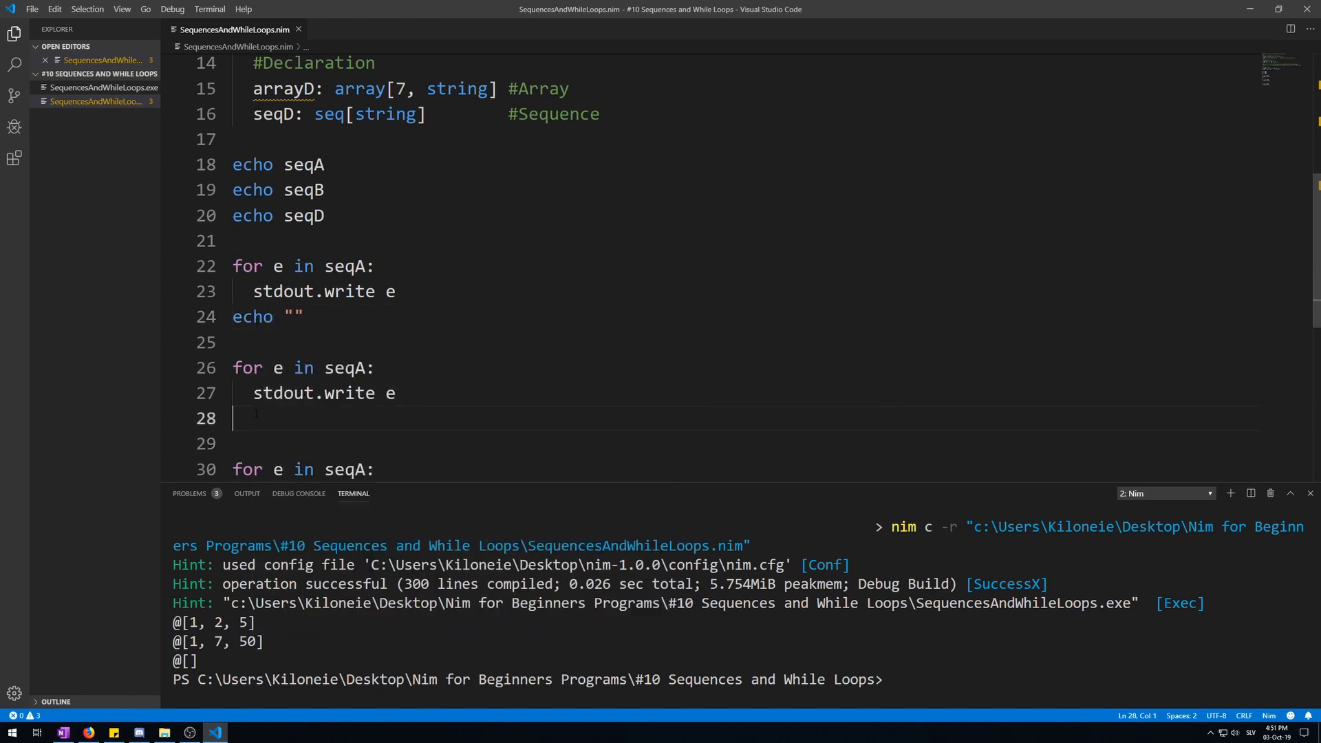
{"action": "type", "text": "echo \"\""}
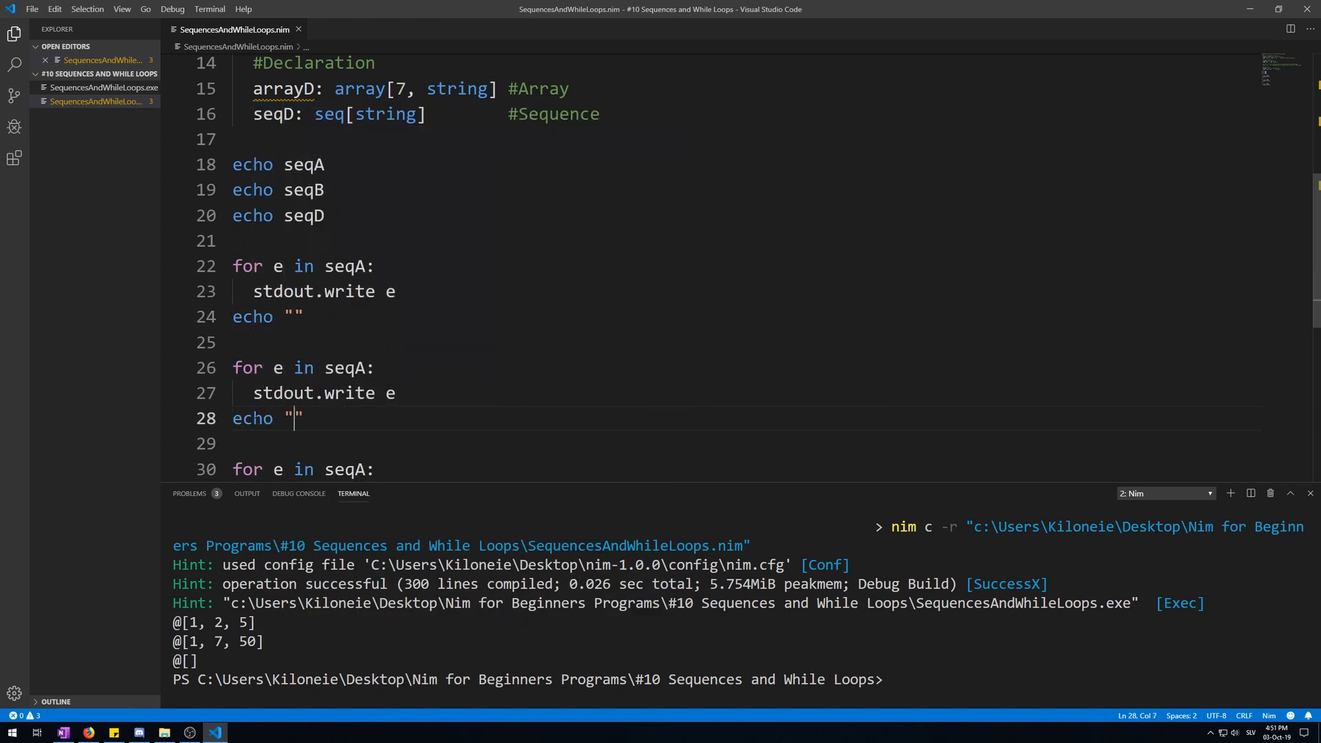
{"action": "type", "text": "echo \"\""}
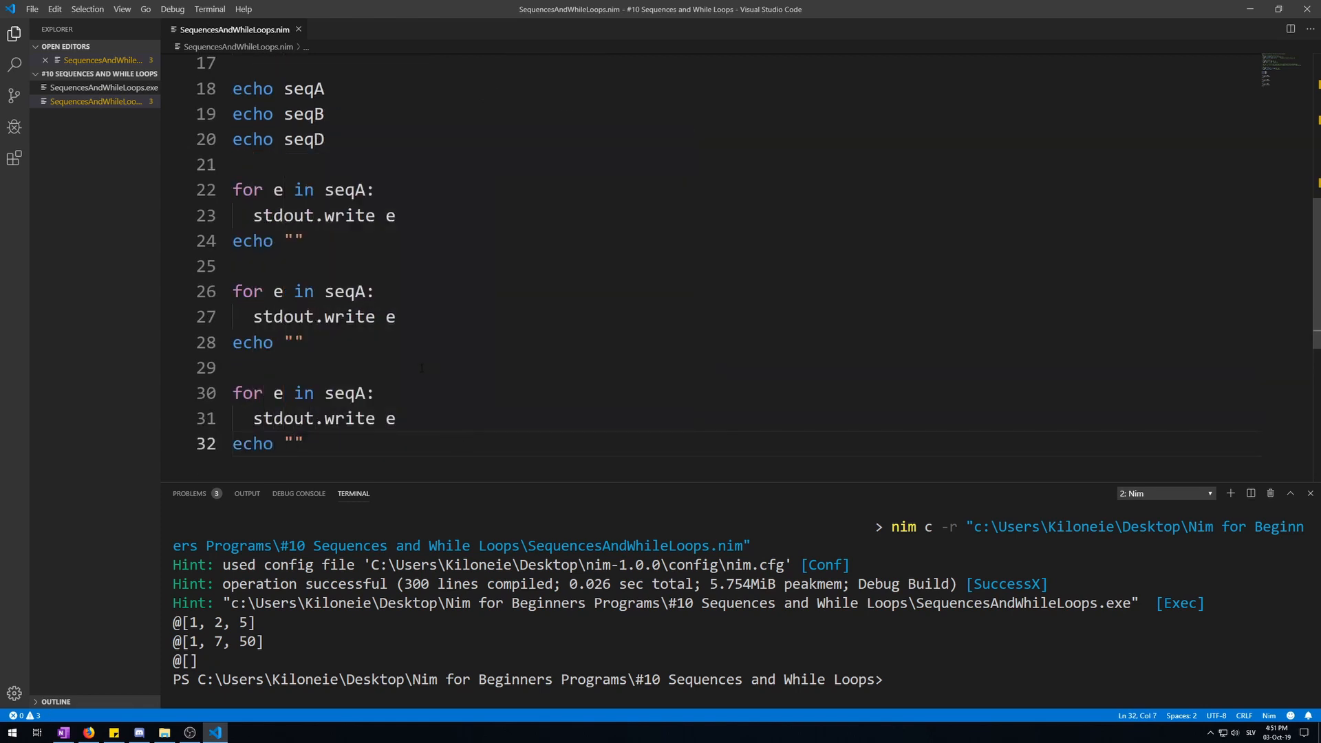
{"action": "type", "text": "B"}
{"action": "left_click", "coordinate": [742, 394]}
{"action": "type", "text": "D"}
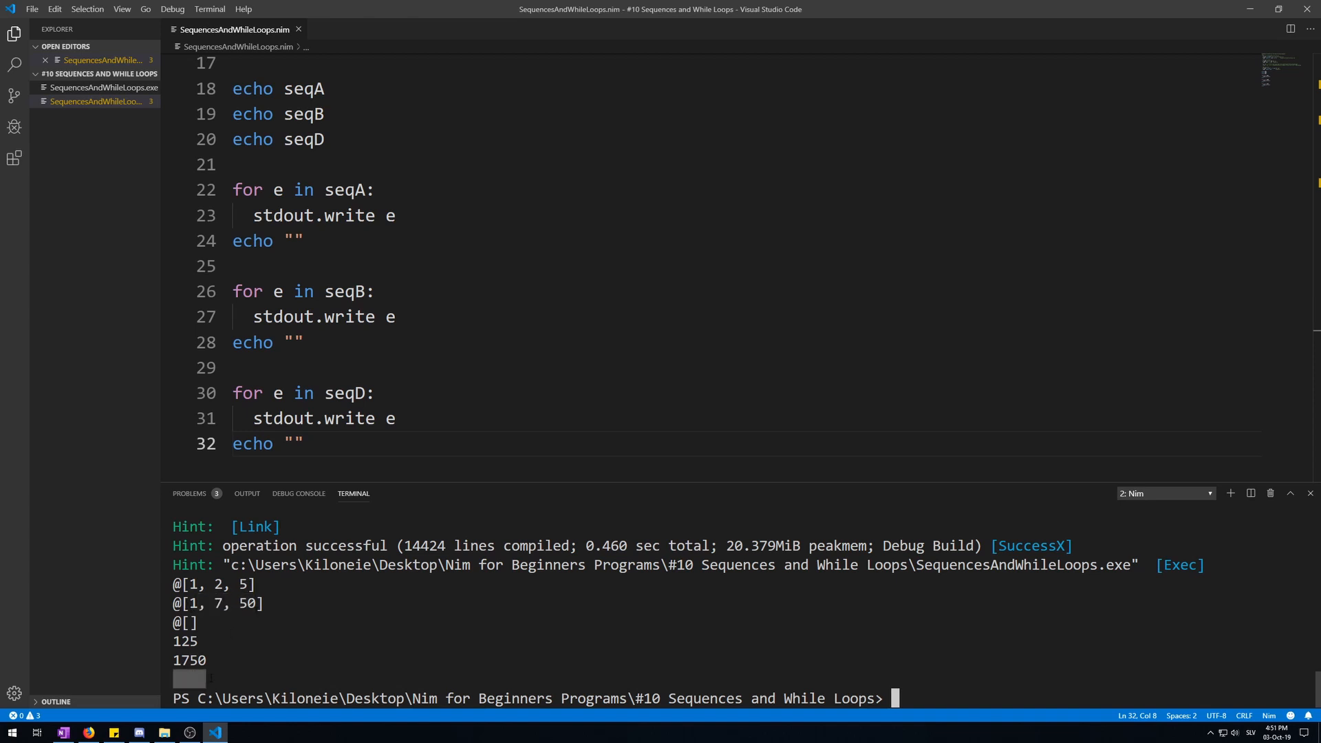
Run the three loops so 125 and 1750 print, leaving an empty line after the last echo
{"action": "left_click", "coordinate": [302, 443]}
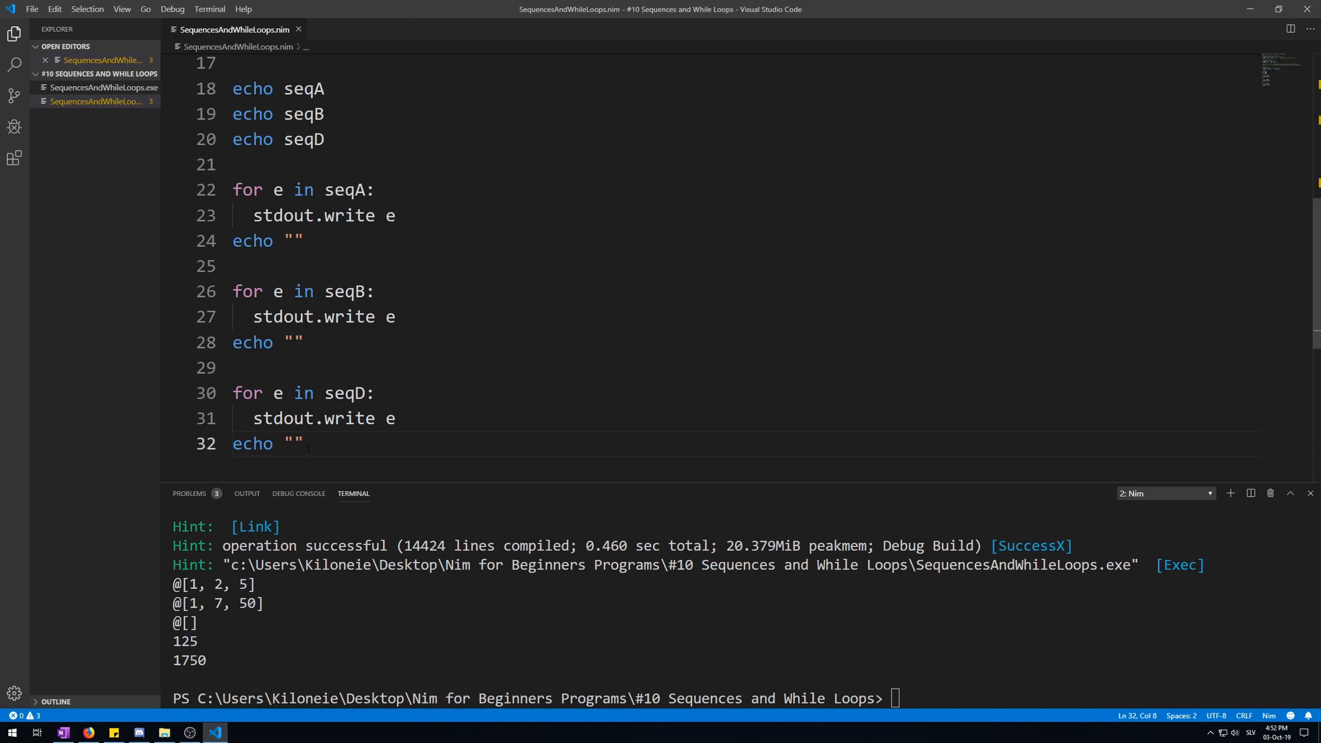
{"action": "left_click", "coordinate": [305, 443]}
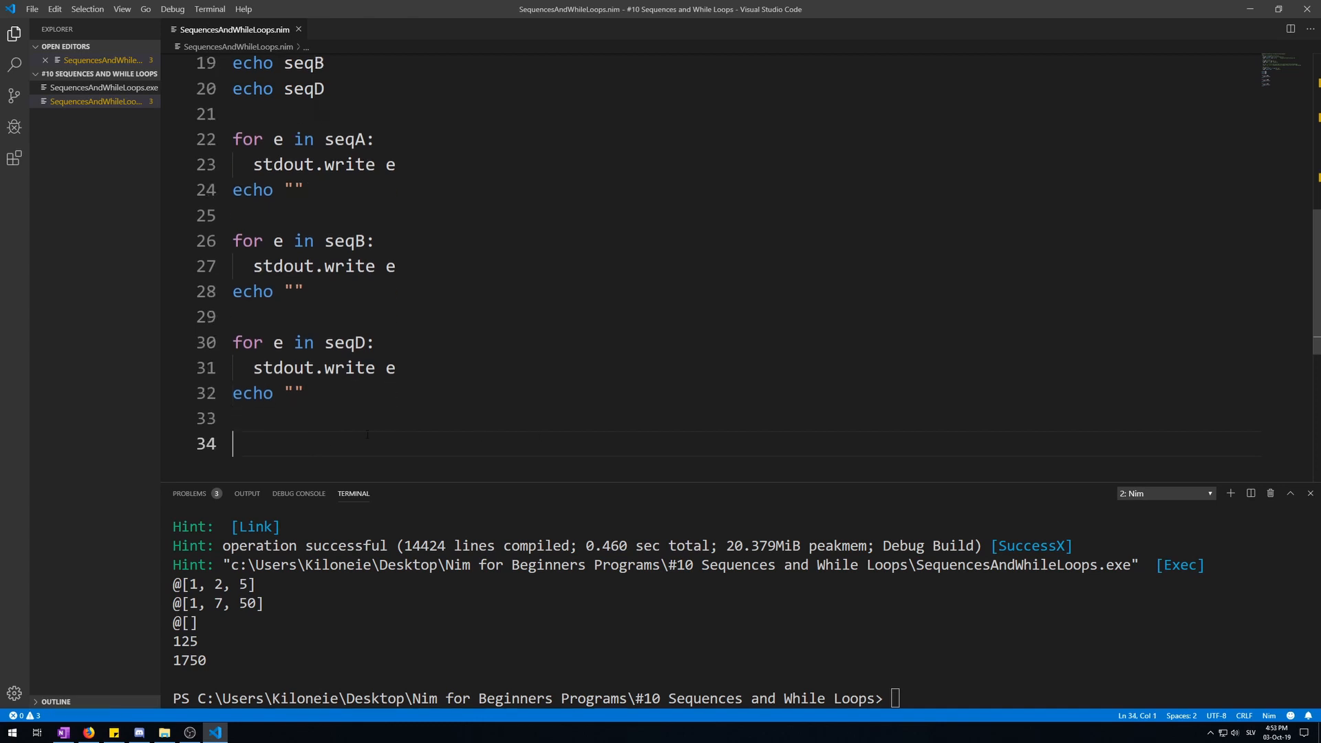
Add seqA.add 1000 with another seqA loop and run so 1251000 prints
{"action": "type", "text": "seqA"}
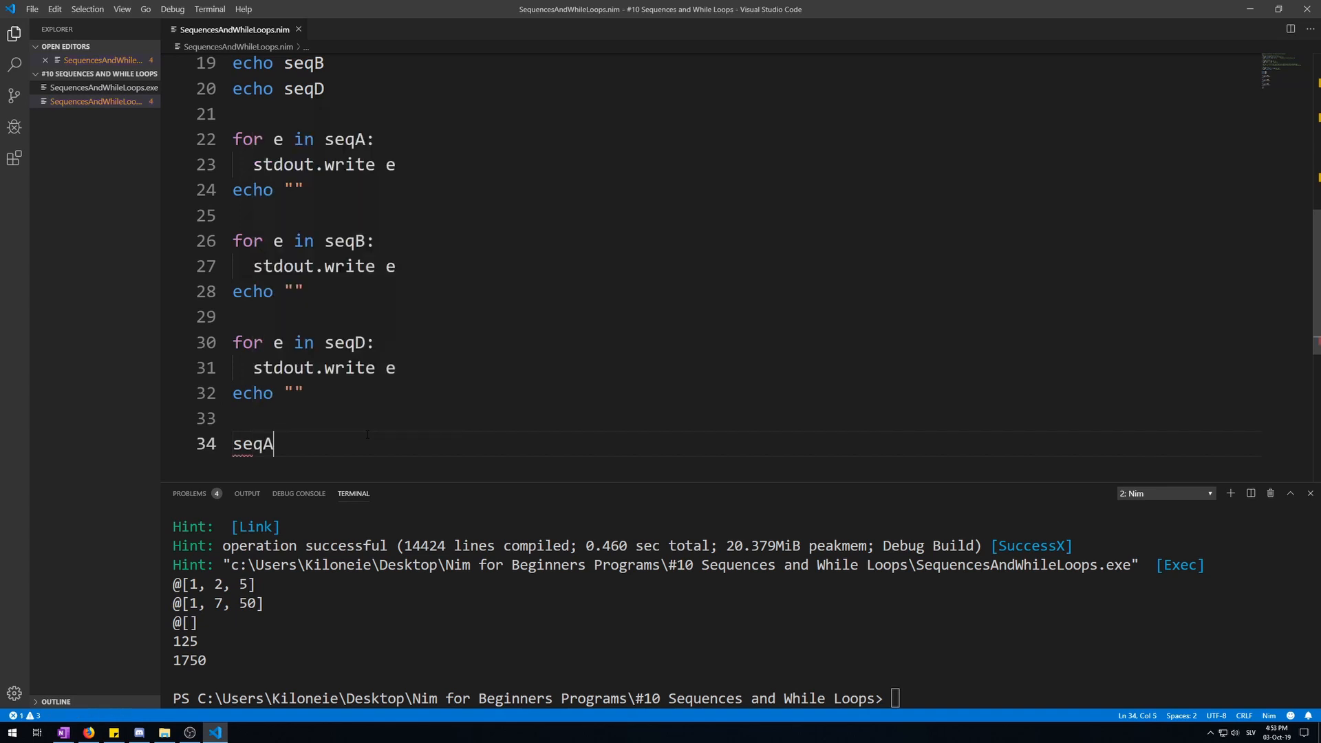
{"action": "type", "text": "."}
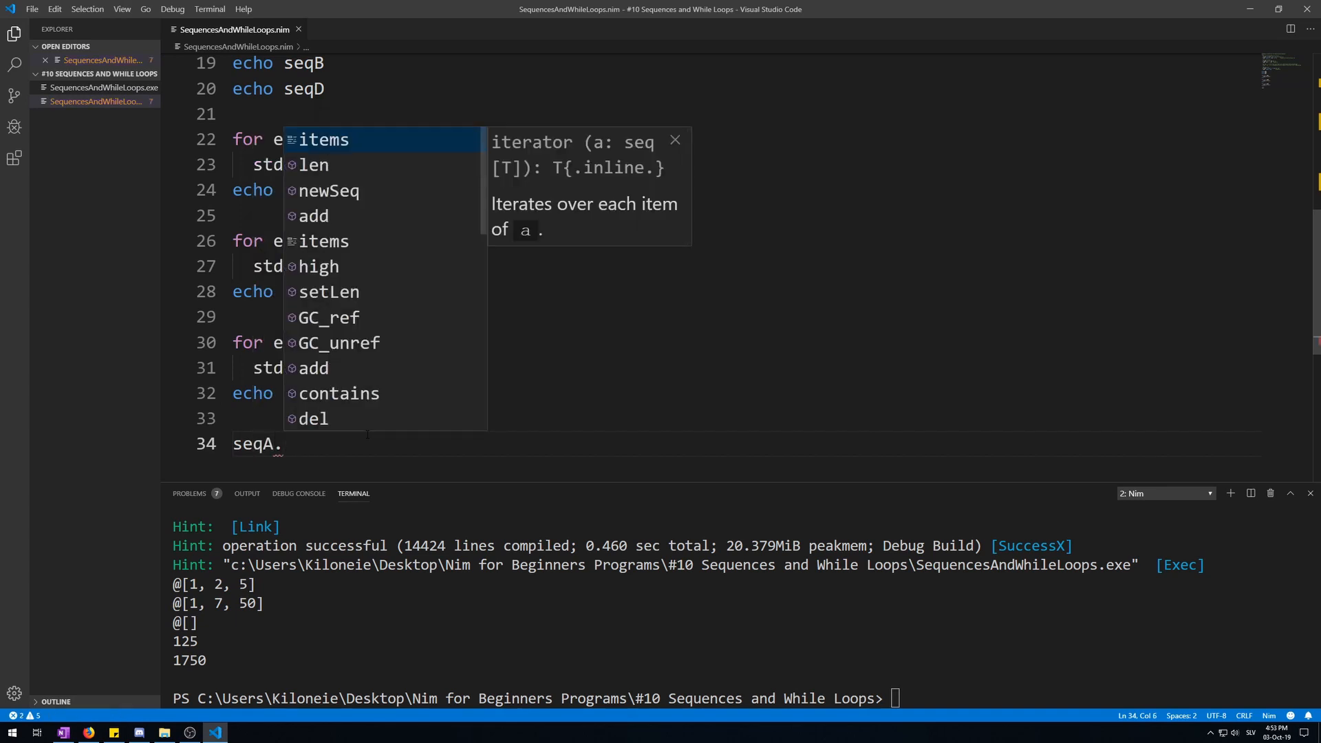
{"action": "type", "text": "add"}
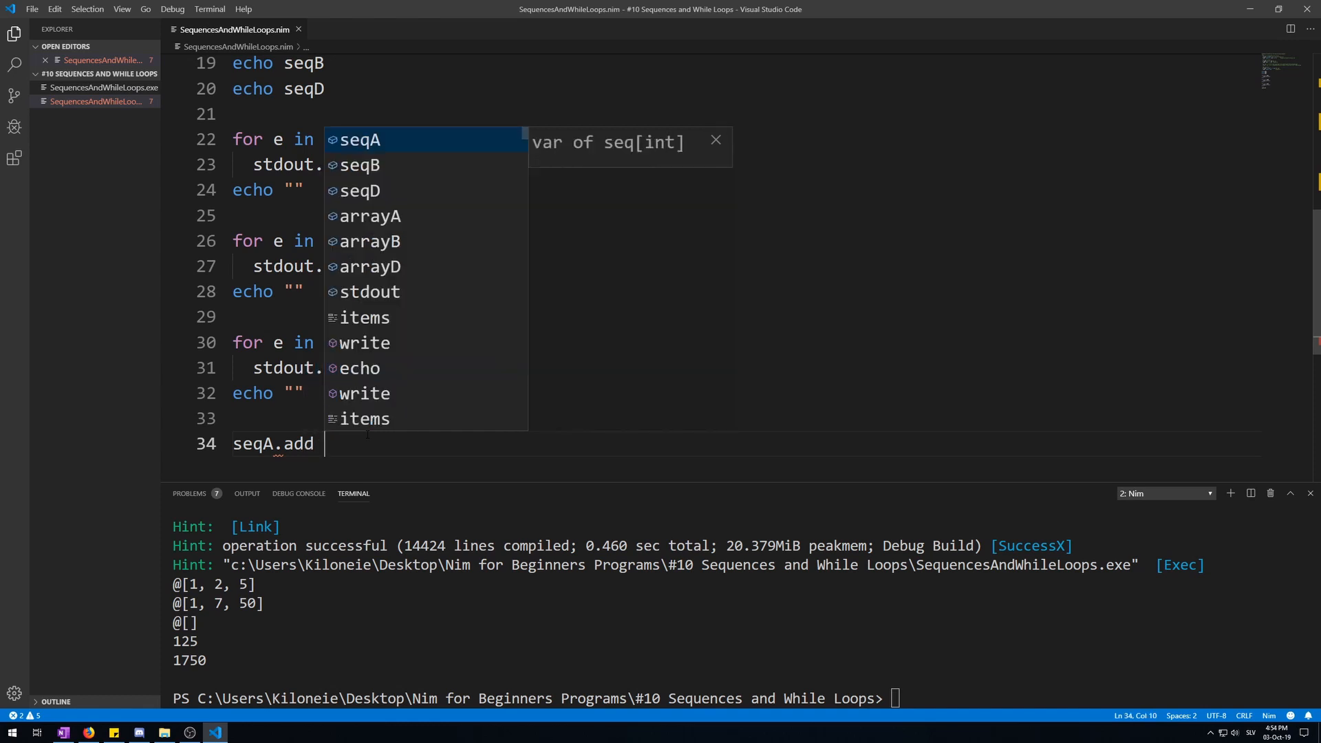
{"action": "type", "text": "1000"}
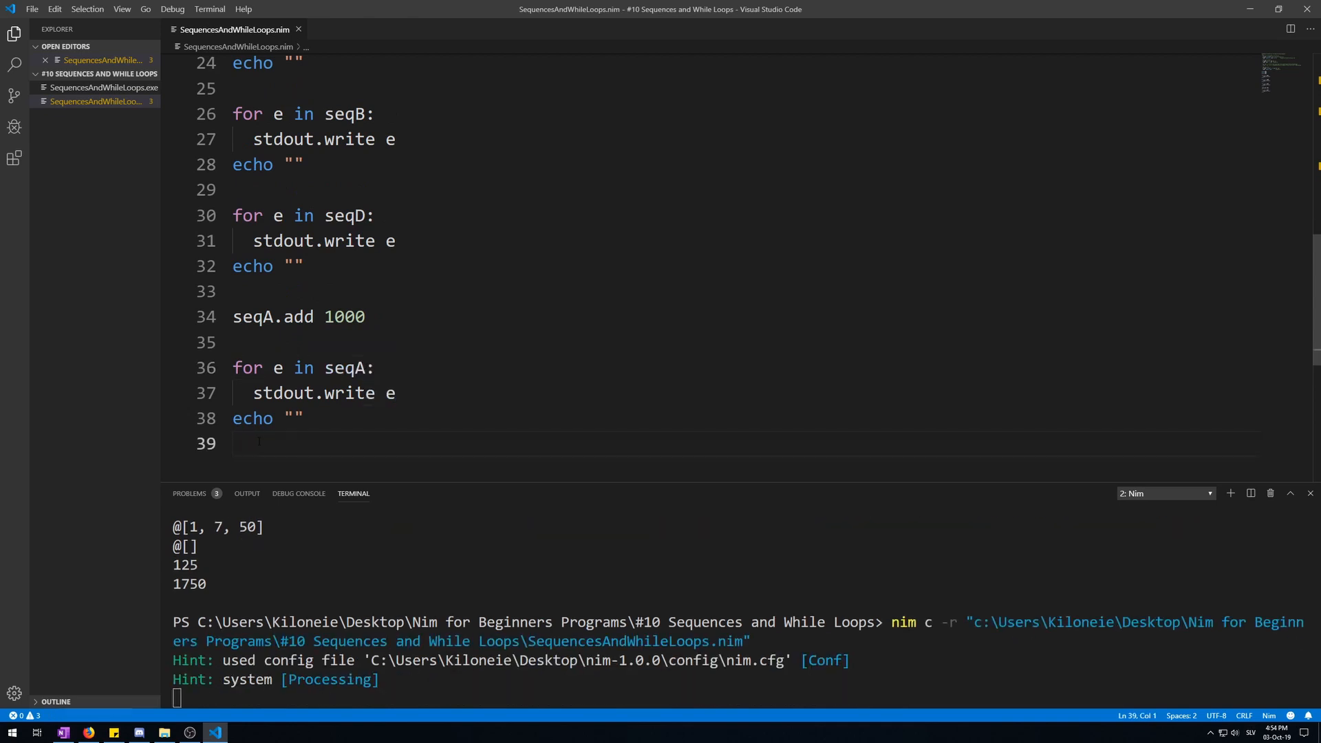
{"action": "key", "text": "Return"}
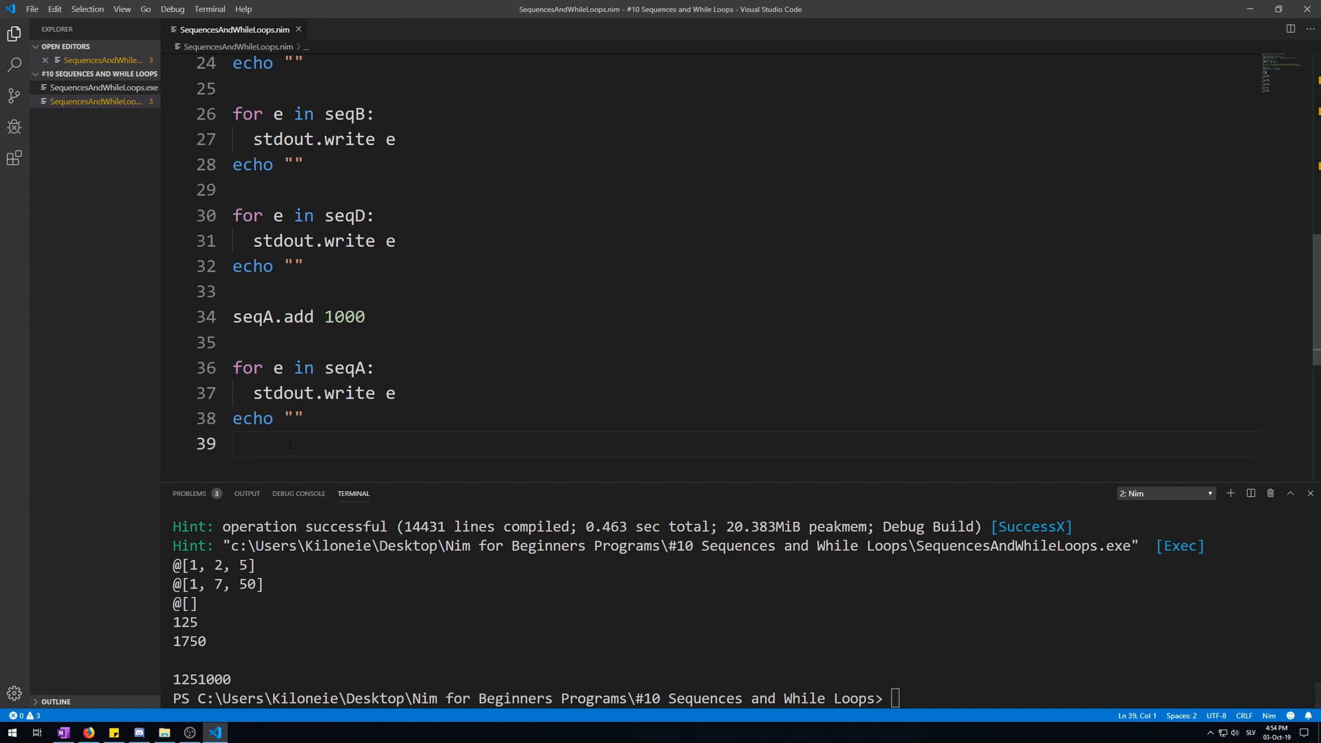
{"action": "type", "text": "seqA"}
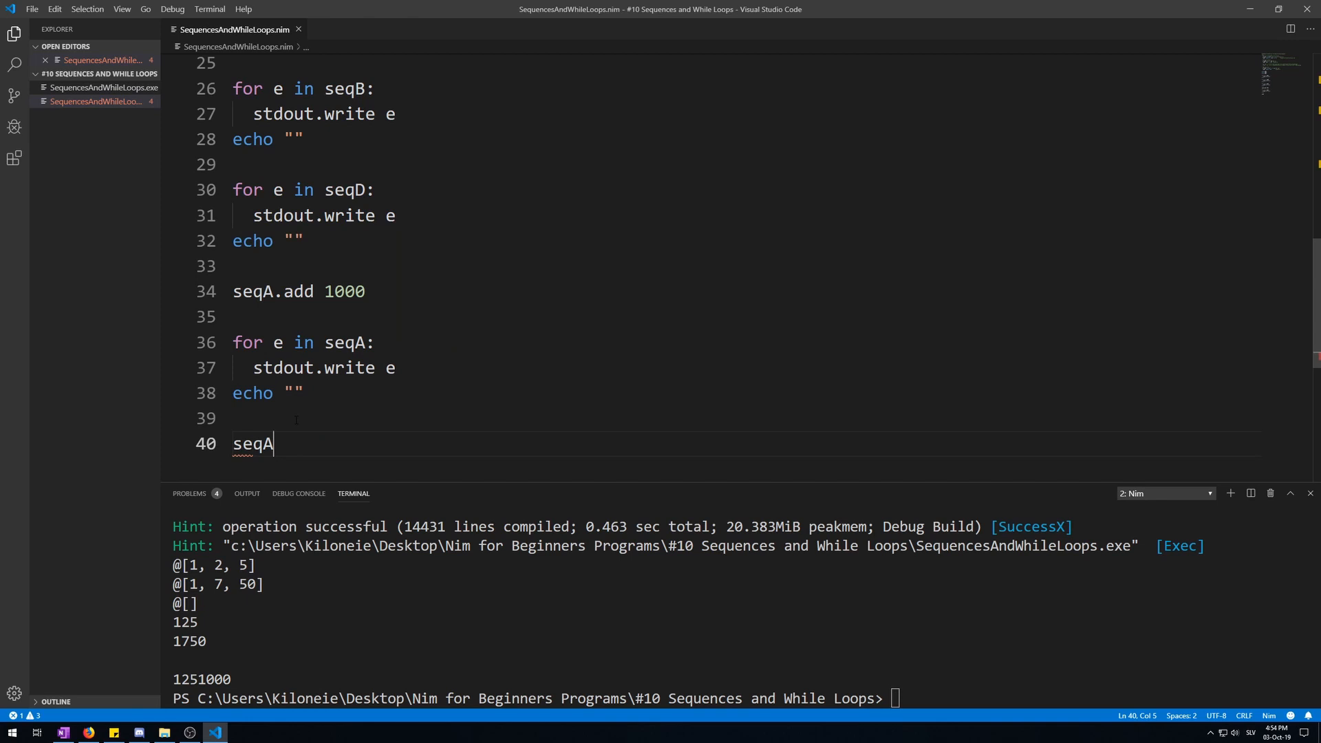
Add seqA.del 3 with a third seqA loop and run so 125 prints
{"action": "type", "text": ".del"}
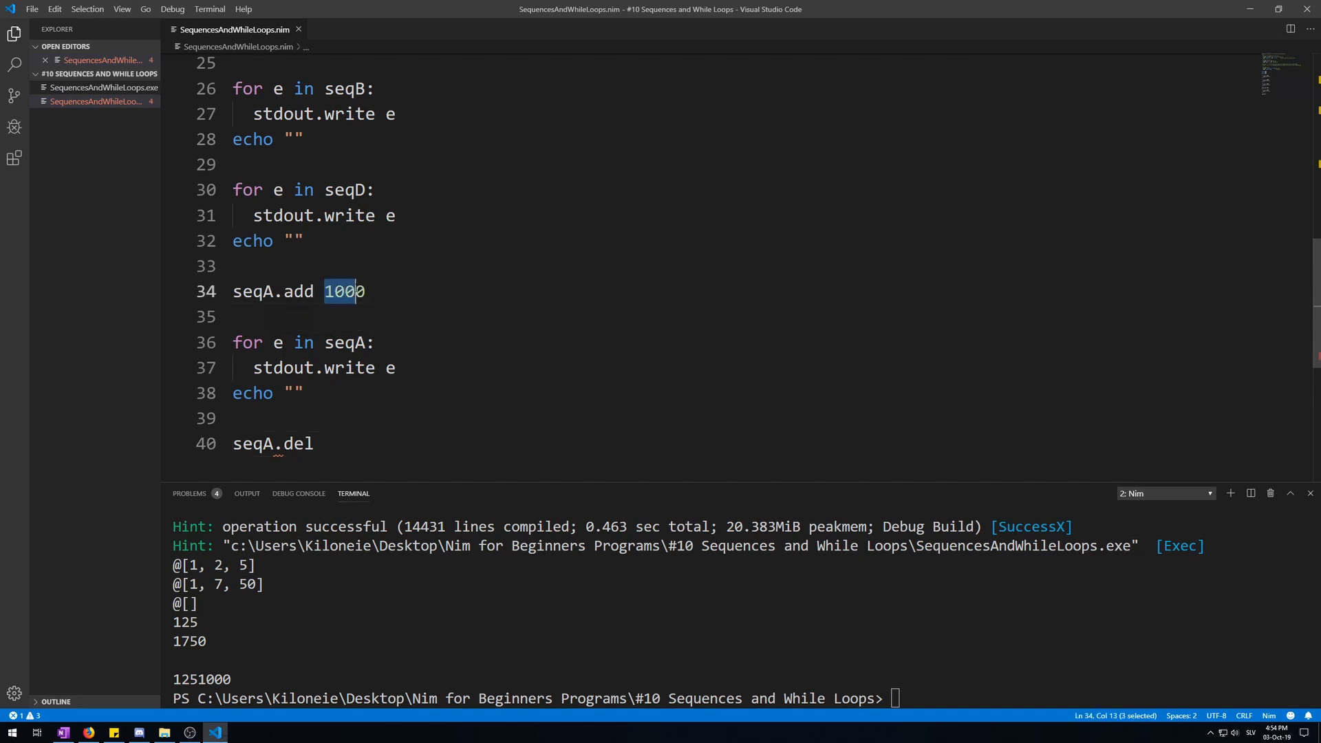
{"action": "left_click", "coordinate": [325, 444]}
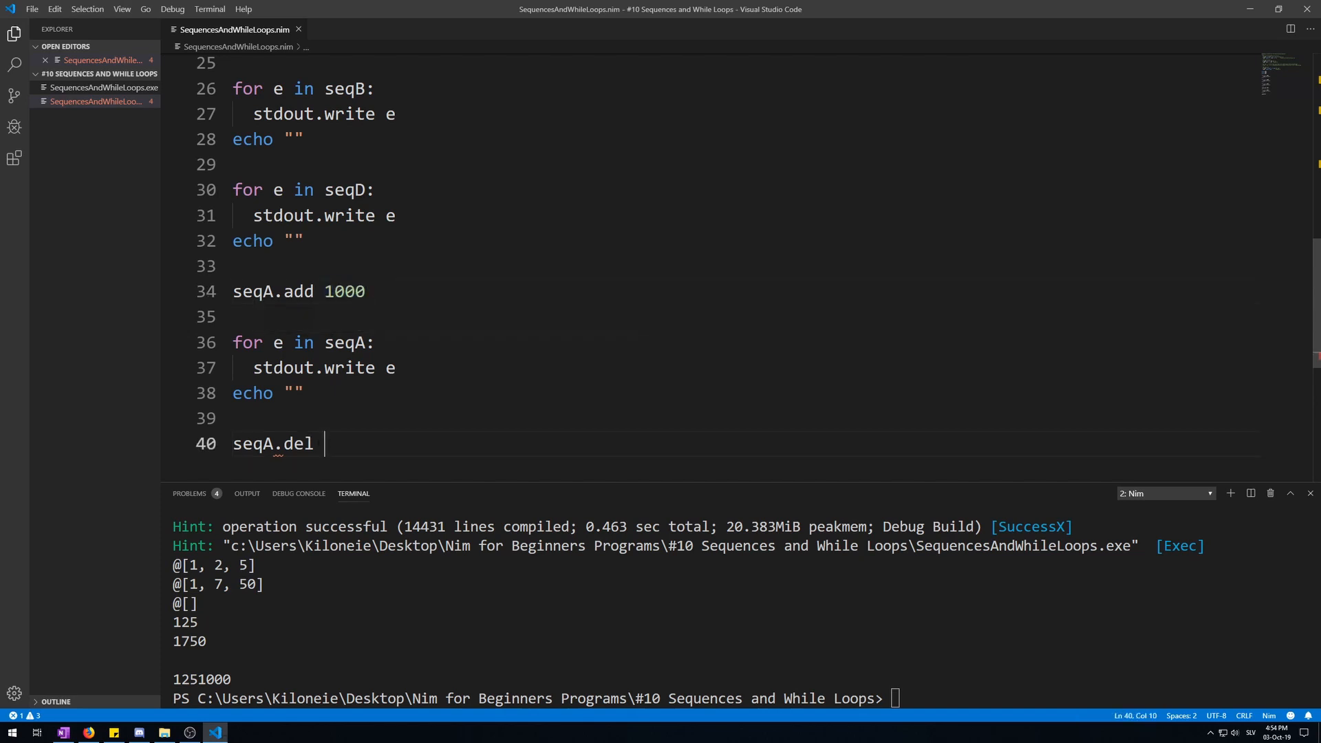
{"action": "type", "text": "0"}
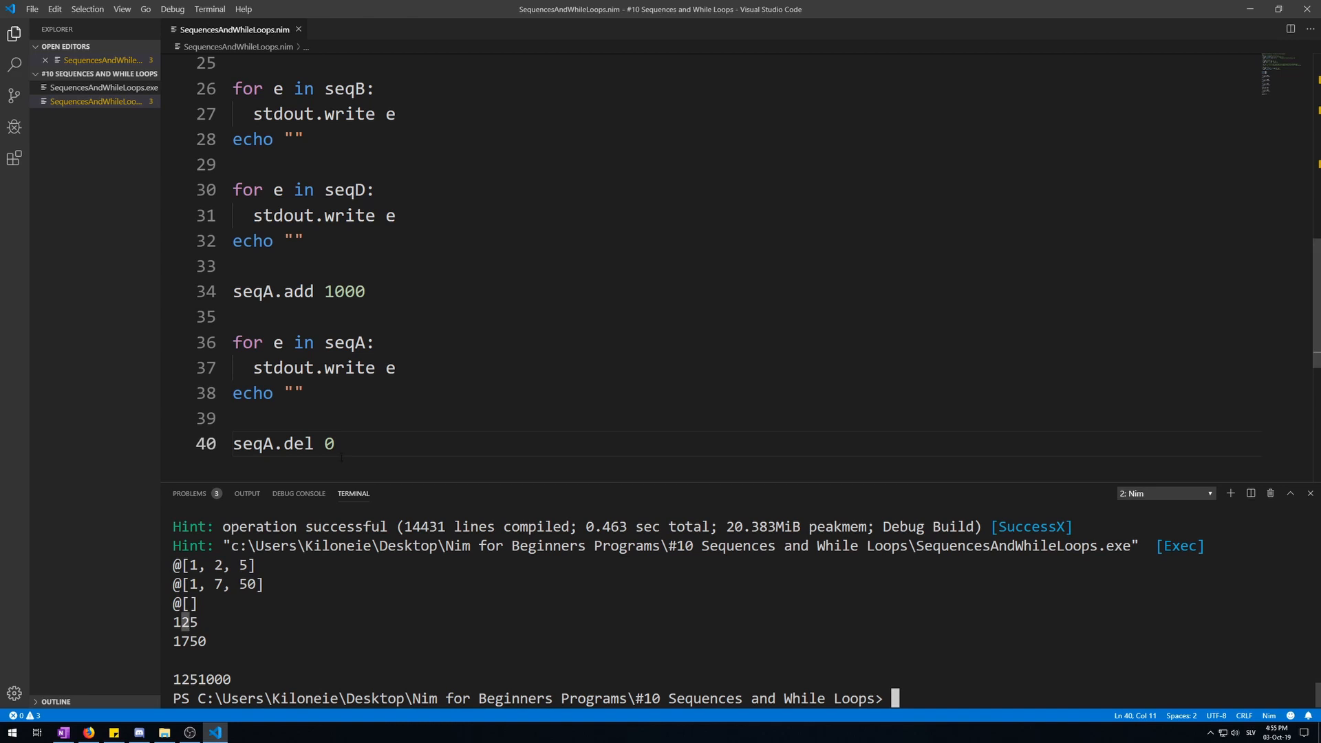
{"action": "left_click", "coordinate": [335, 444]}
{"action": "type", "text": "3"}
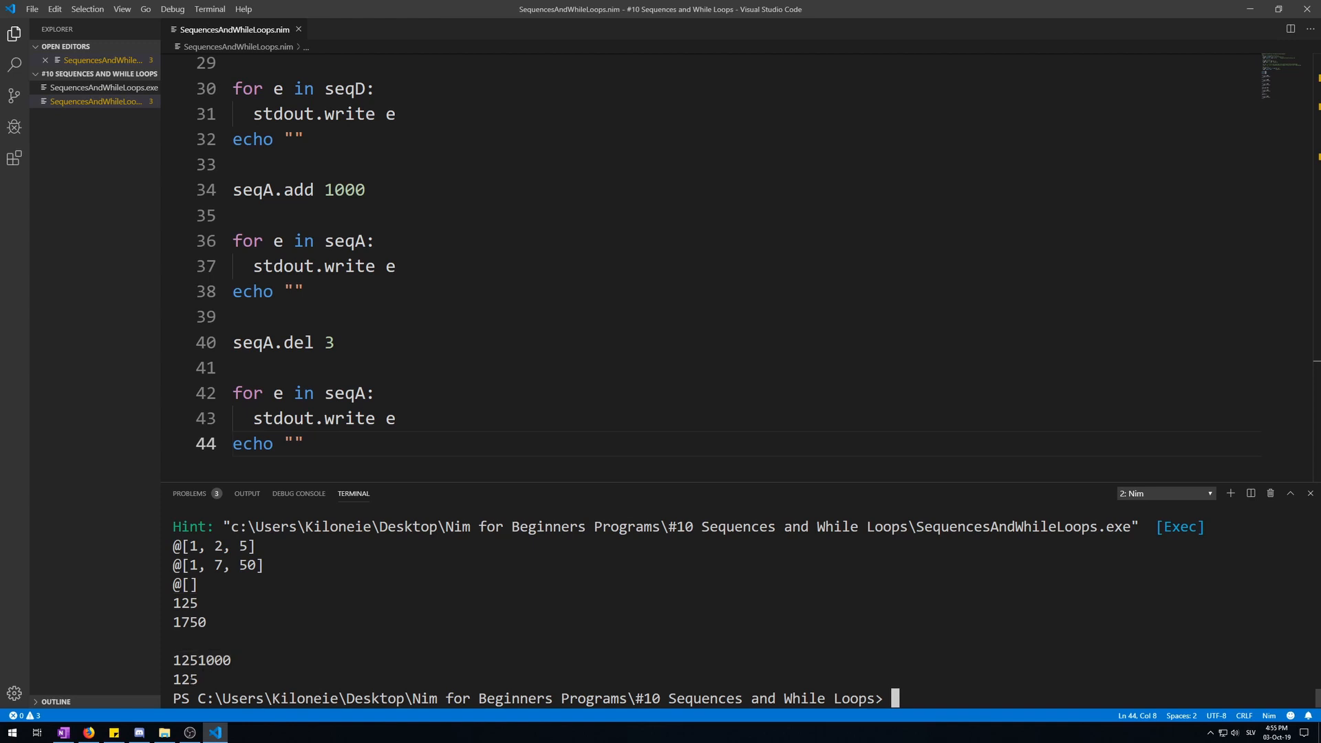
{"action": "mouse_move", "coordinate": [424, 392]}
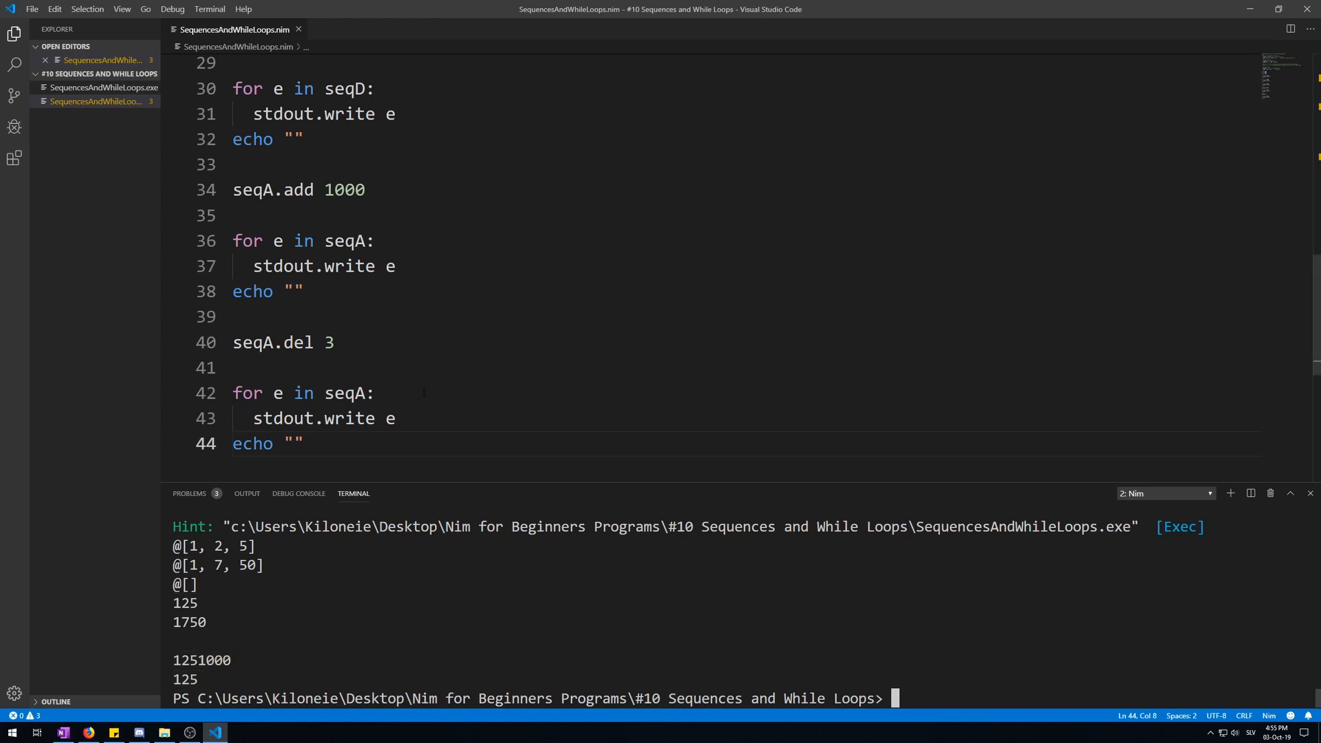
{"action": "key", "text": "enter"}
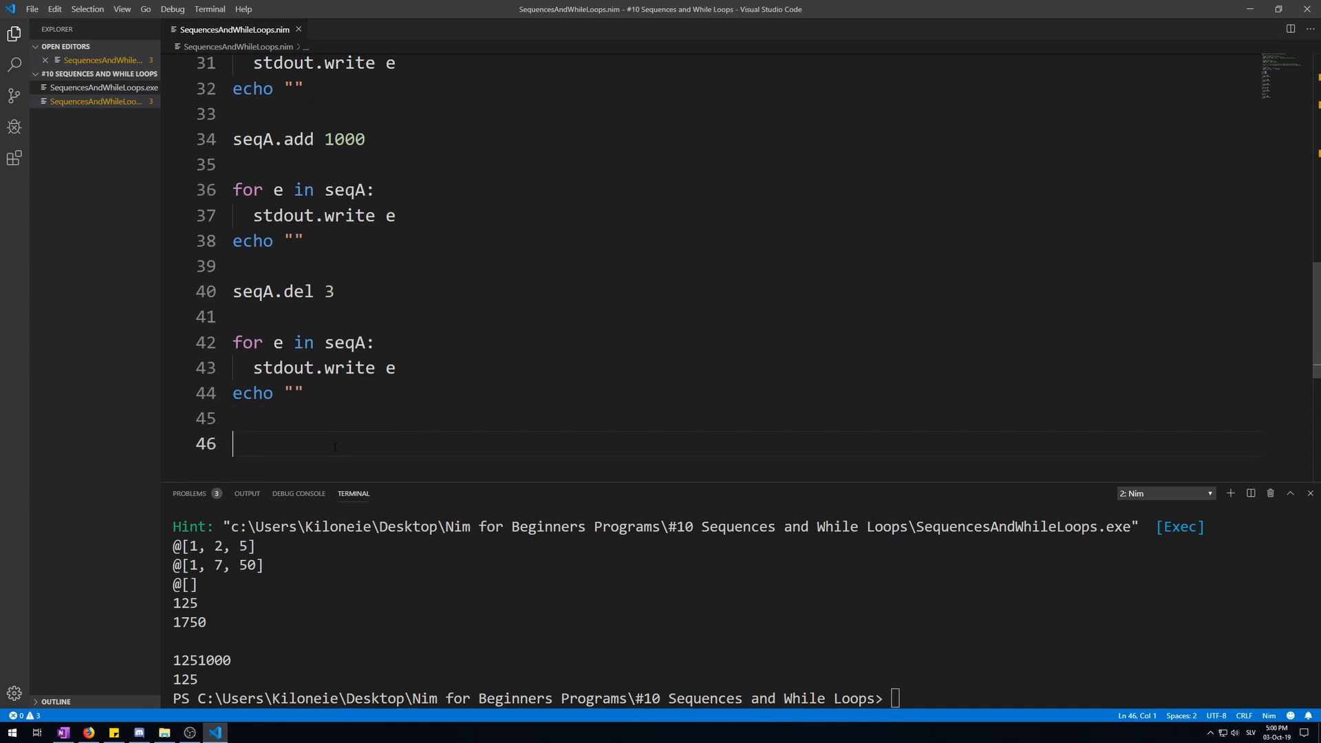
Echo seqA.len after the deletion (prints 3) and also right after seqA.add 1000
{"action": "type", "text": "echo seqA"}
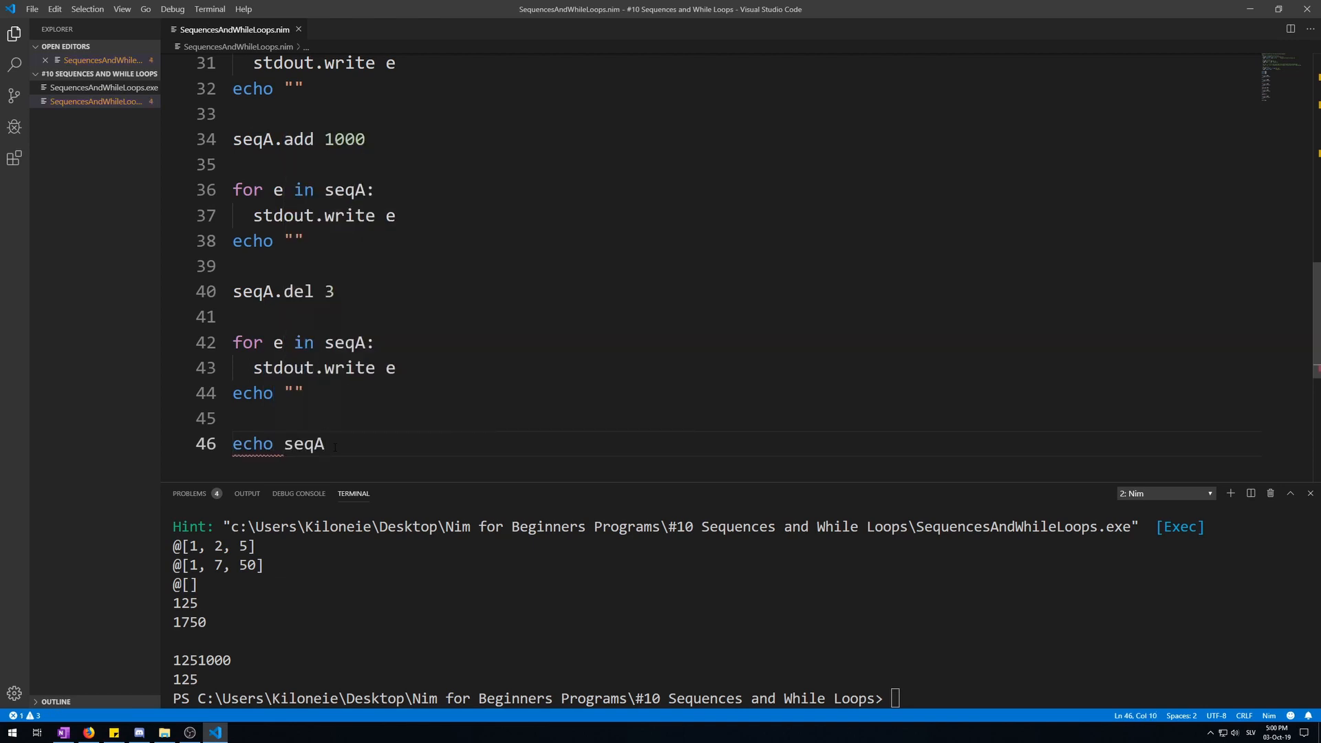
{"action": "type", "text": ".len"}
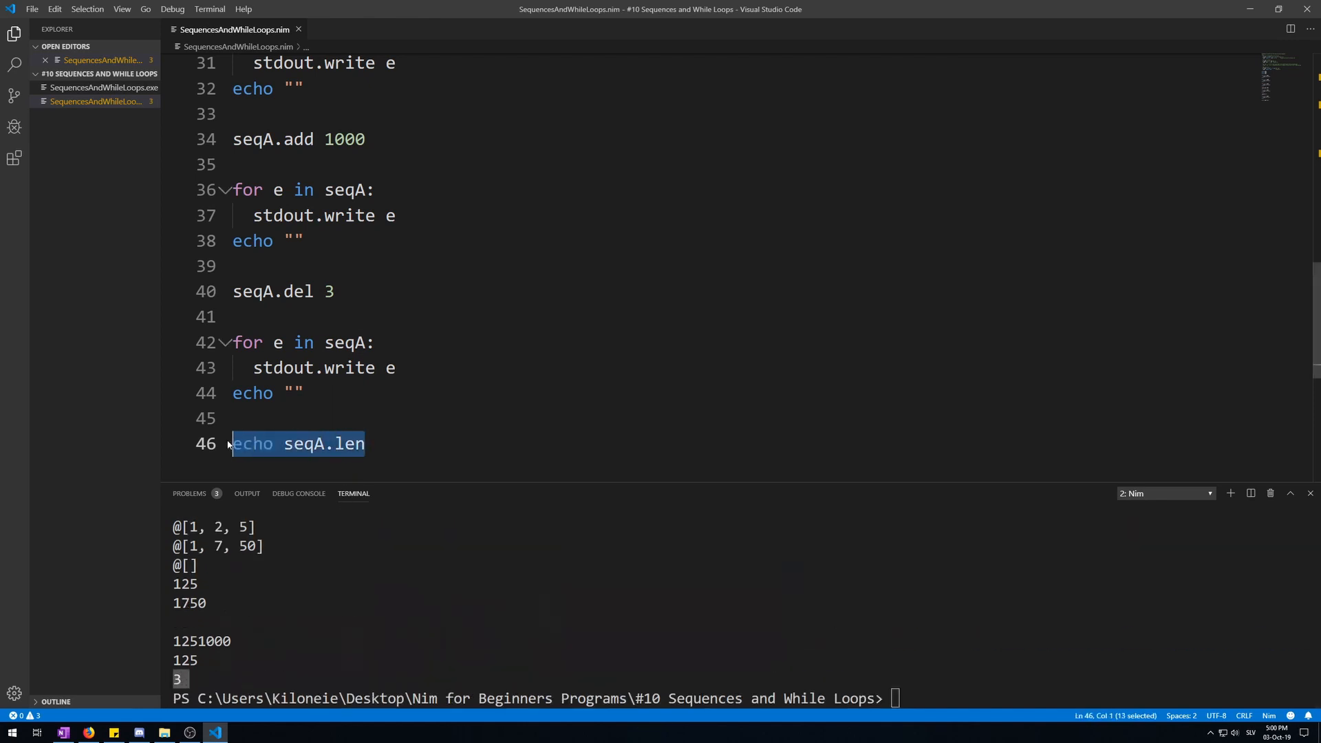
{"action": "left_click", "coordinate": [235, 163]}
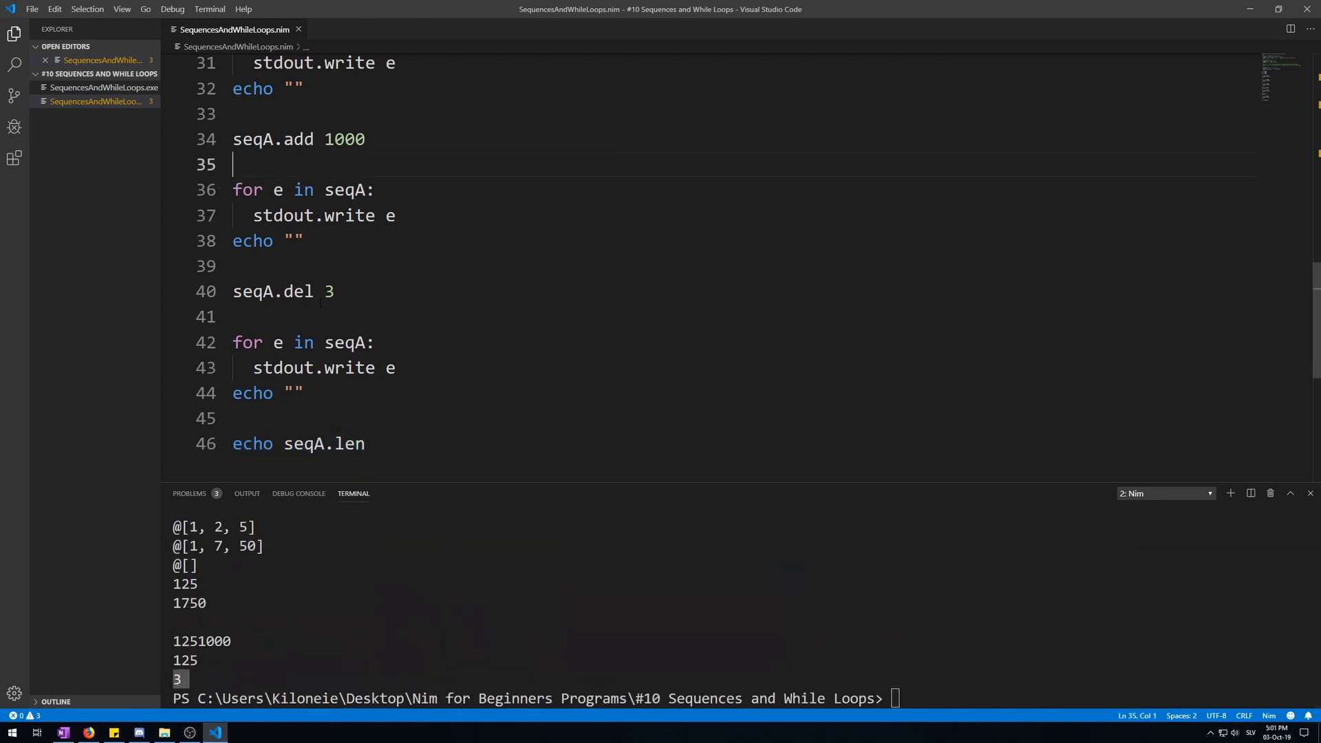
{"action": "type", "text": "echo seqA.len"}
{"action": "type", "text": "stdout.write \"A\""}
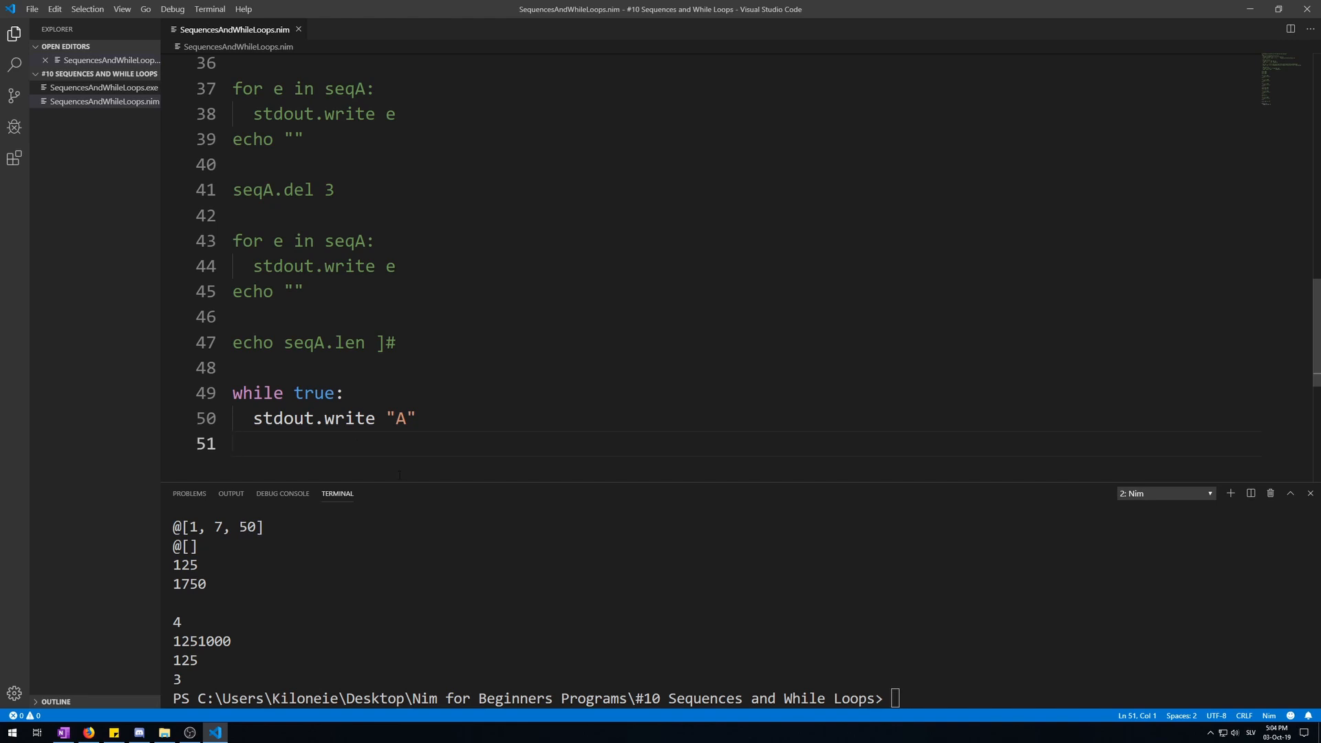
Block-comment the sequence code with #[ ]# and add while true: writing "A"
{"action": "left_click", "coordinate": [239, 443]}
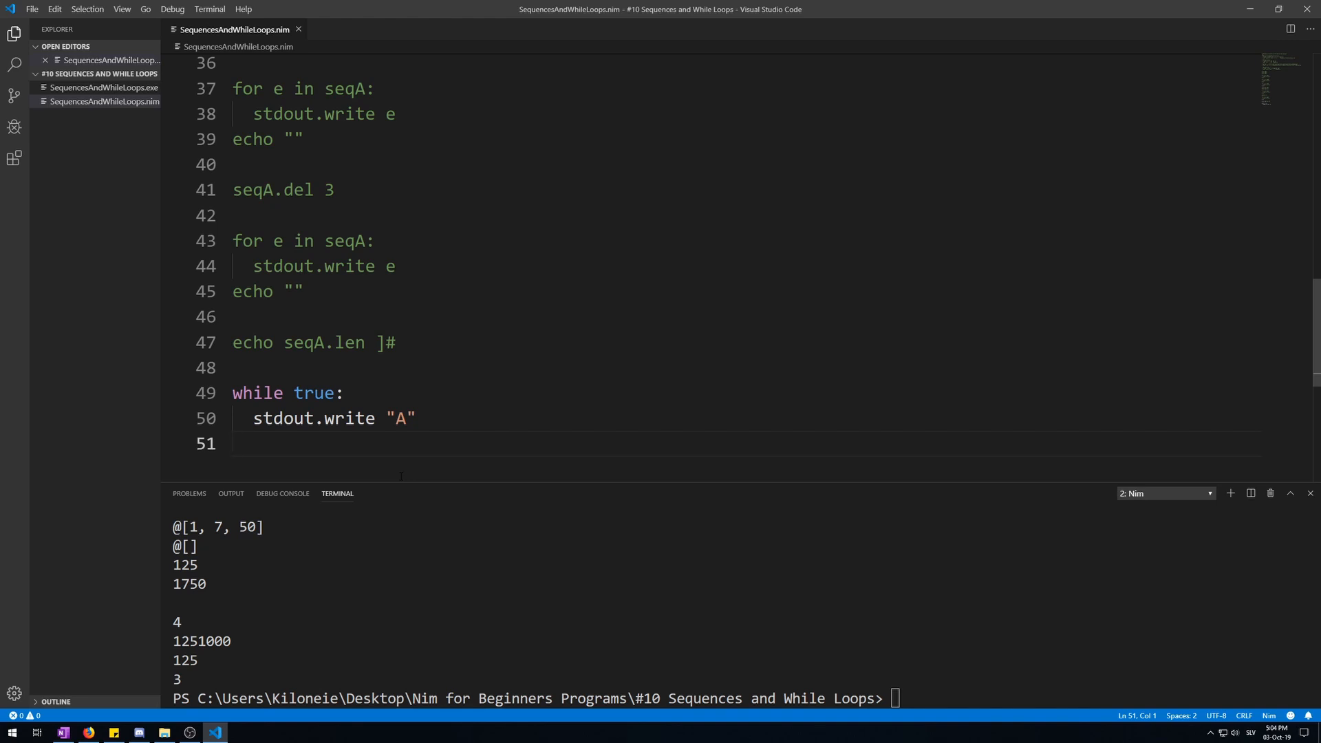
{"action": "left_click", "coordinate": [234, 444]}
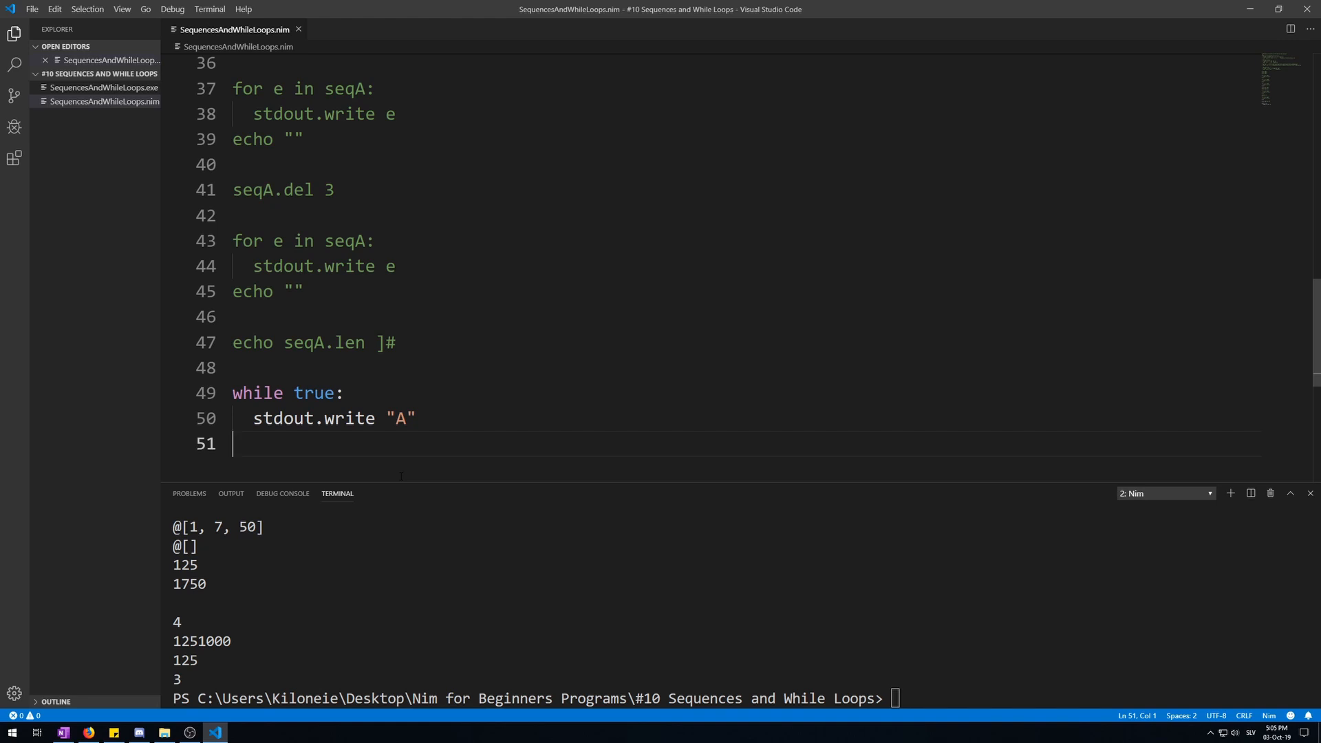
Highlight while, true and stdout.write in the endless loop, then focus the flooded terminal to interrupt it
{"action": "double_click", "coordinate": [257, 392]}
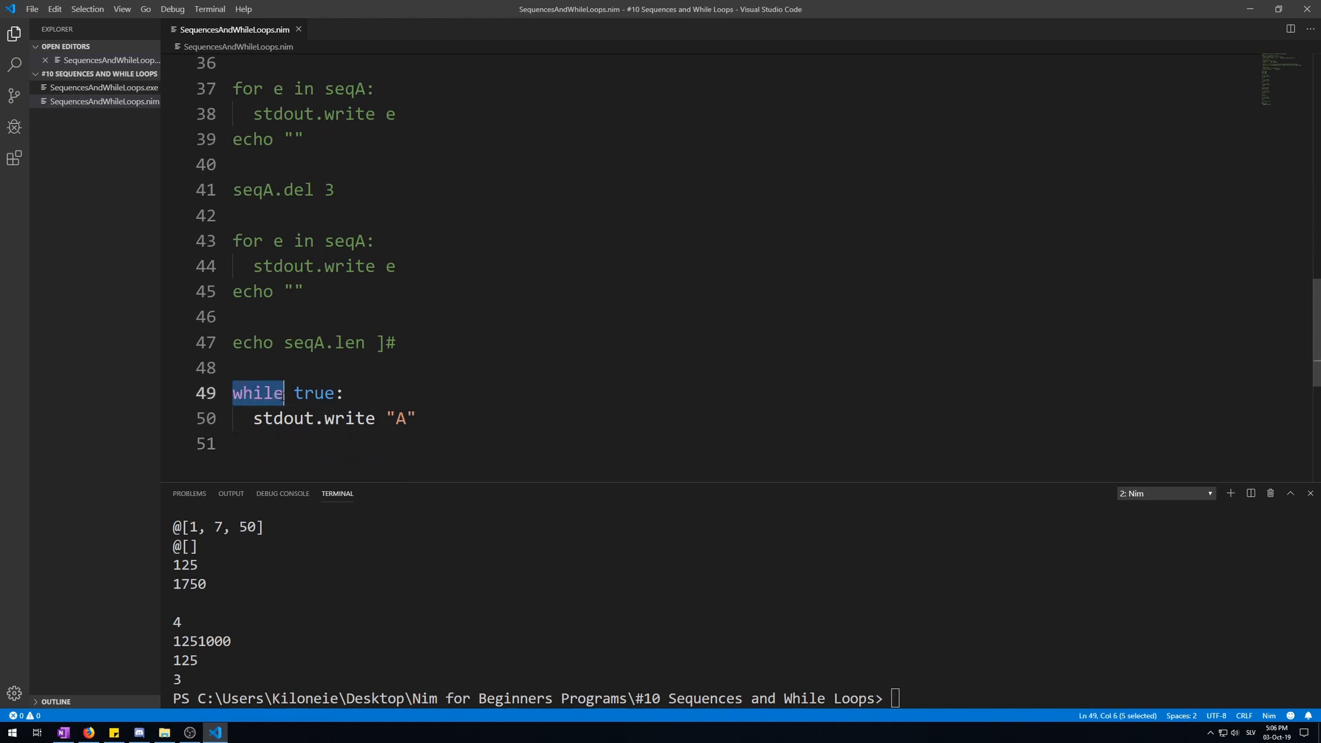
{"action": "double_click", "coordinate": [314, 393]}
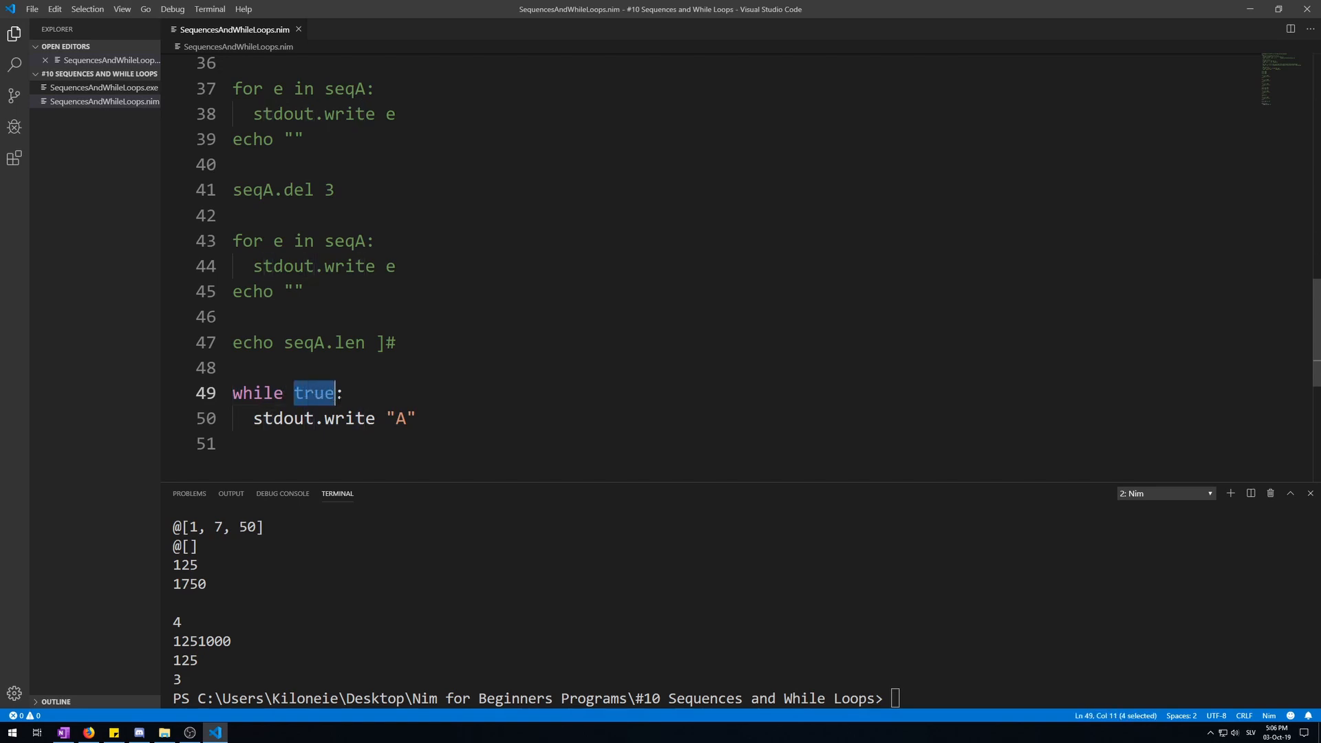
{"action": "left_click", "coordinate": [334, 392]}
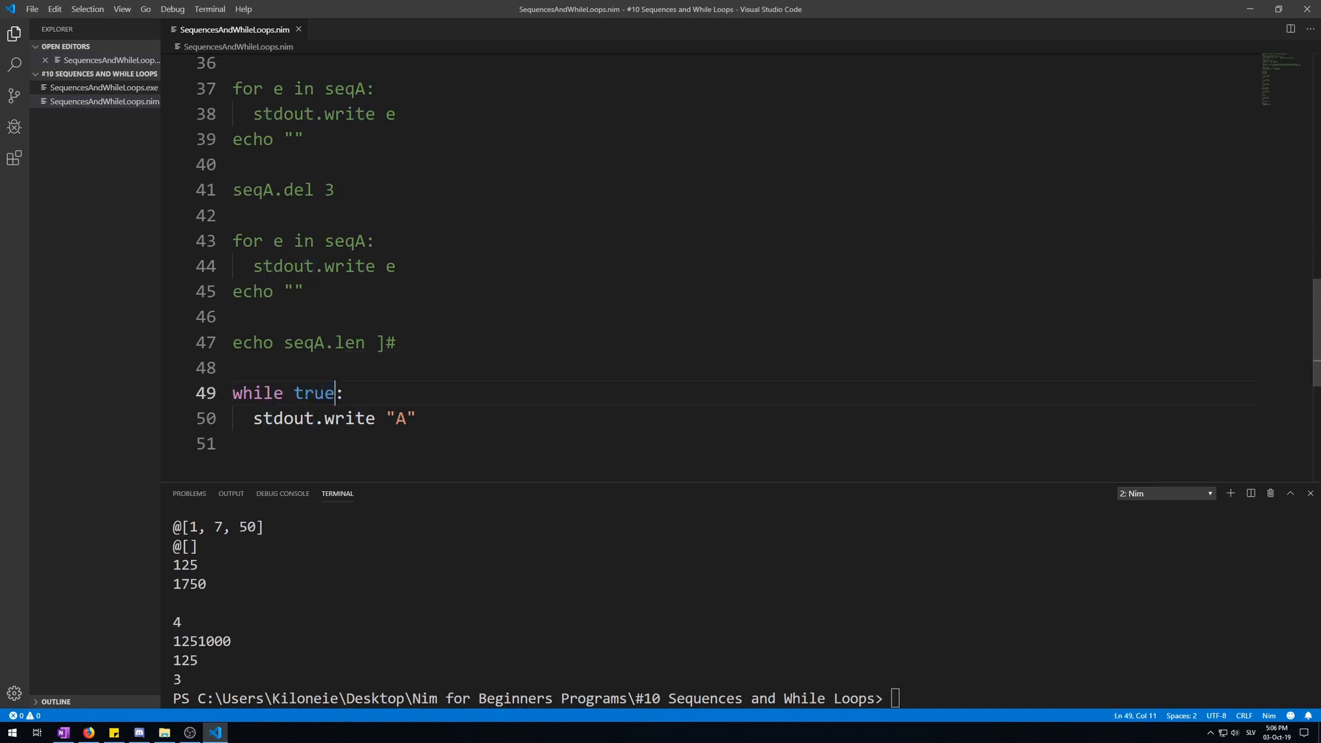
{"action": "double_click", "coordinate": [313, 418]}
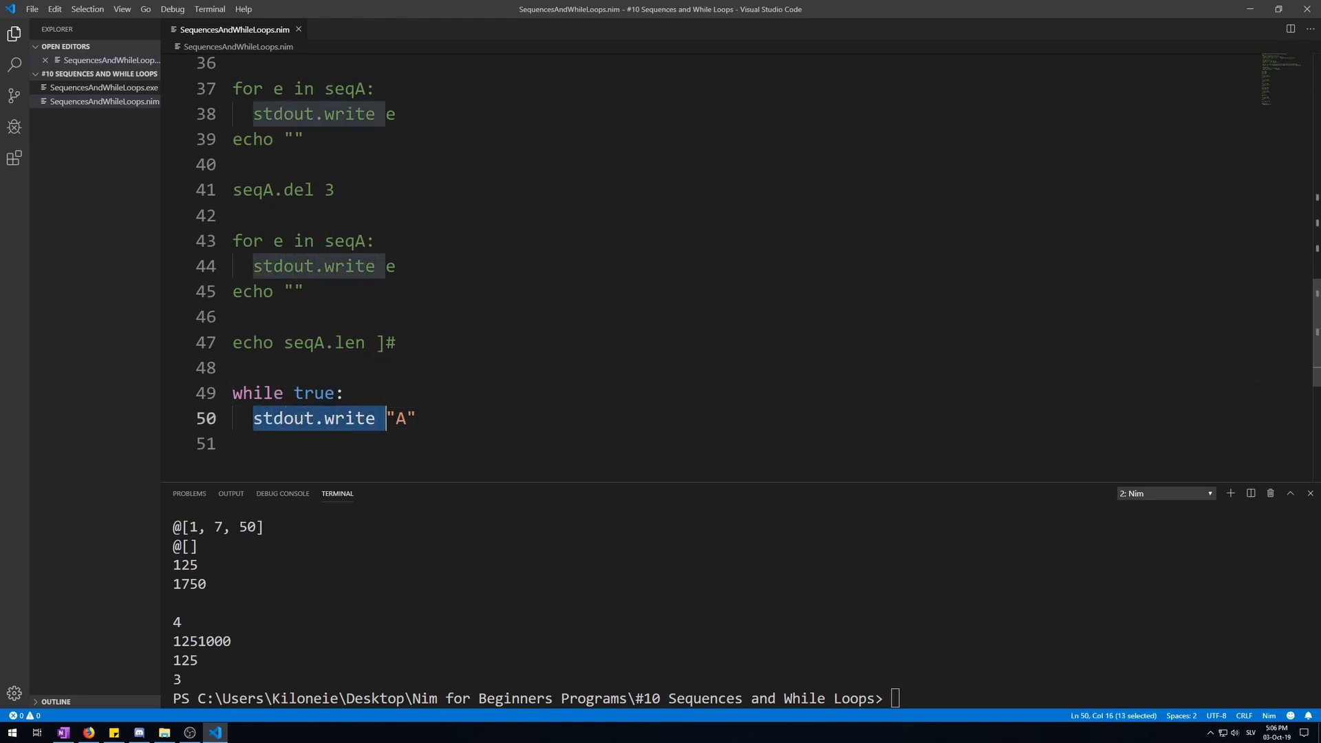
{"action": "left_click", "coordinate": [413, 418]}
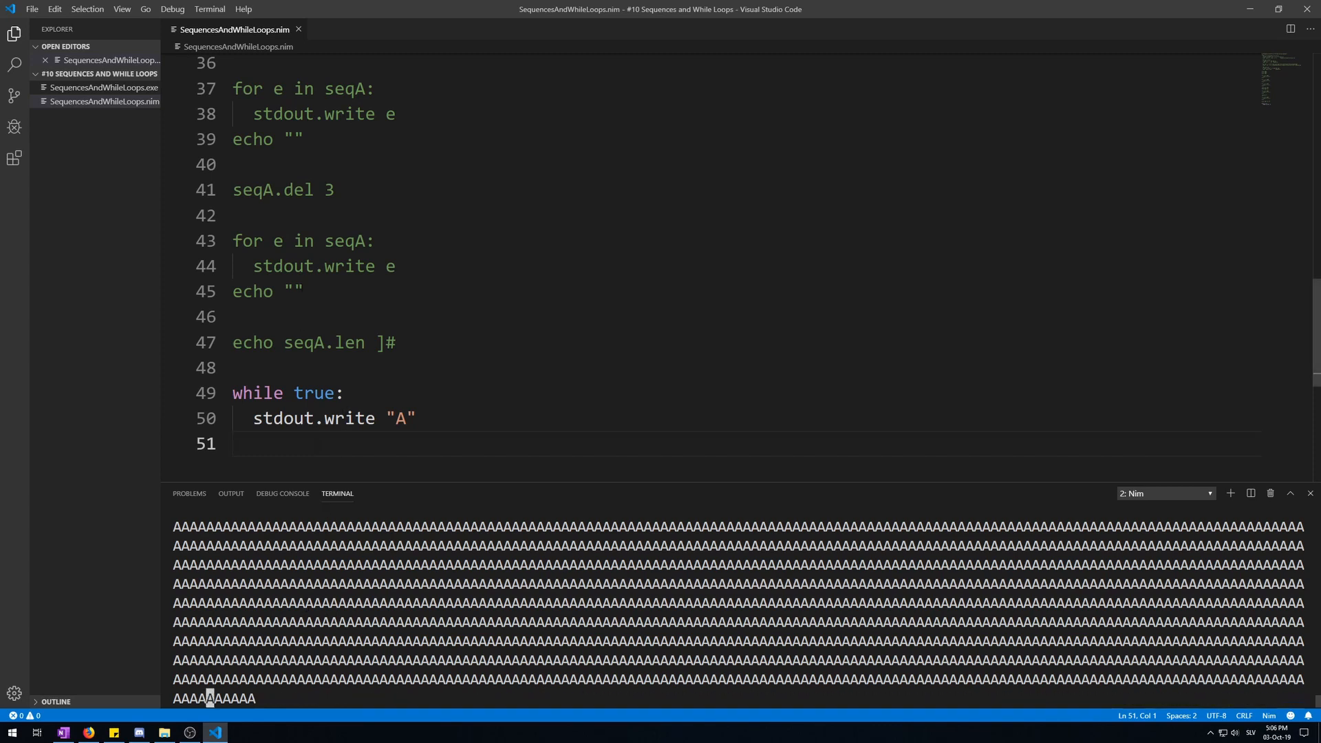
{"action": "left_click", "coordinate": [172, 10]}
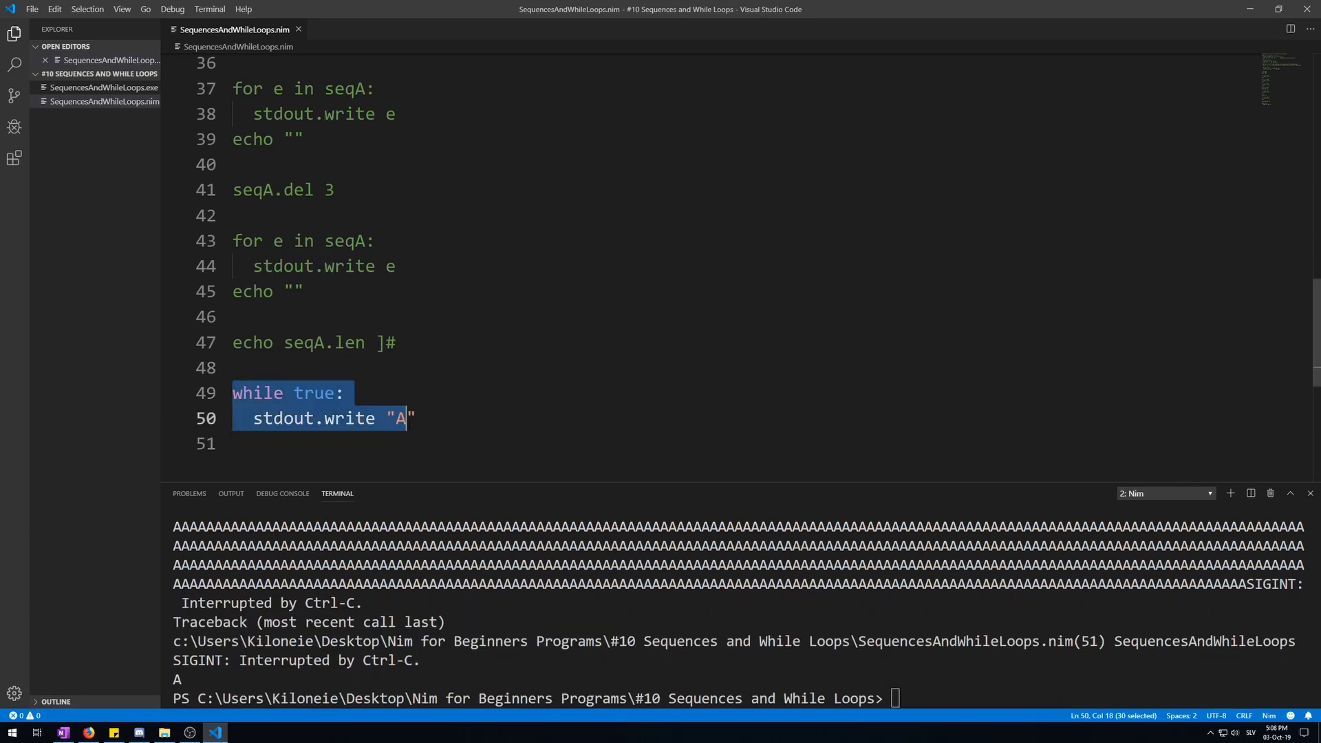
Declare var i = 0 on the line above the while loop
{"action": "left_click", "coordinate": [235, 367]}
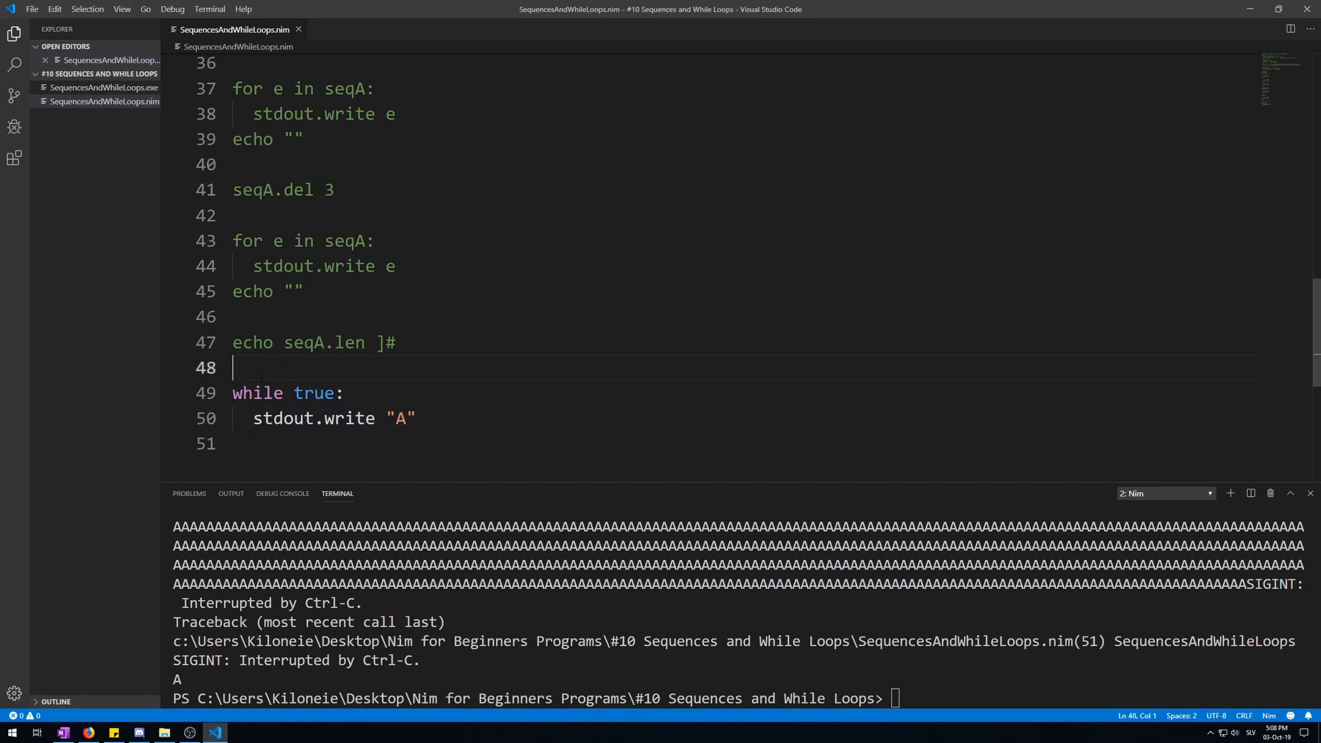
{"action": "type", "text": "var"}
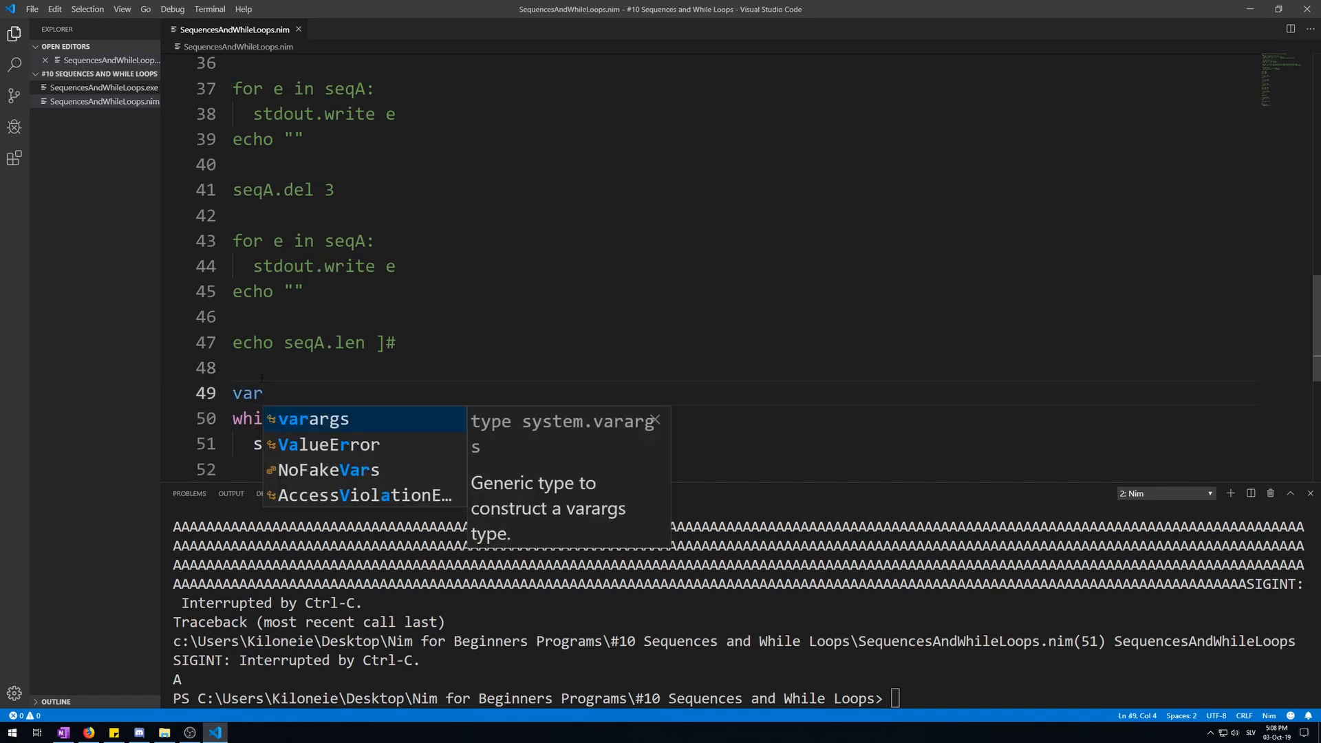
{"action": "type", "text": "i ="}
{"action": "left_click", "coordinate": [348, 419]}
{"action": "type", "text": "i "}
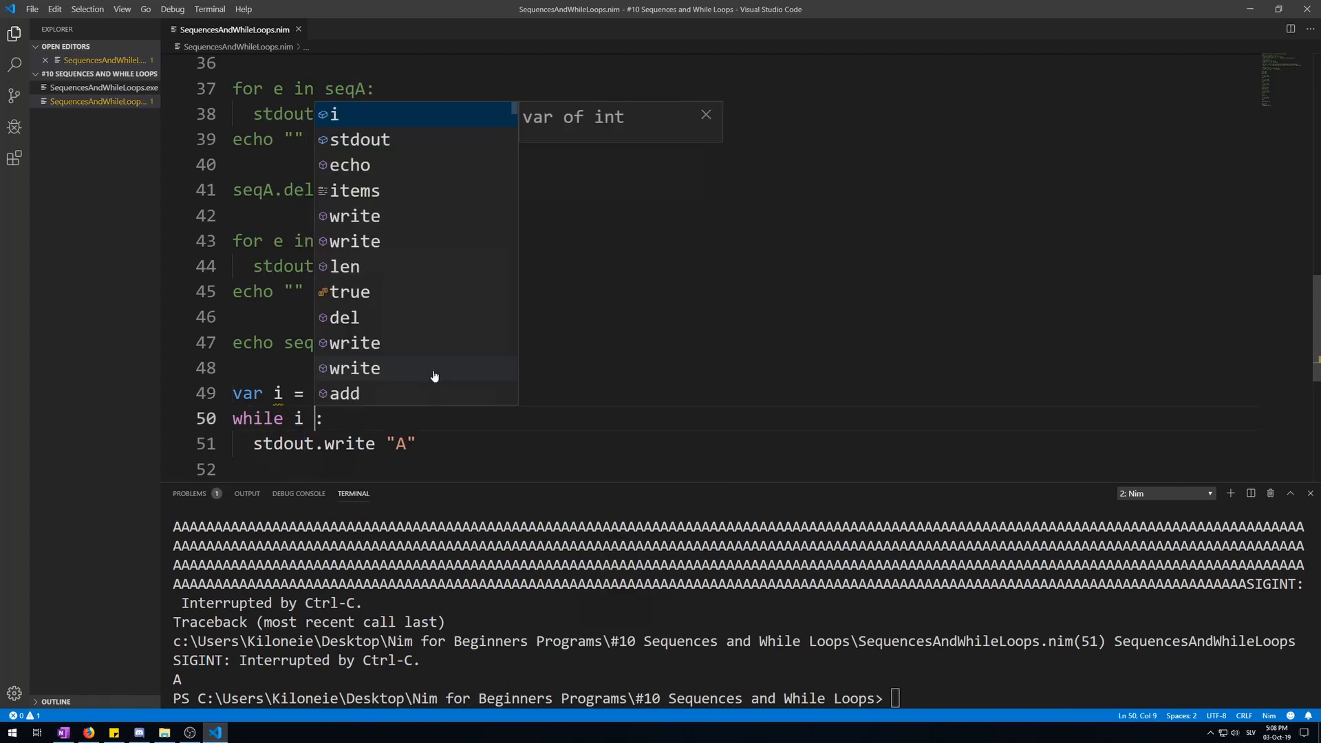
{"action": "key", "text": "Escape"}
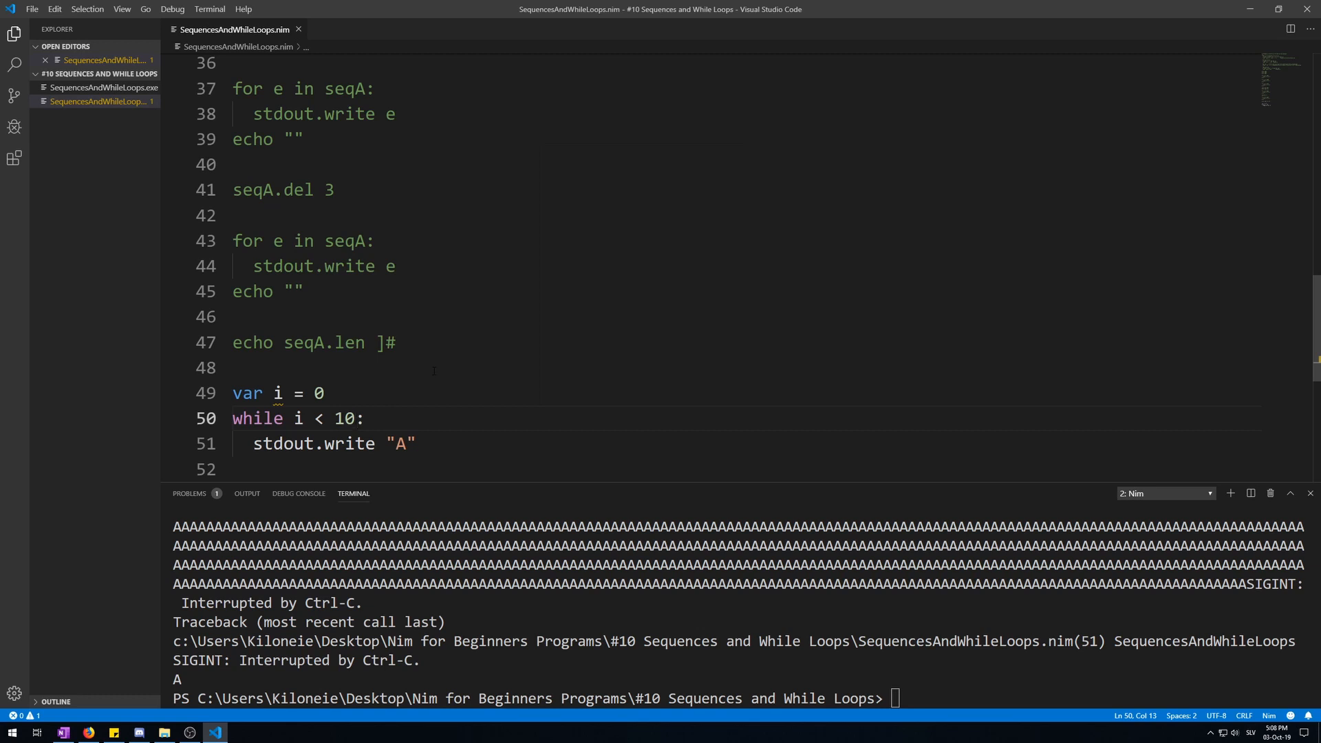
Start writing the increment statement for i on a new indented line in the loop body
{"action": "key", "text": "enter"}
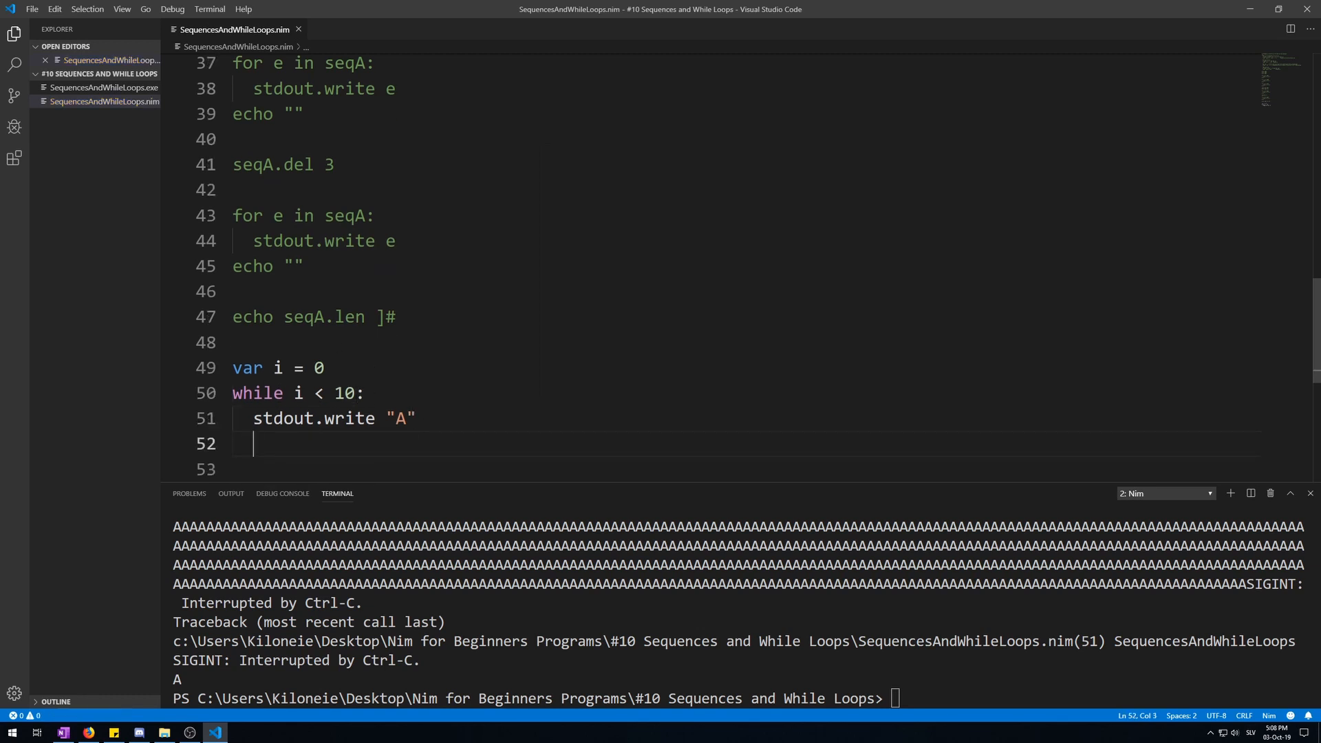
{"action": "type", "text": "i"}
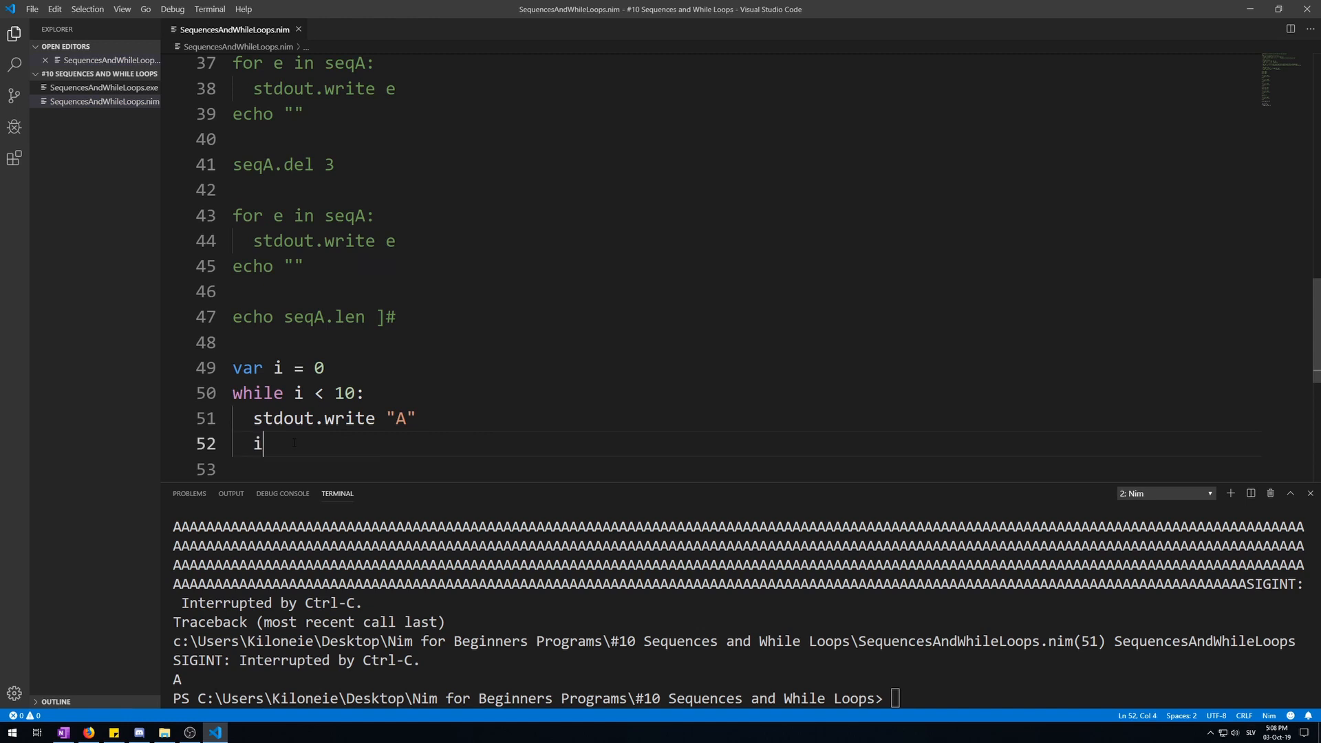
{"action": "type", "text": "nc"}
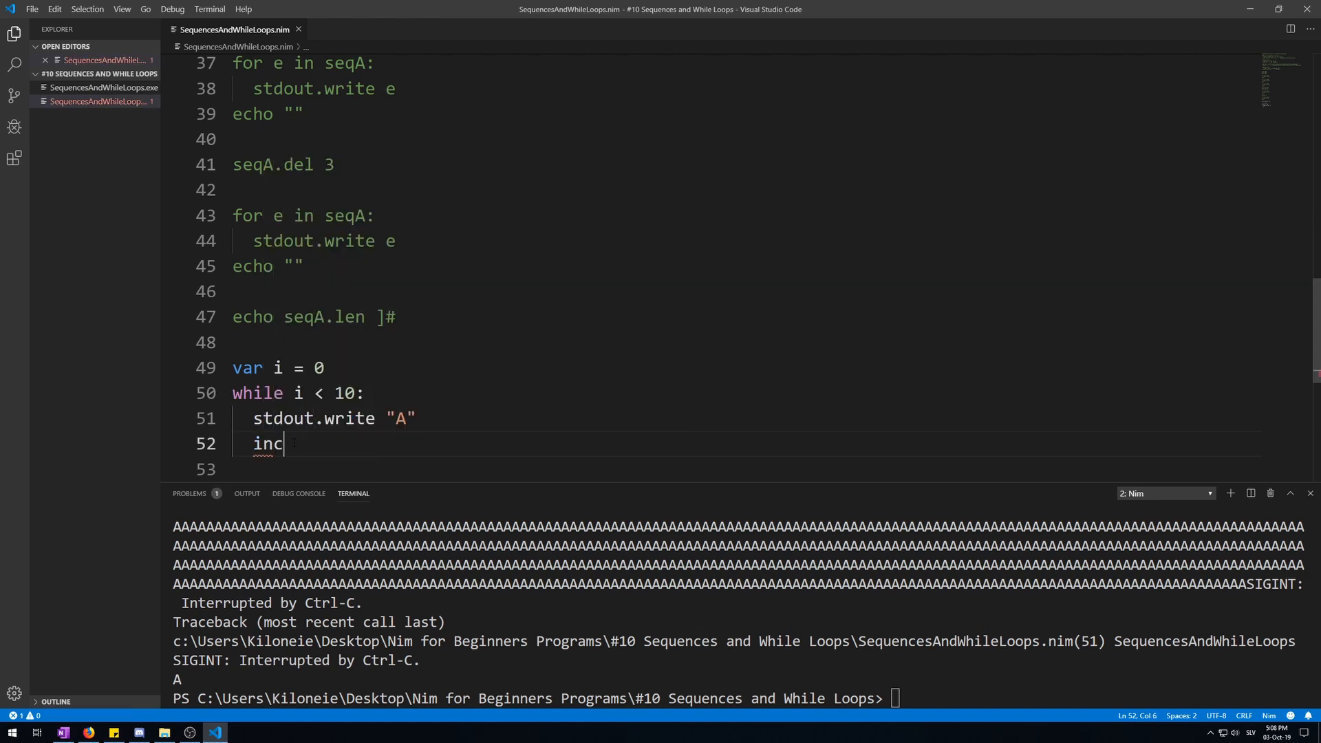
{"action": "type", "text": "i"}
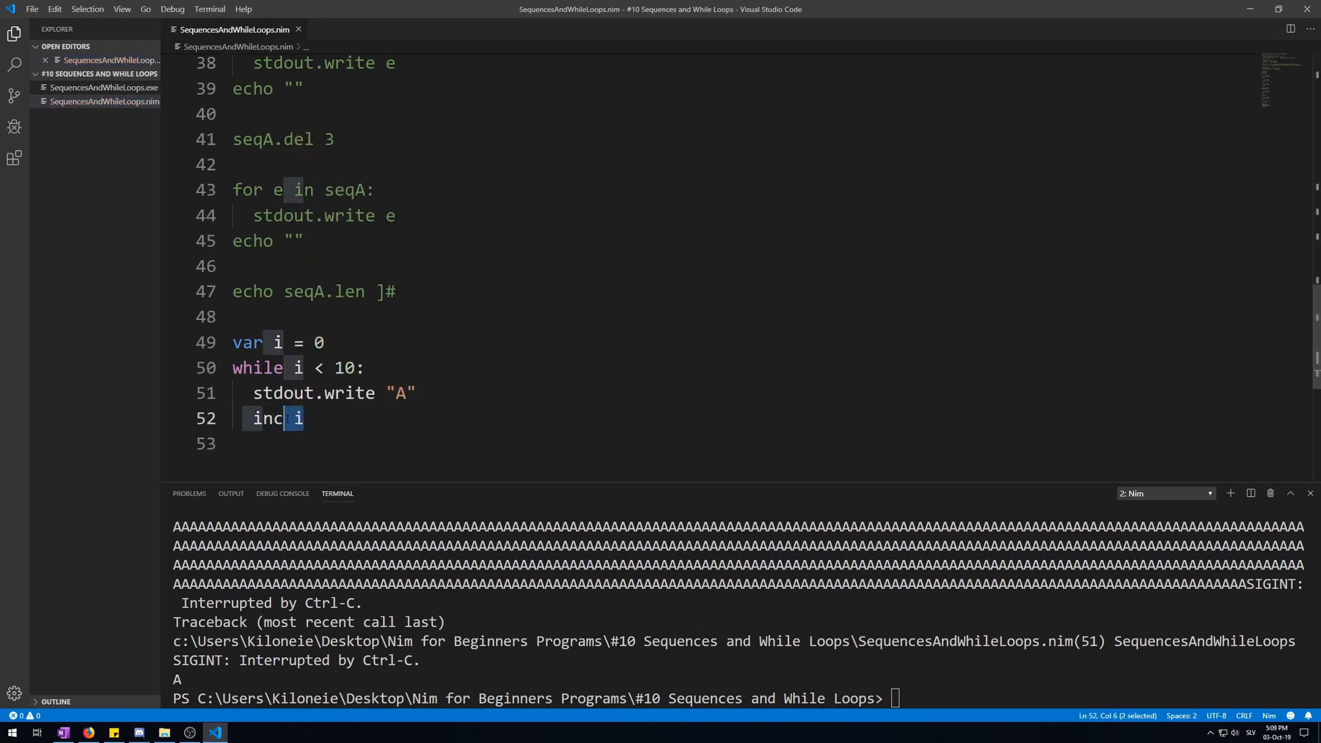
{"action": "type", "text": "("}
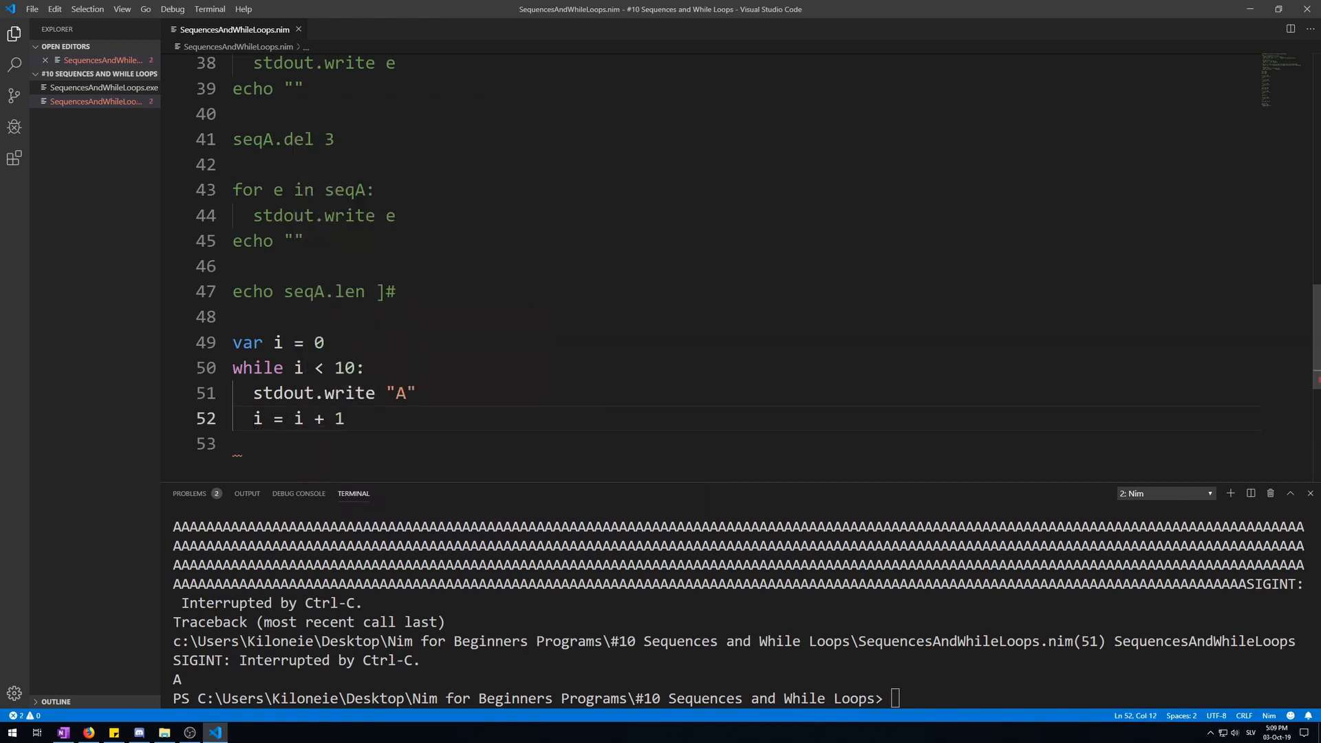
Rewrite the loop's increment statement as inc i so the run prints ten A's
{"action": "double_click", "coordinate": [297, 418]}
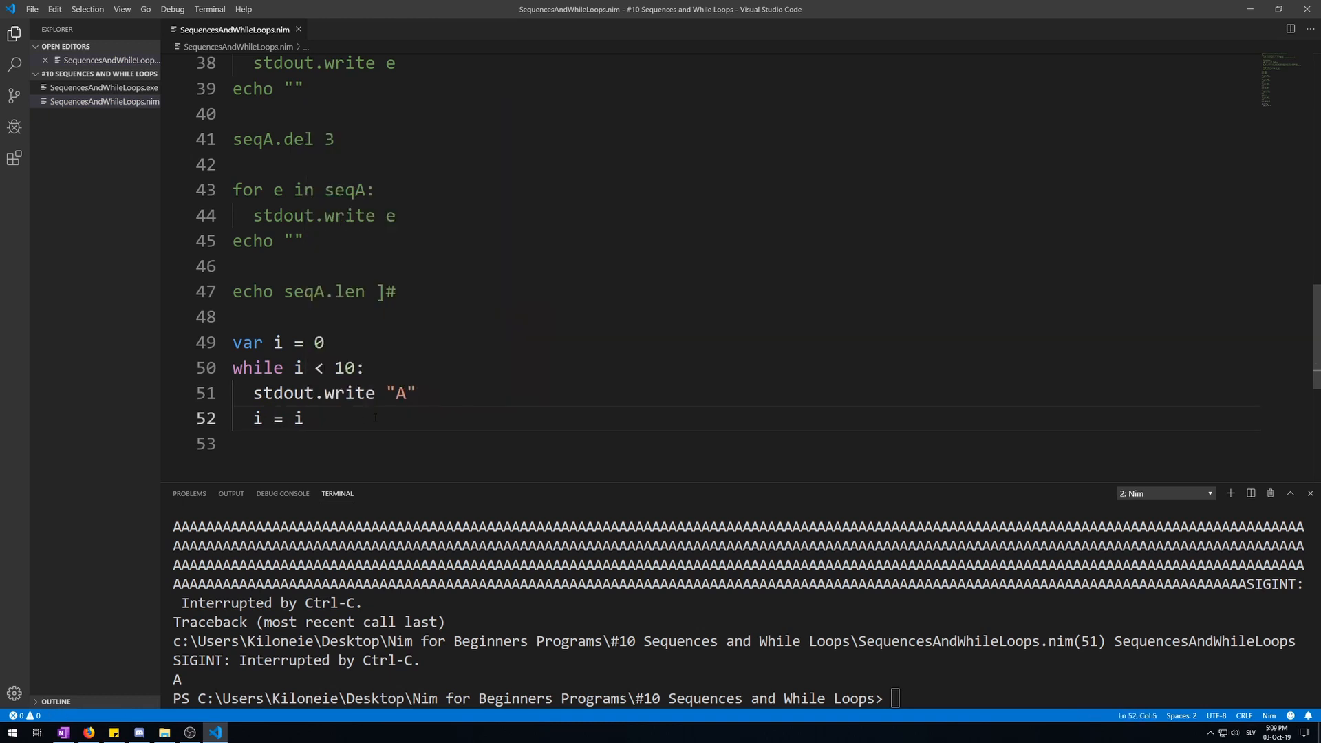
{"action": "type", "text": "+"}
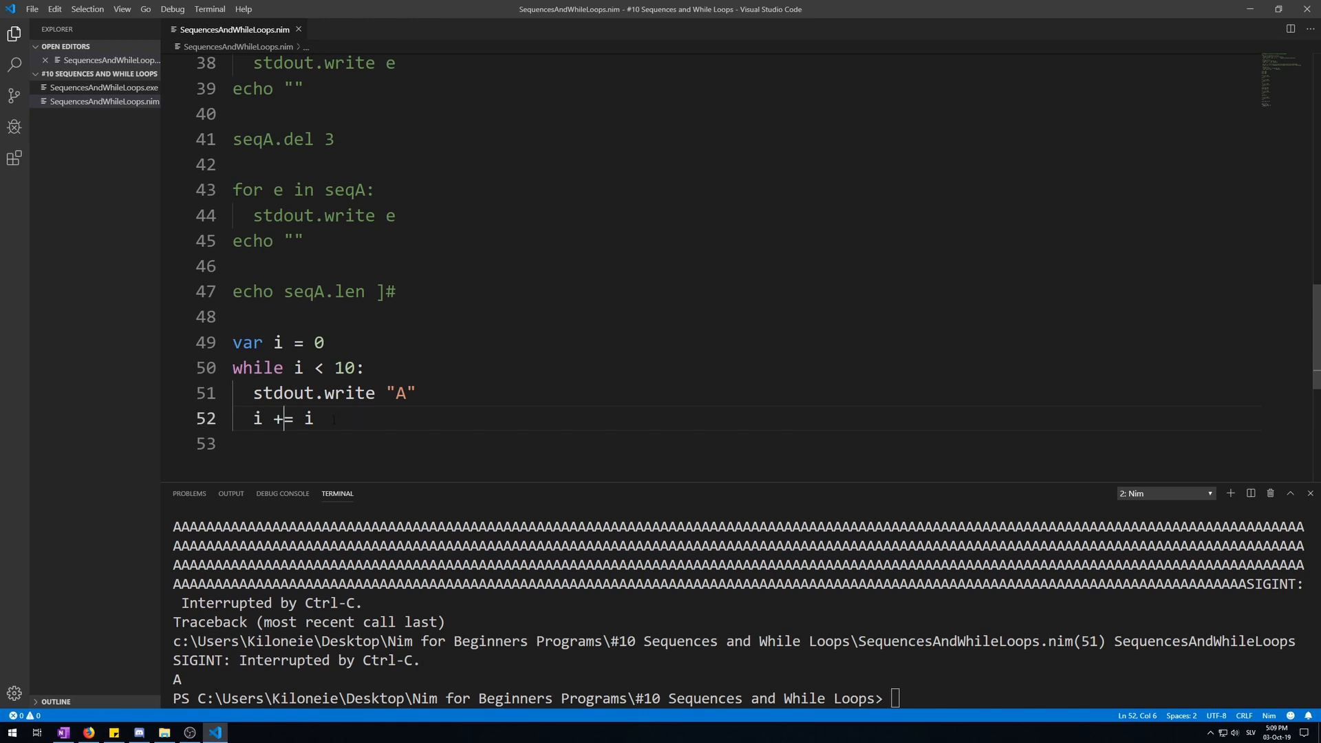
{"action": "double_click", "coordinate": [310, 418]}
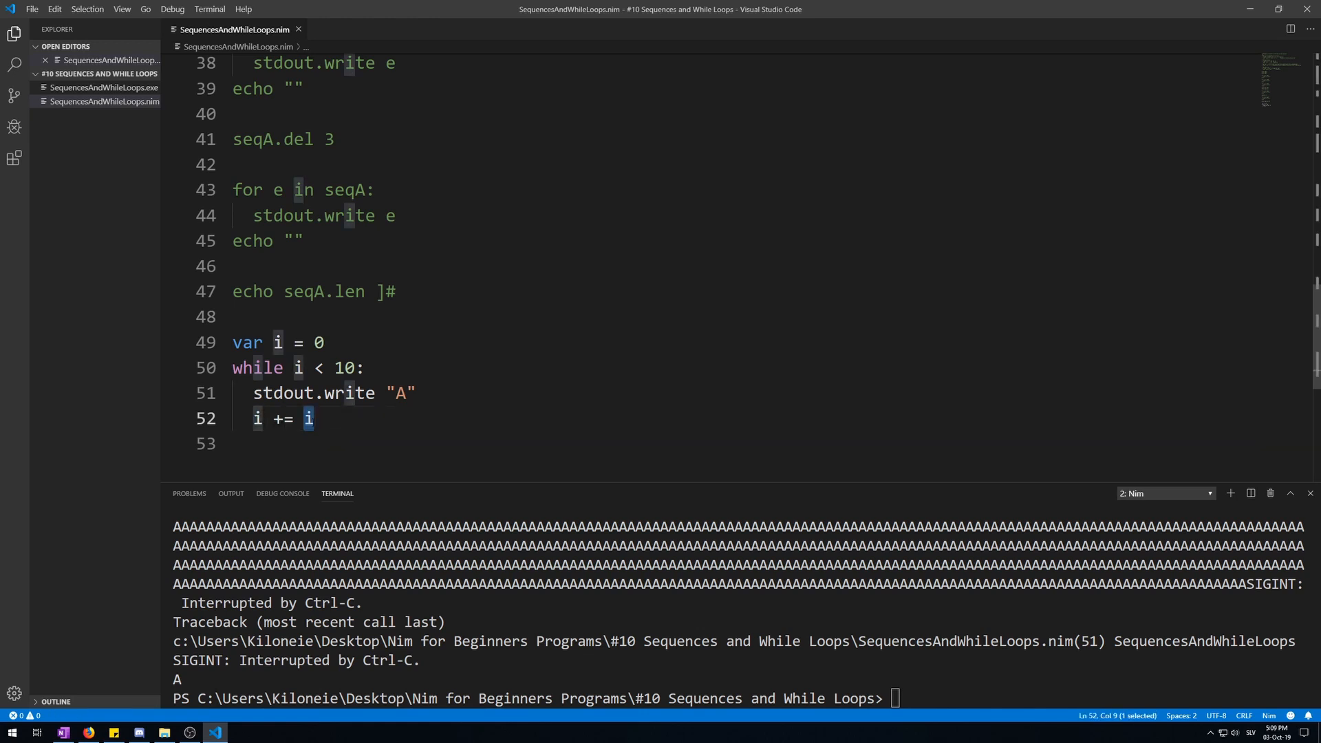
{"action": "left_click", "coordinate": [314, 418]}
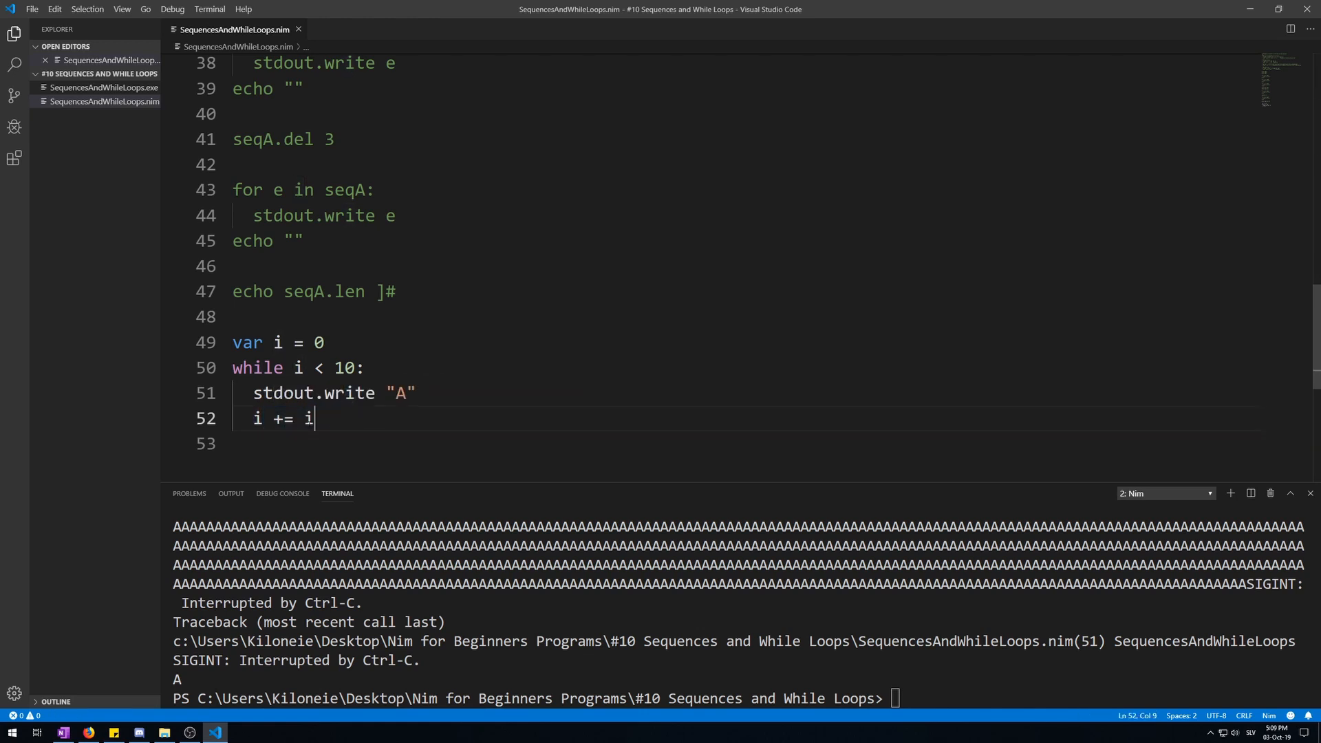
{"action": "type", "text": "inc"}
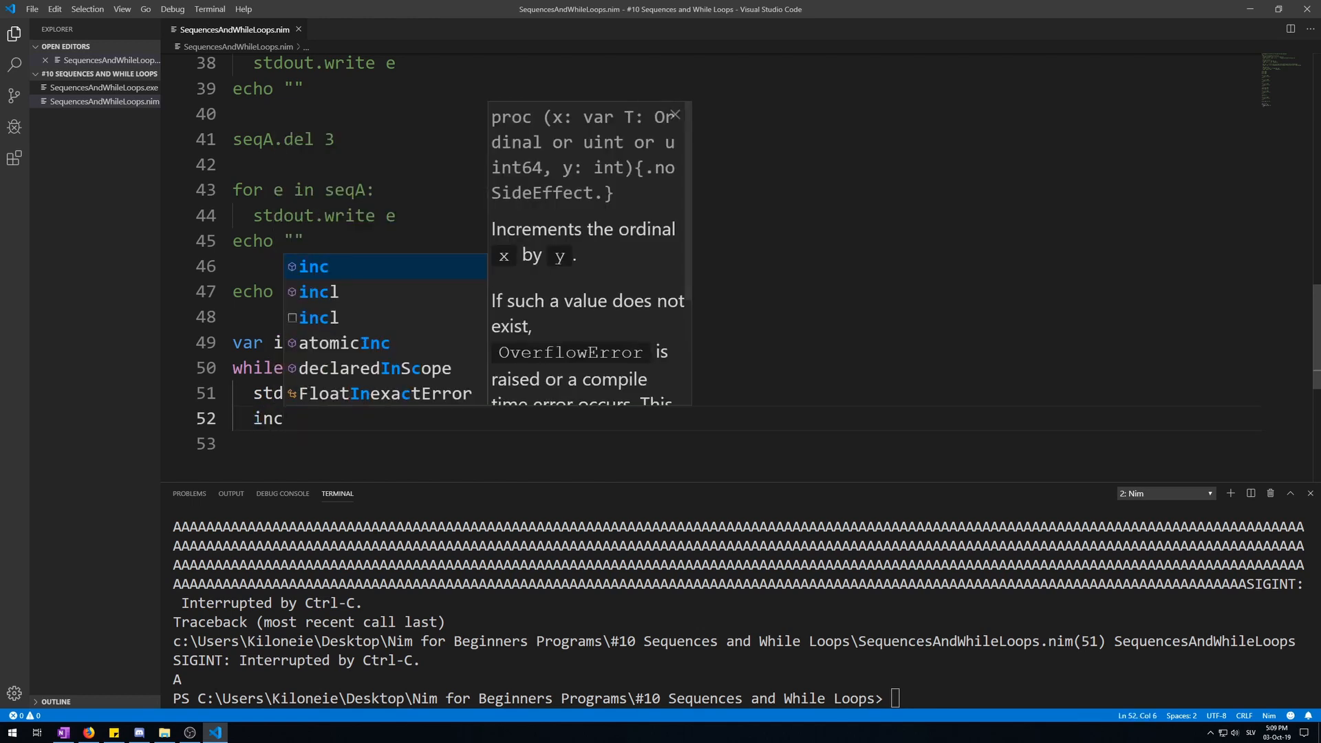
{"action": "type", "text": "i"}
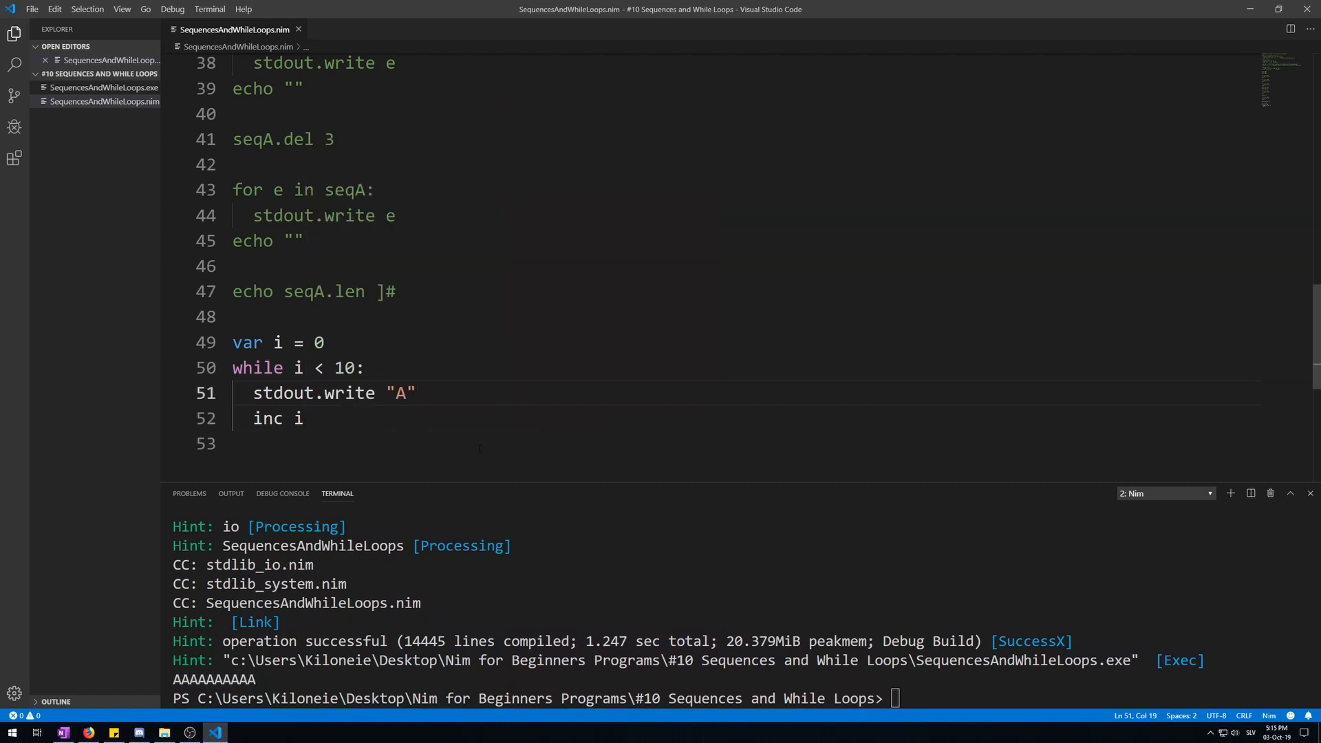
Replace stdout.write "A" with an if i mod 2 == 0: check that writes i, yielding 02468
{"action": "double_click", "coordinate": [317, 392]}
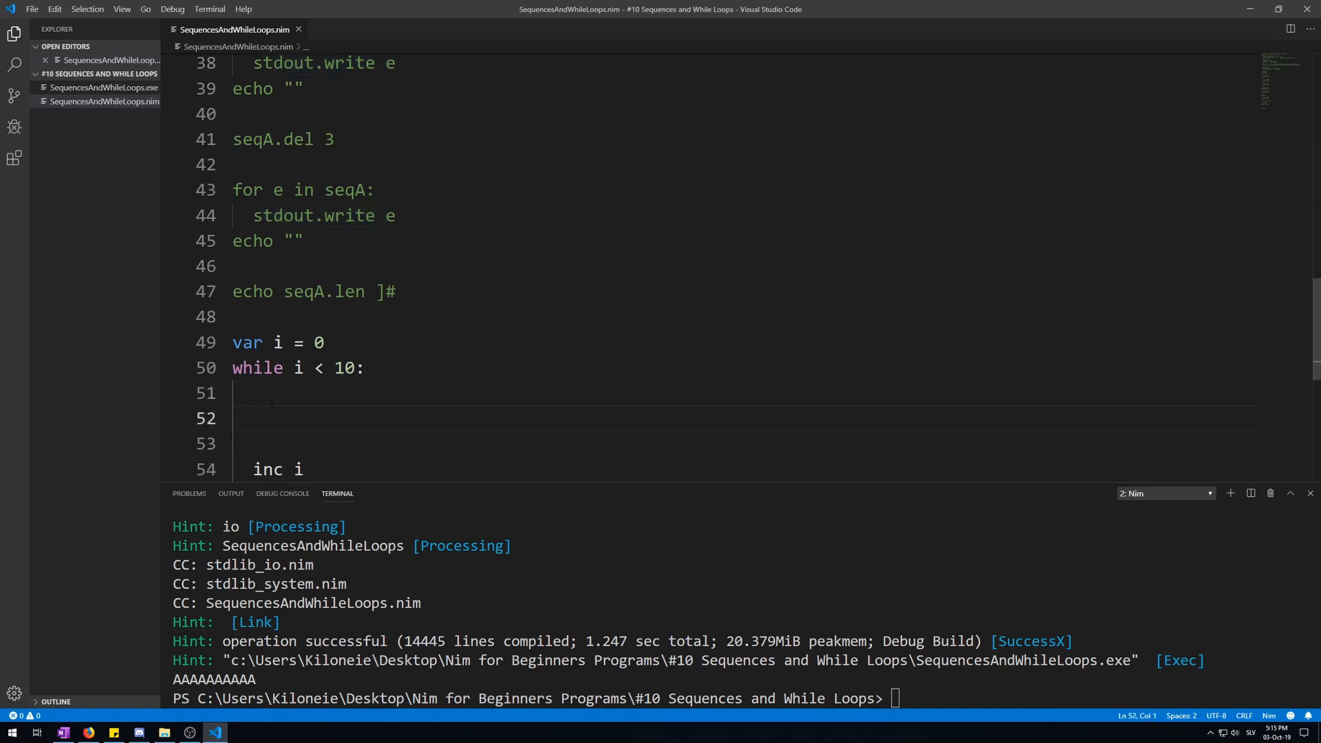
{"action": "type", "text": "i"}
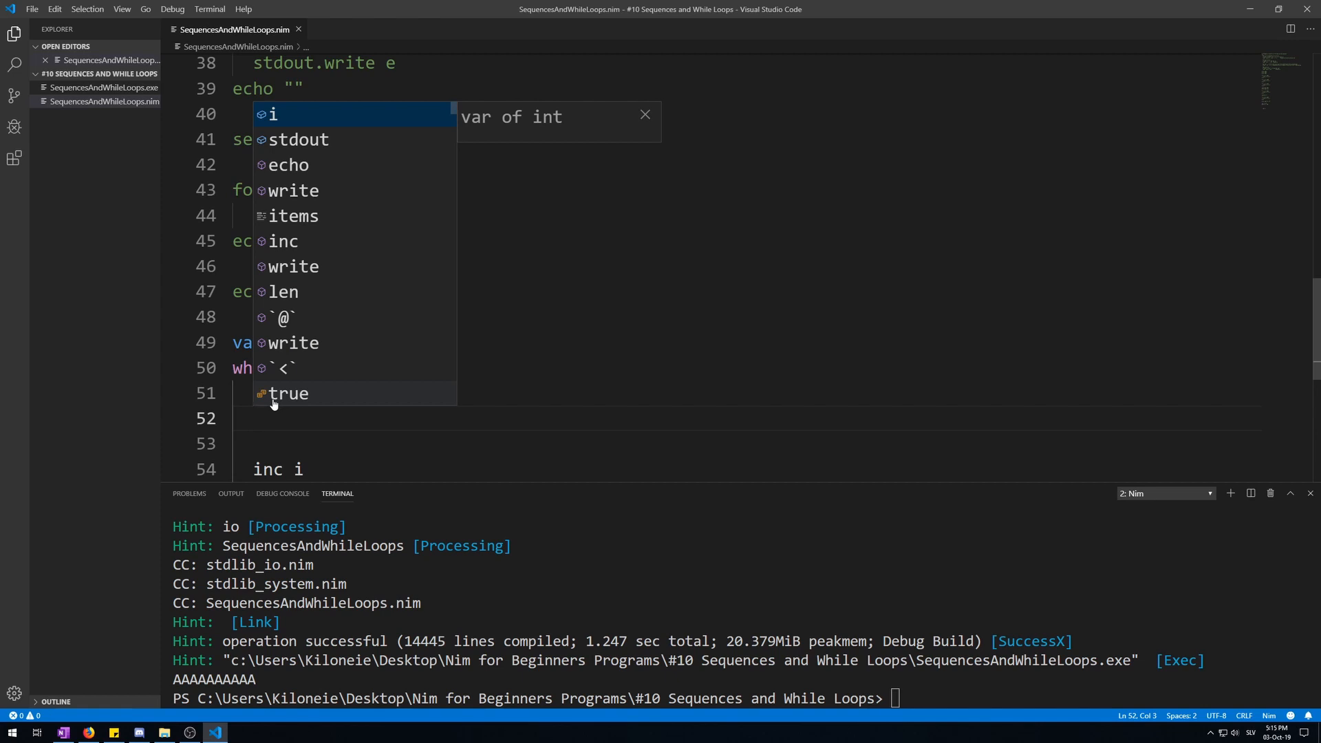
{"action": "type", "text": "if"}
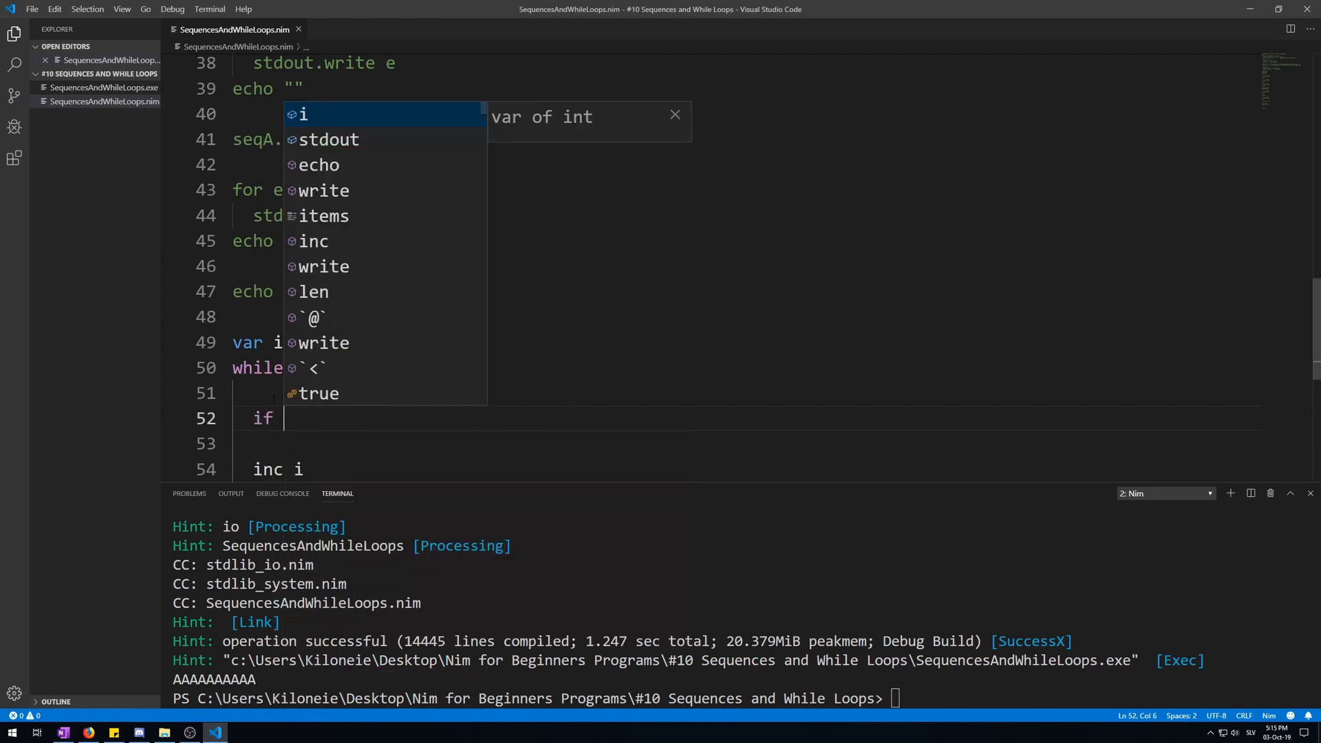
{"action": "type", "text": "i"}
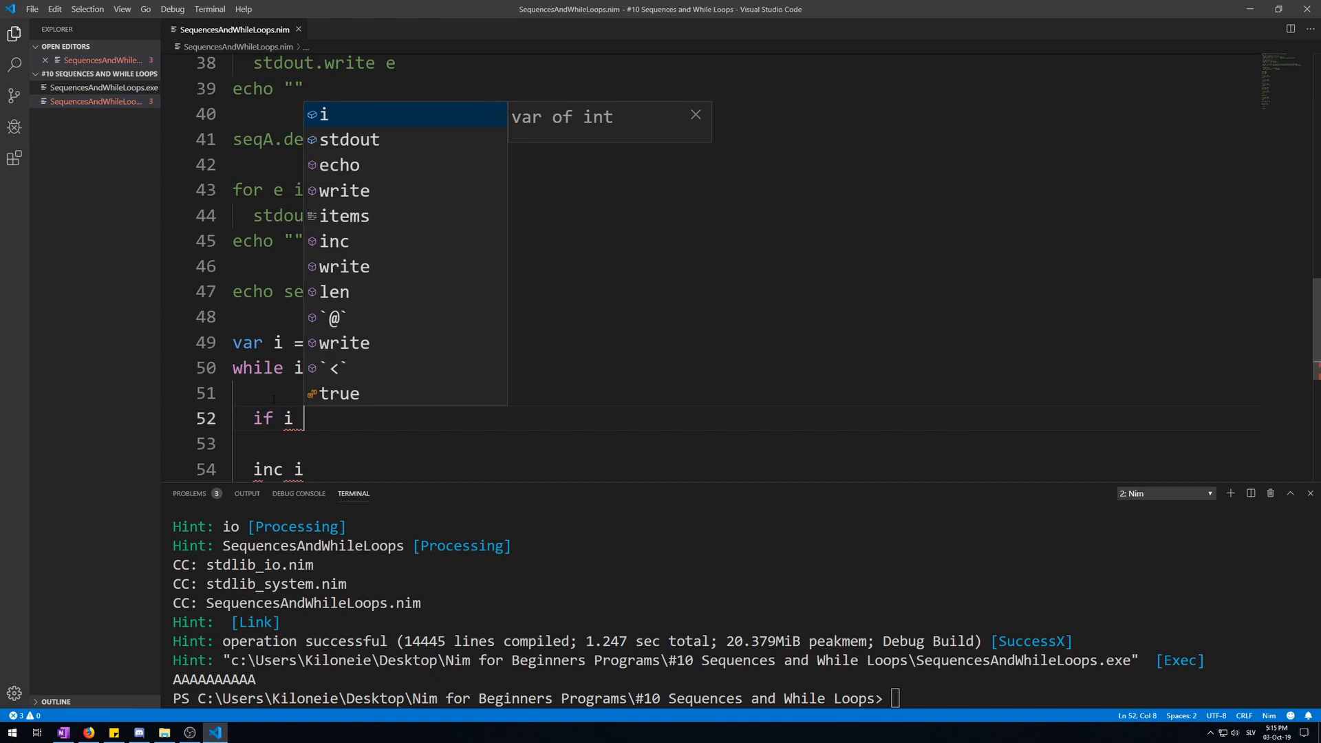
{"action": "type", "text": "mod 2 == 0"}
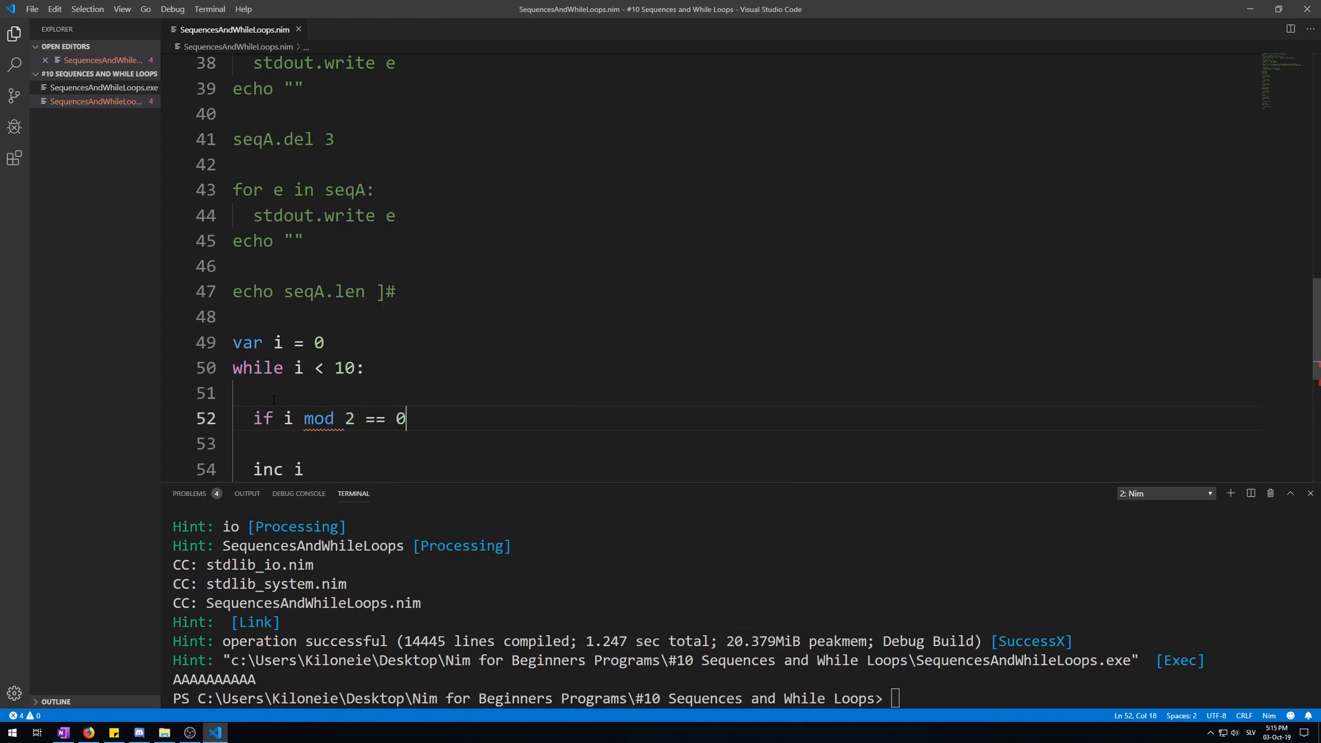
{"action": "type", "text": ":"}
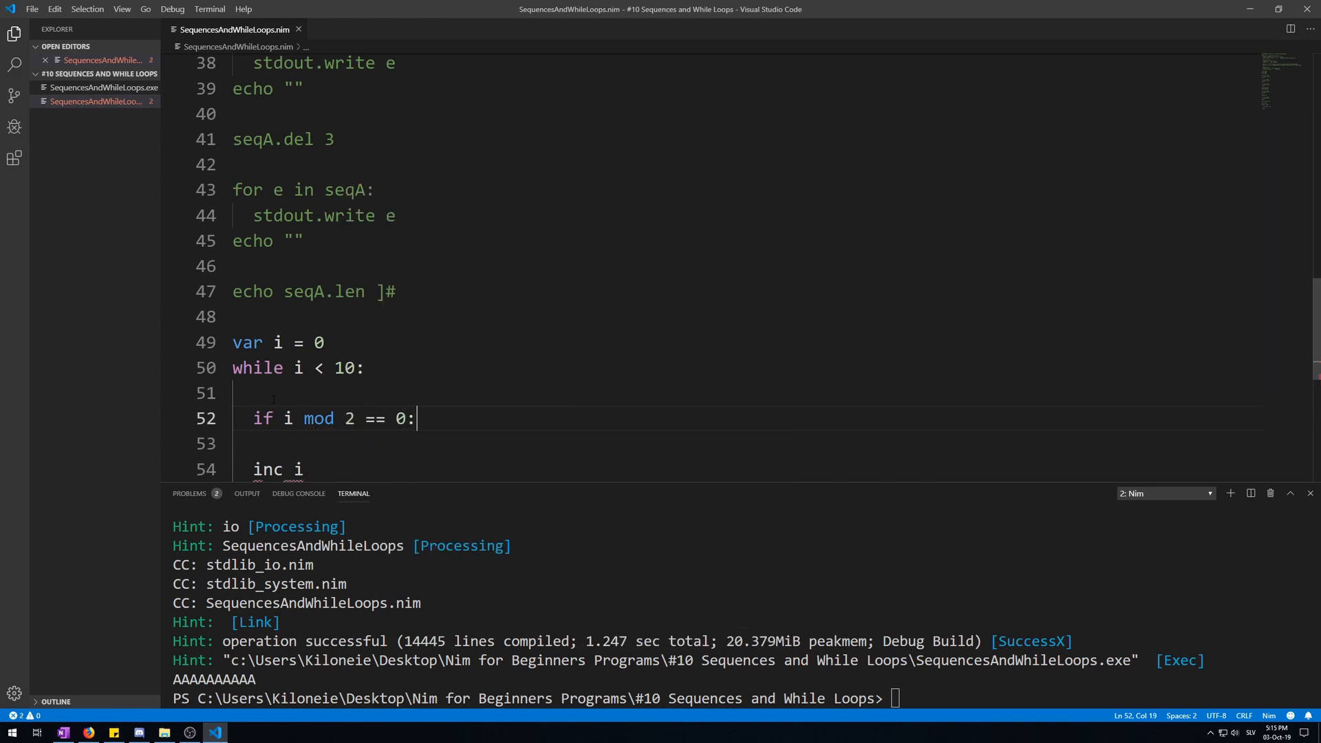
{"action": "type", "text": "stdout.write i"}
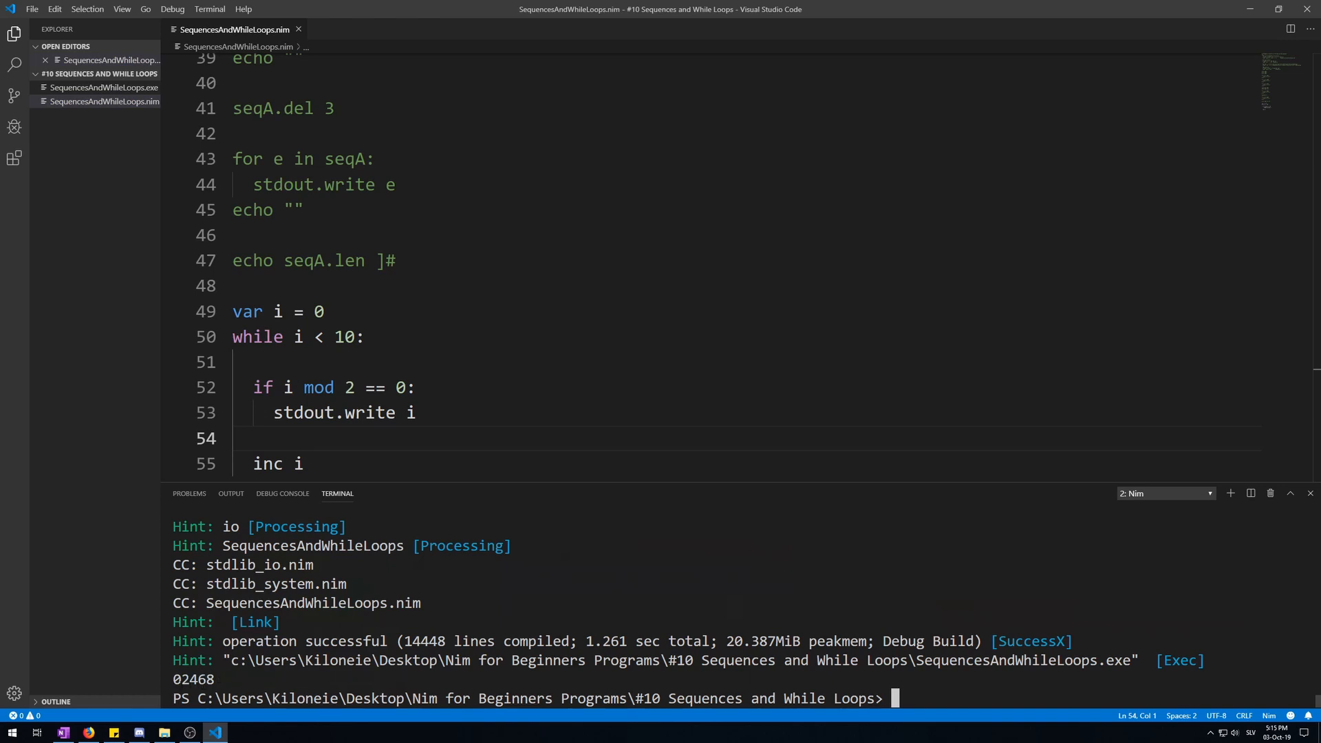
{"action": "mouse_move", "coordinate": [432, 479]}
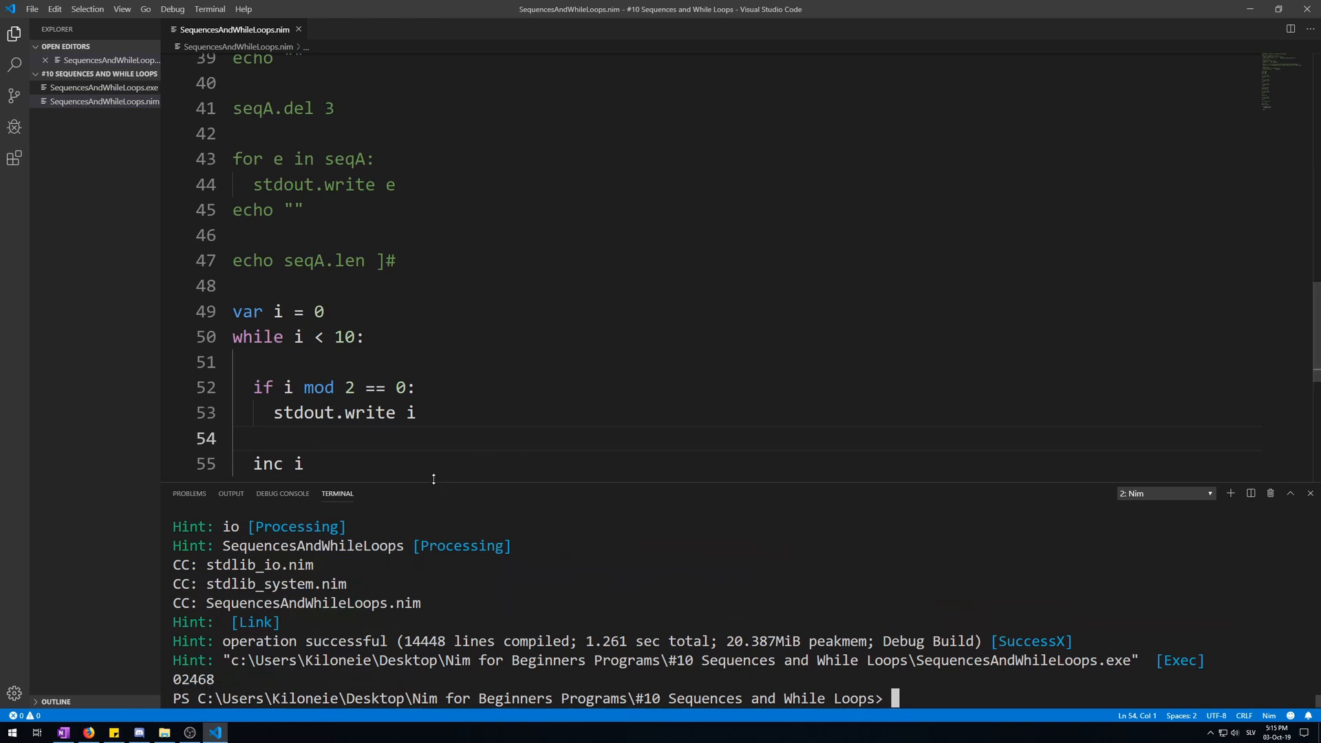
Remove the blank line inside the while loop so its body is compact
{"action": "scroll", "scroll_direction": "up", "scroll_amount": 3}
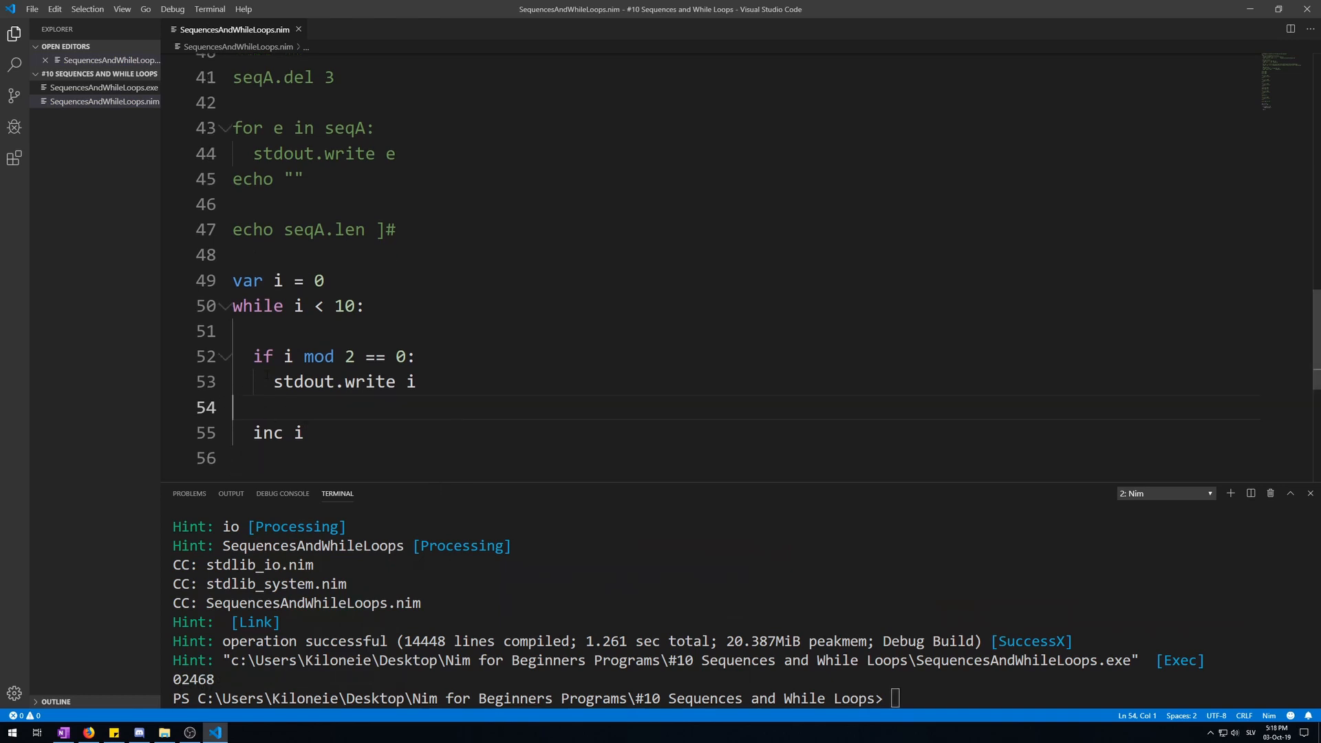
{"action": "key", "text": "Backspace"}
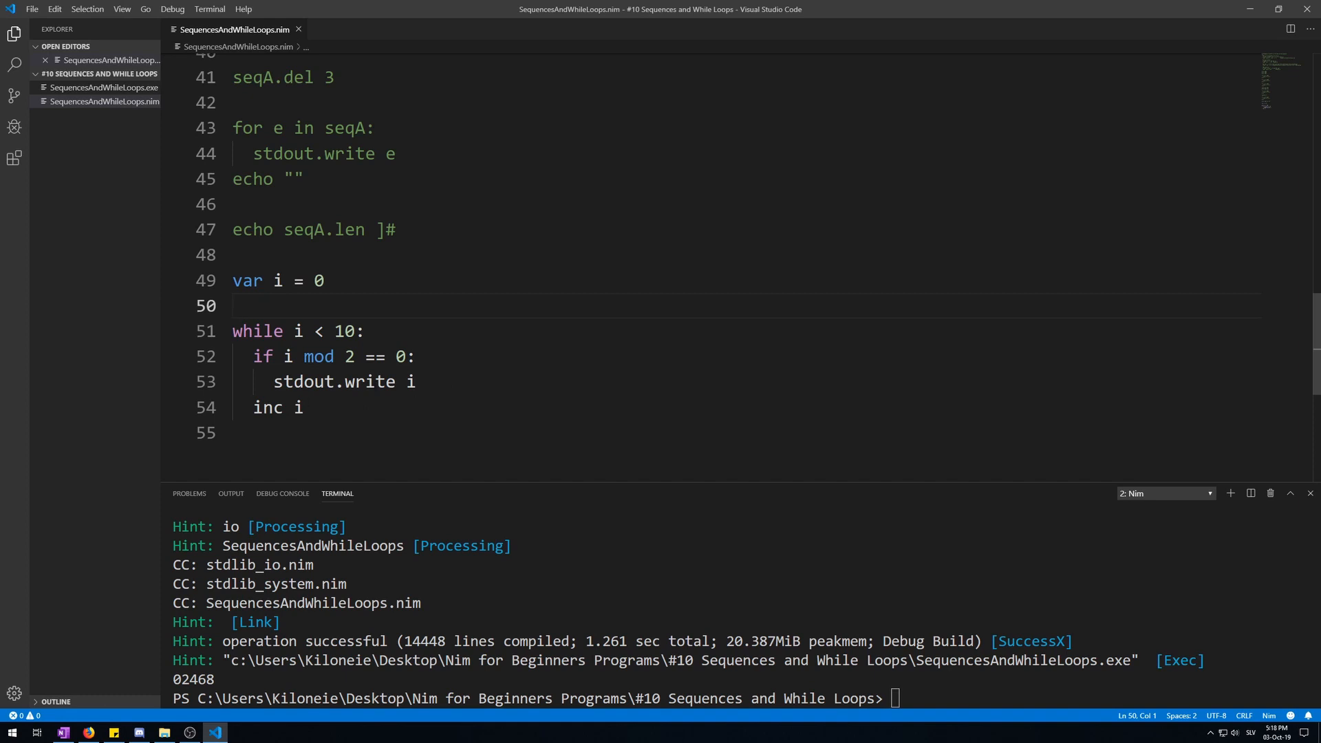
{"action": "left_click", "coordinate": [301, 407]}
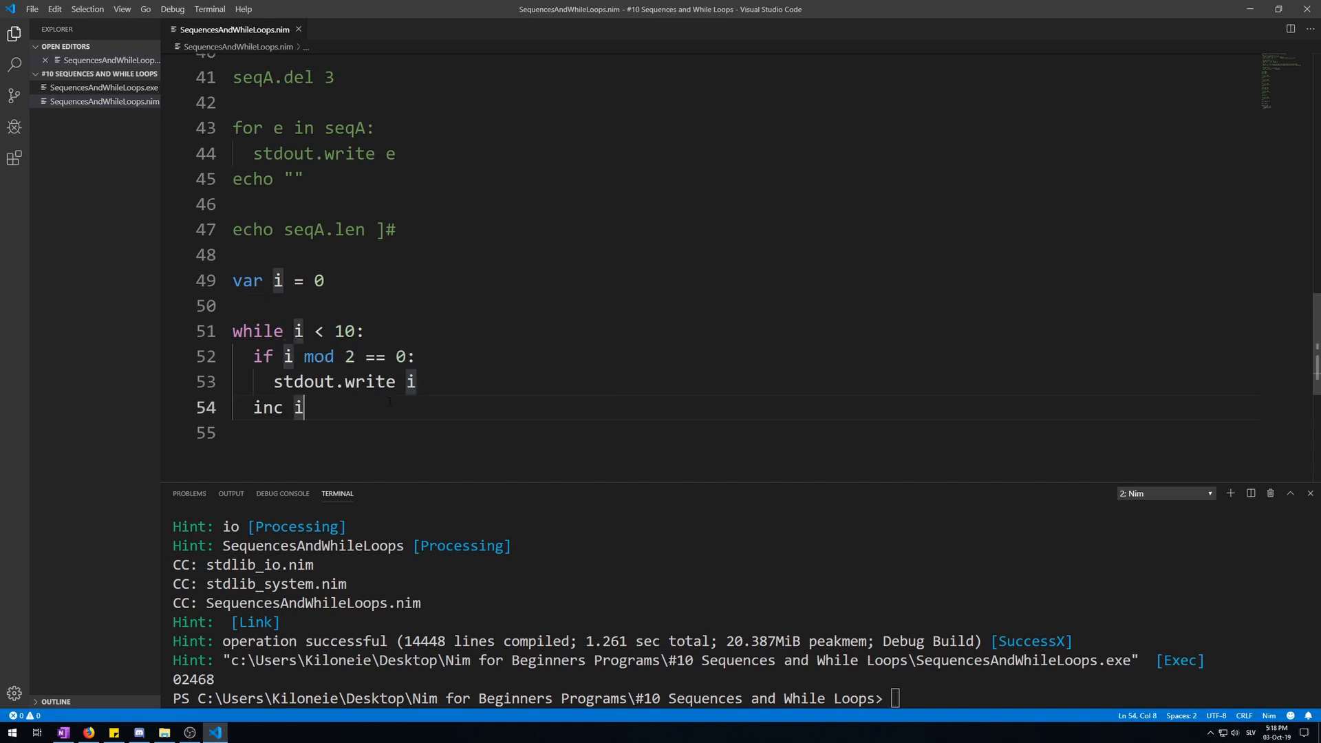